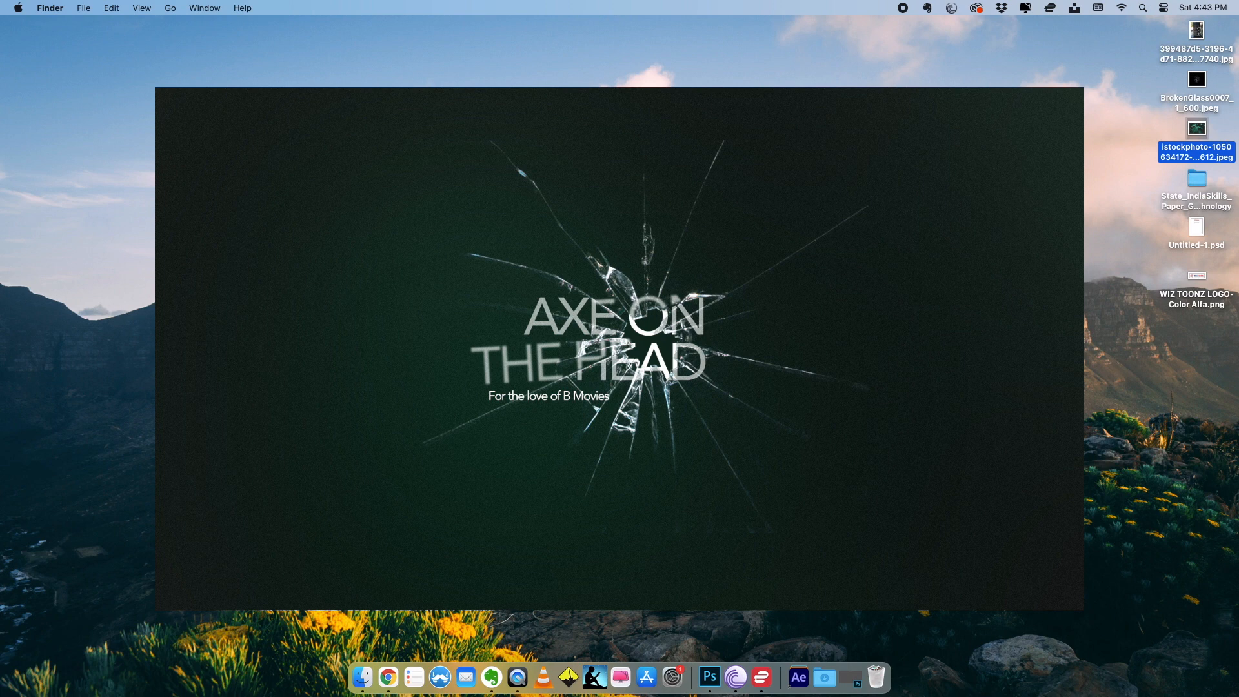
{"action": "mouse_move", "coordinate": [797, 678]}
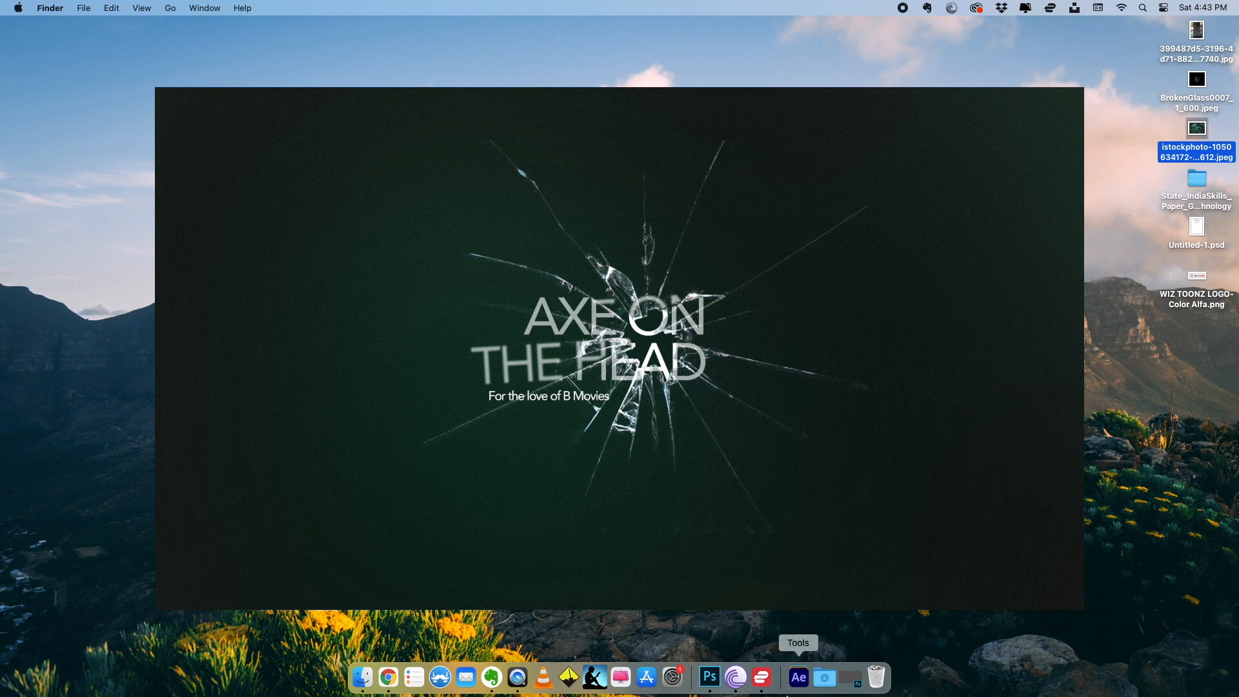
- Create a new document from the Film & Video HDTV 1080p preset (1920×1080, RGB)
{"action": "left_click", "coordinate": [708, 677]}
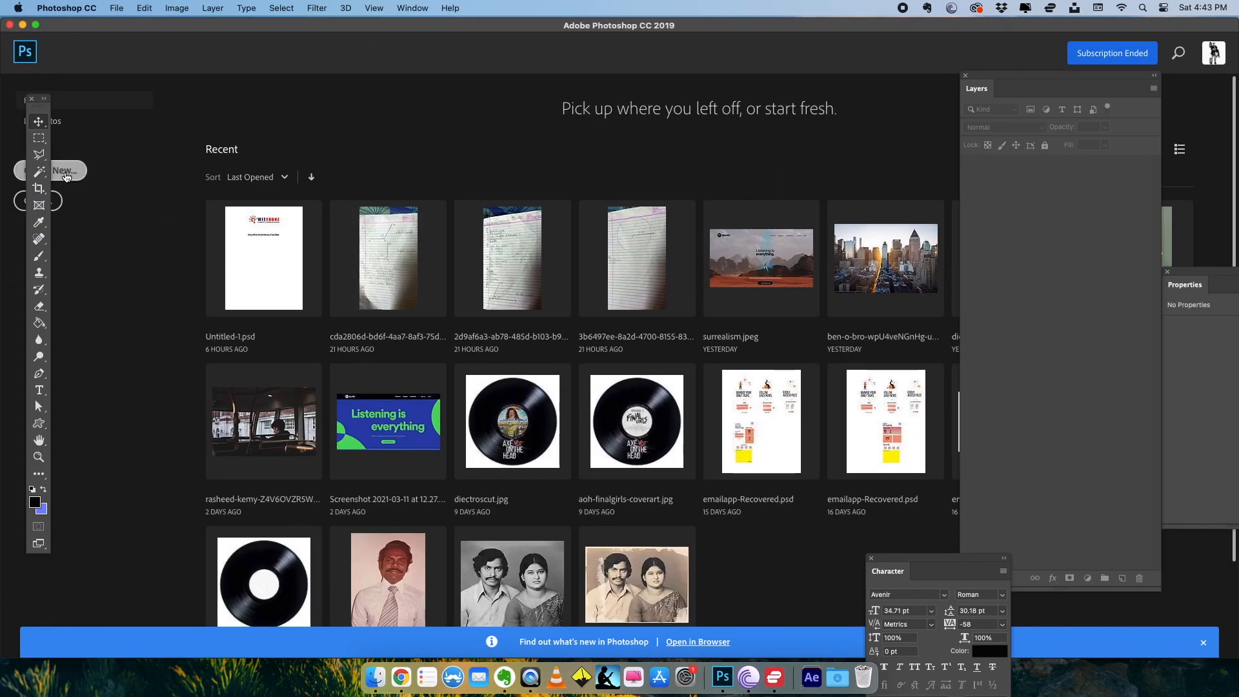
{"action": "left_click", "coordinate": [64, 171]}
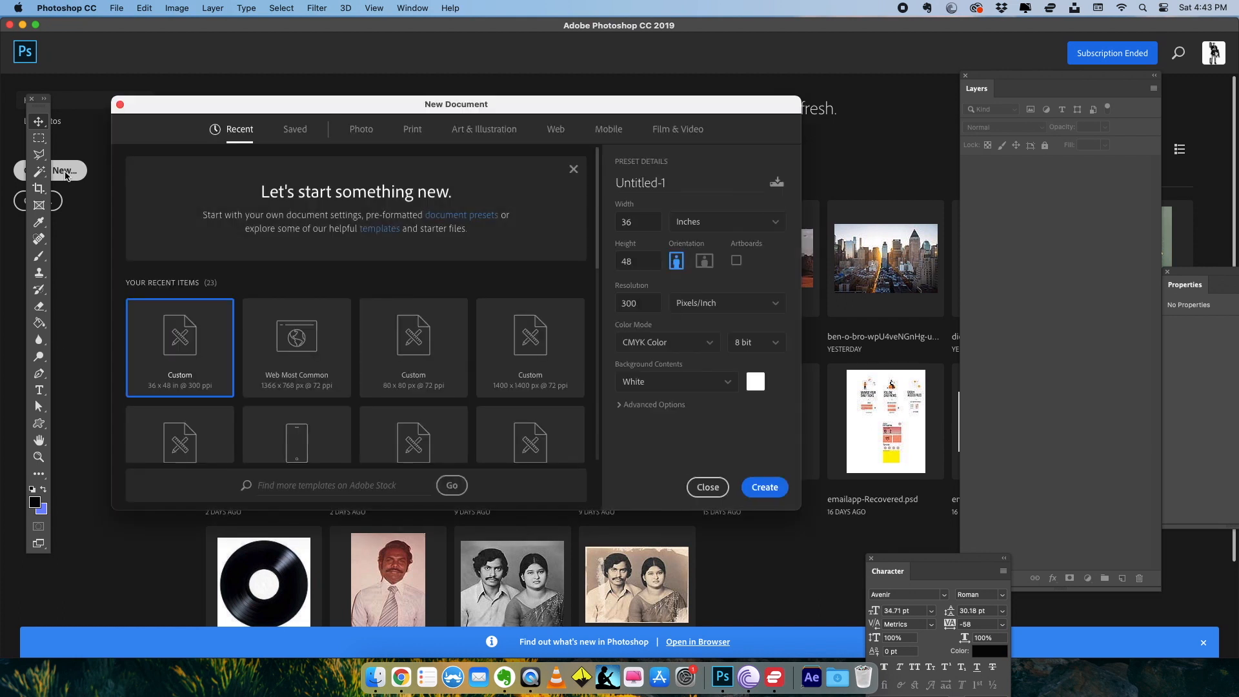
{"action": "left_click_drag", "start_coordinate": [455, 103], "coordinate": [517, 101]}
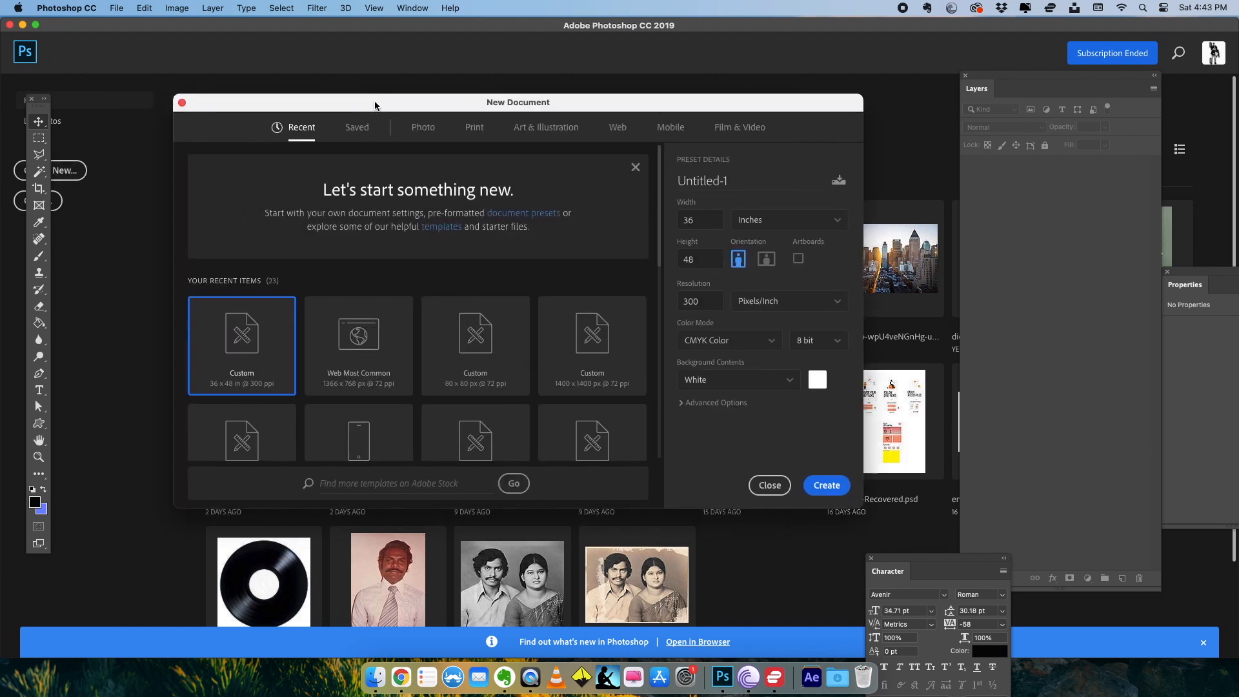
{"action": "mouse_move", "coordinate": [663, 149]}
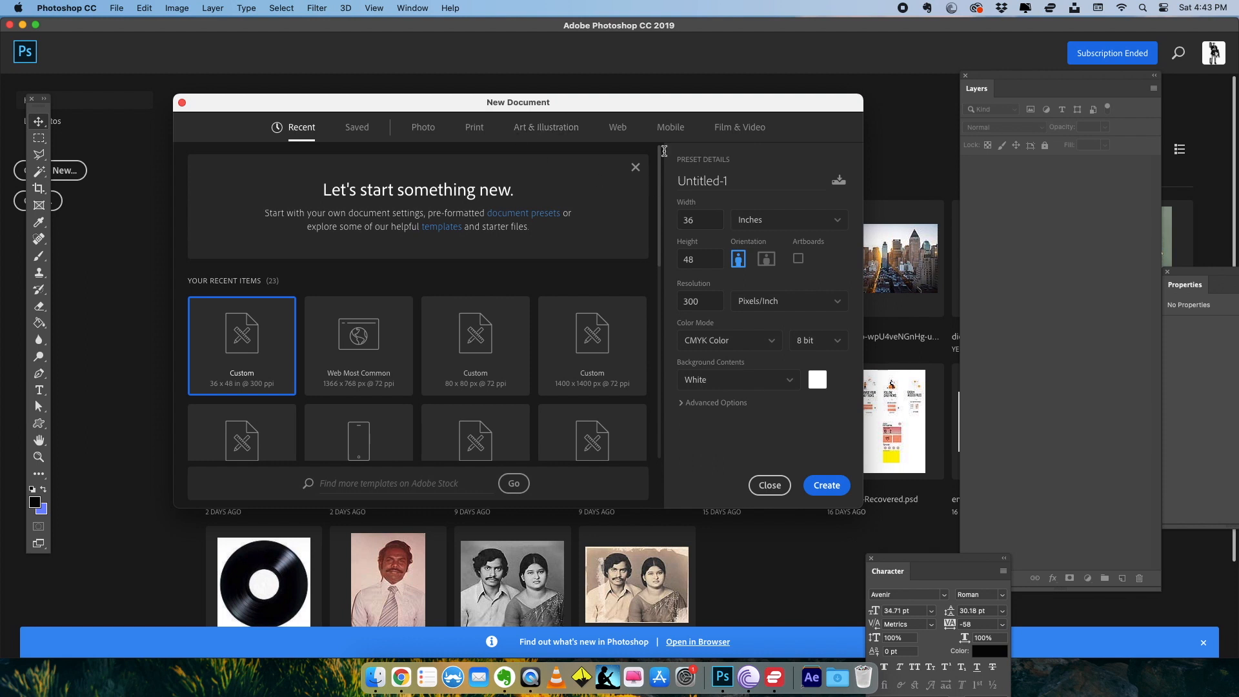
{"action": "mouse_move", "coordinate": [671, 128]}
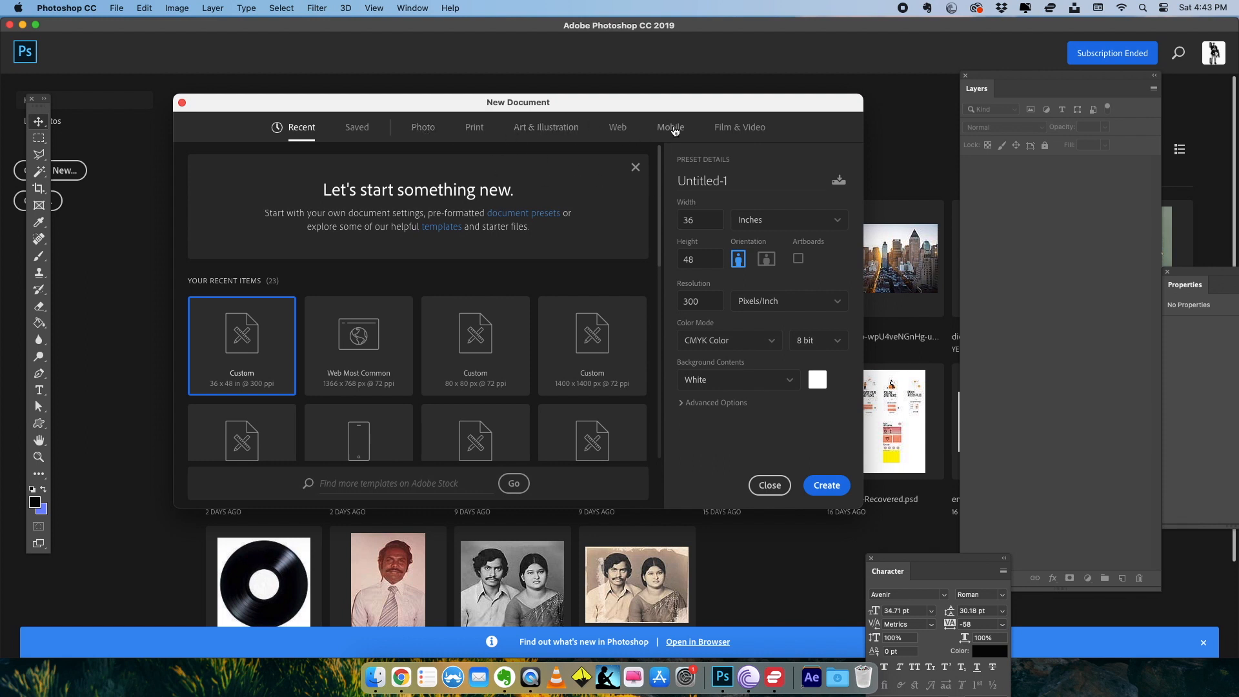
{"action": "left_click", "coordinate": [738, 127]}
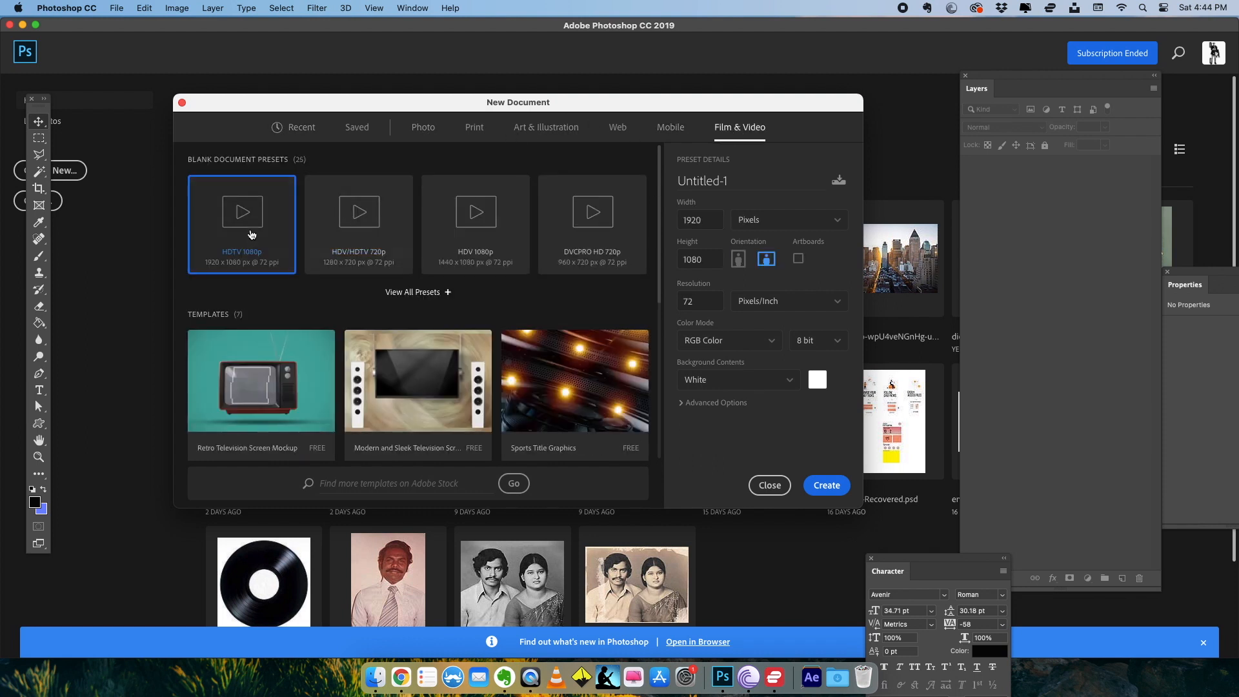
{"action": "mouse_move", "coordinate": [268, 268]}
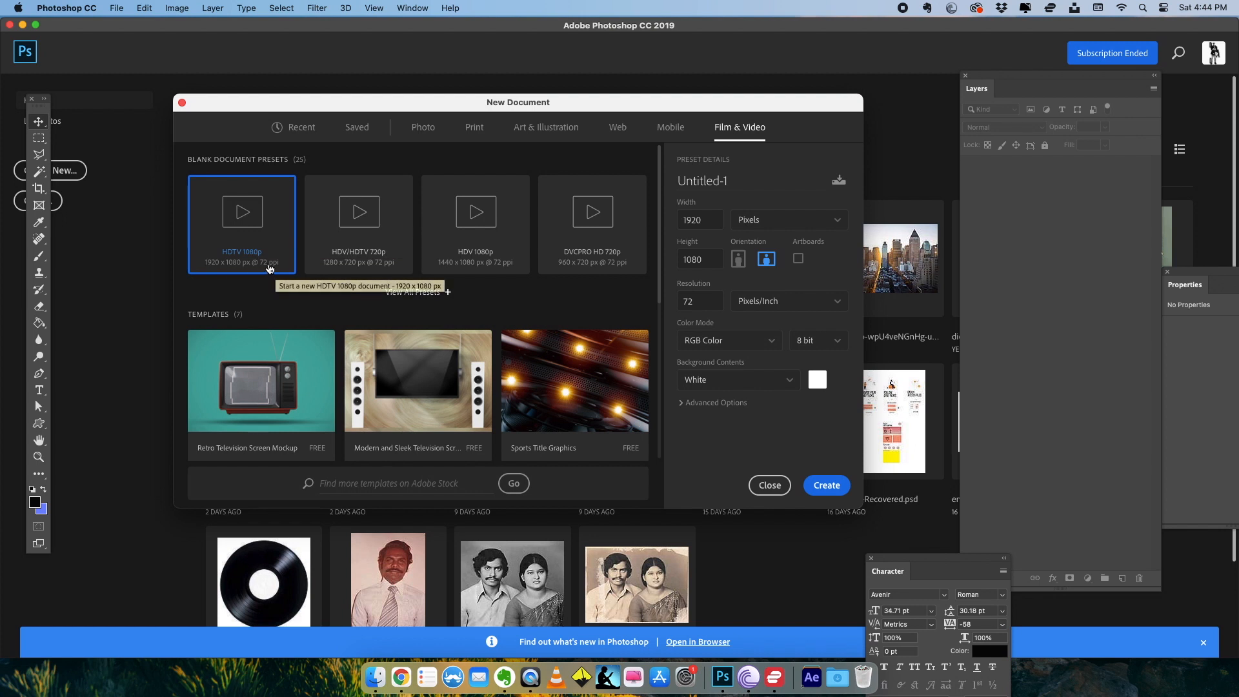
{"action": "left_click", "coordinate": [766, 485]}
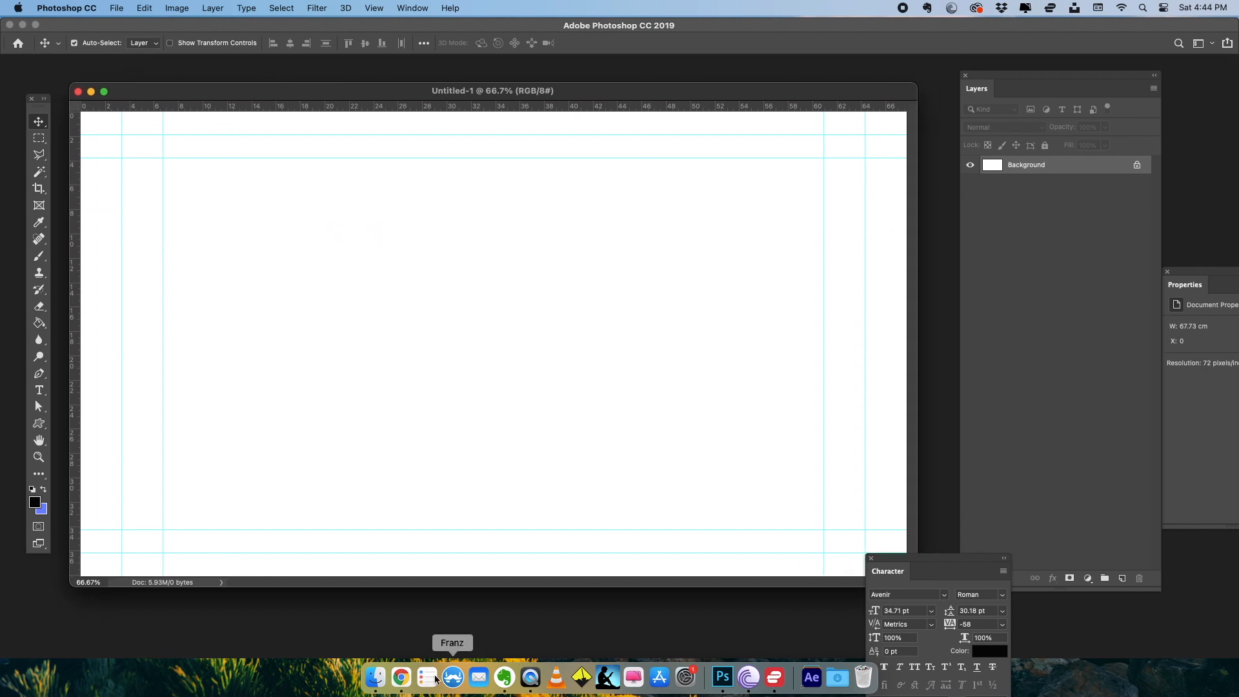
- Place the istockphoto leaf JPEG from the Desktop as an embedded layer scaled to fill the canvas
{"action": "left_click", "coordinate": [117, 8]}
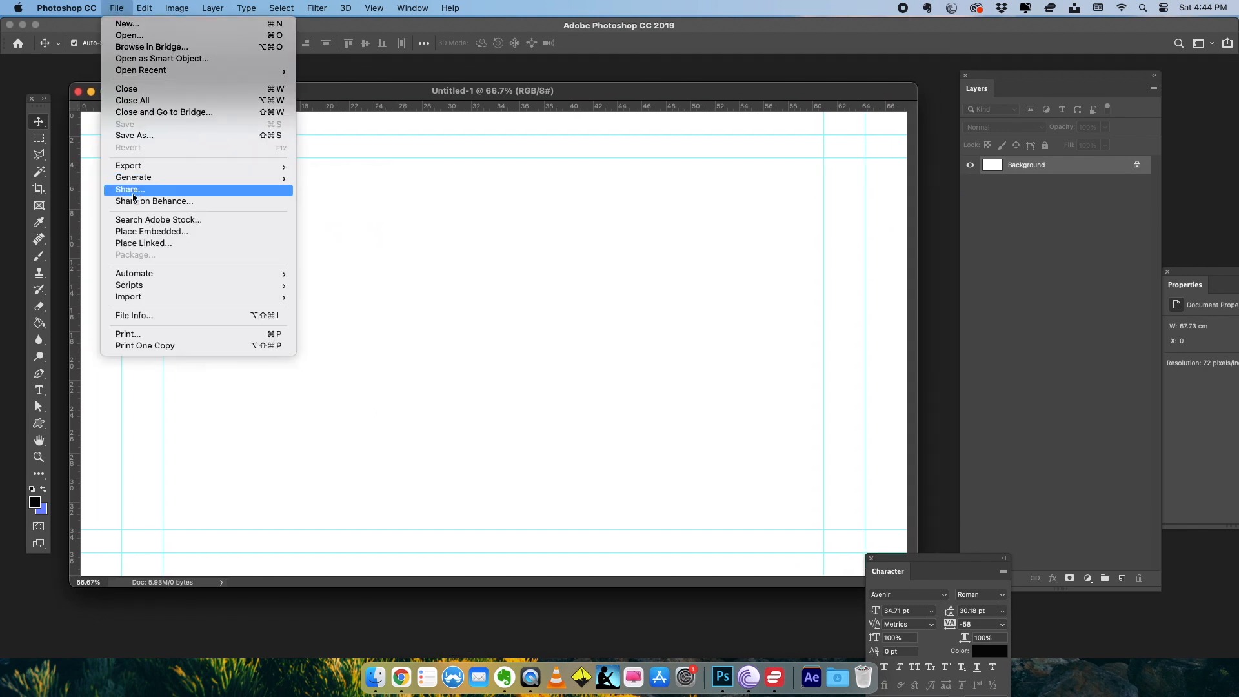
{"action": "mouse_move", "coordinate": [153, 231]}
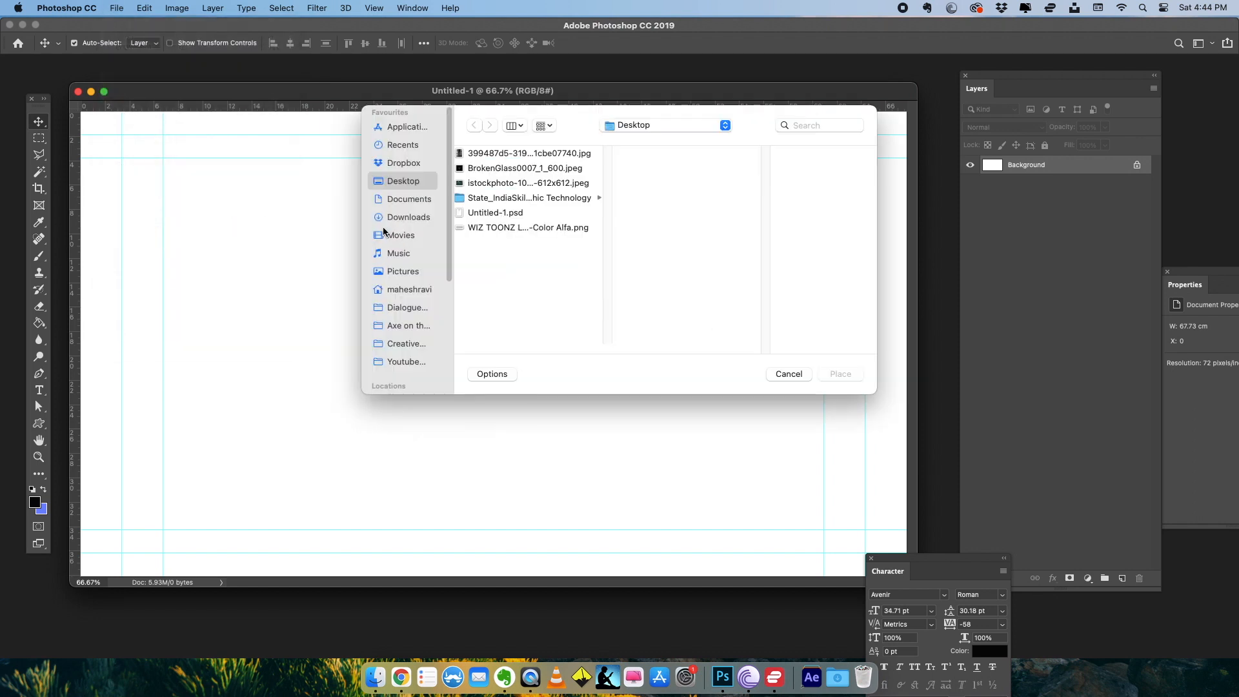
{"action": "mouse_move", "coordinate": [475, 184]}
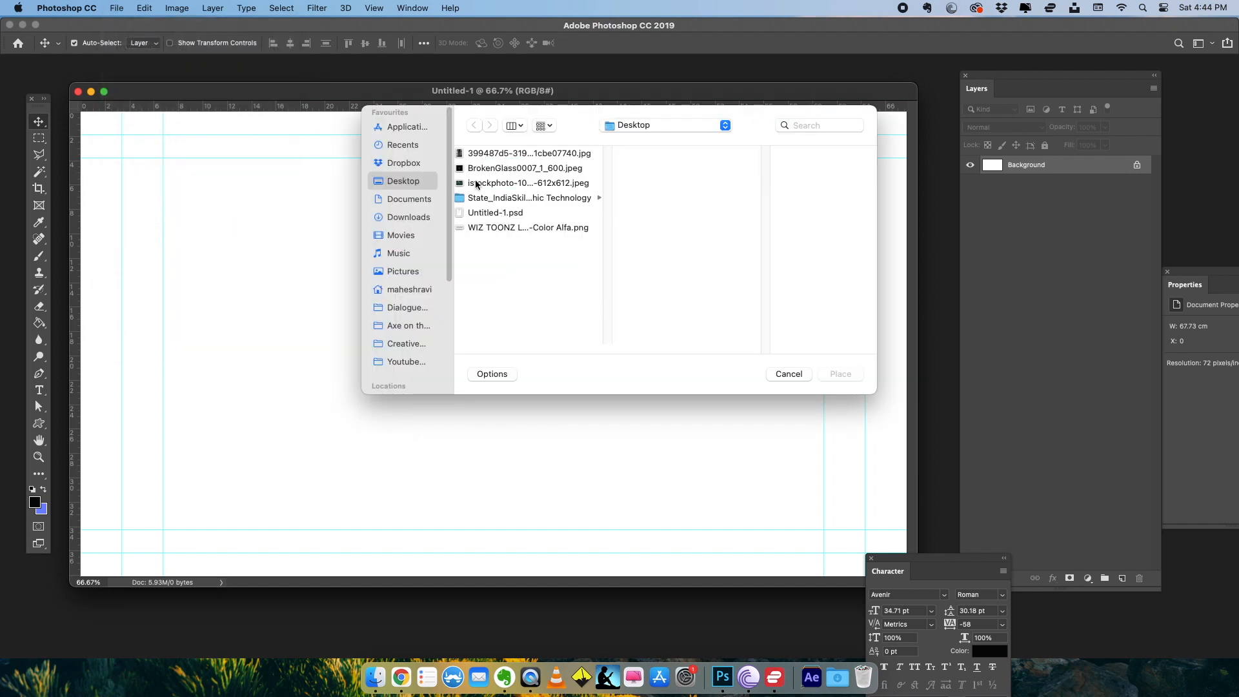
{"action": "left_click", "coordinate": [528, 182]}
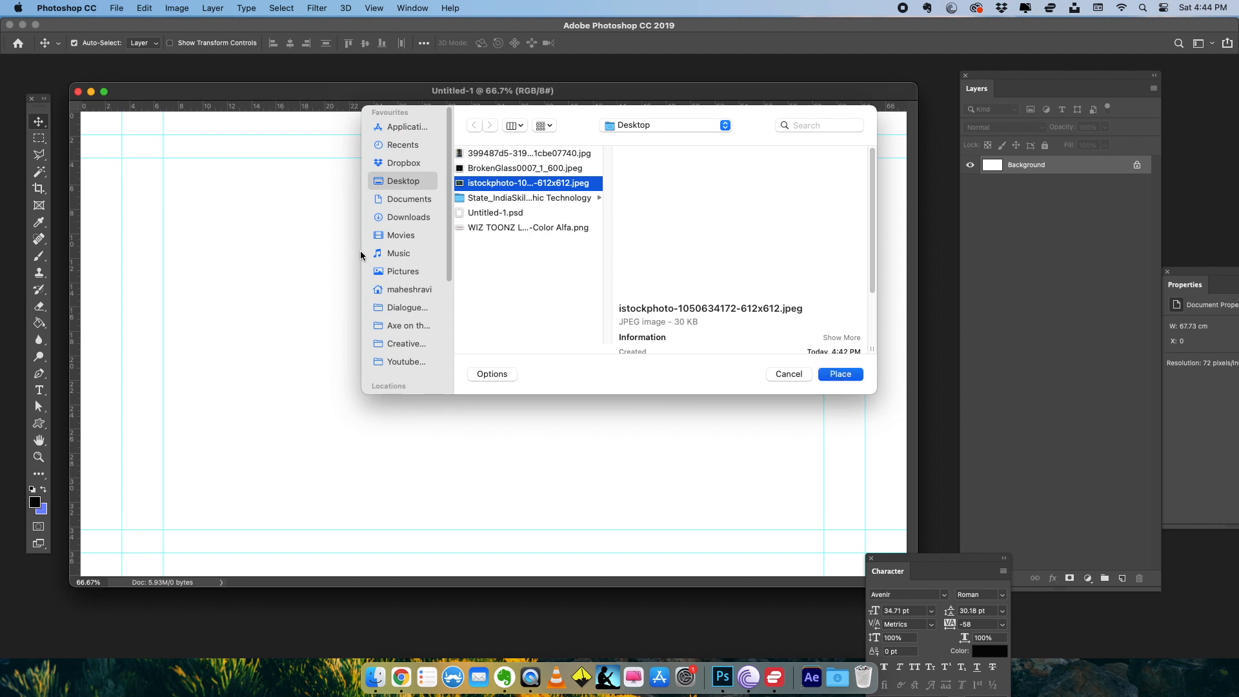
{"action": "left_click", "coordinate": [839, 374]}
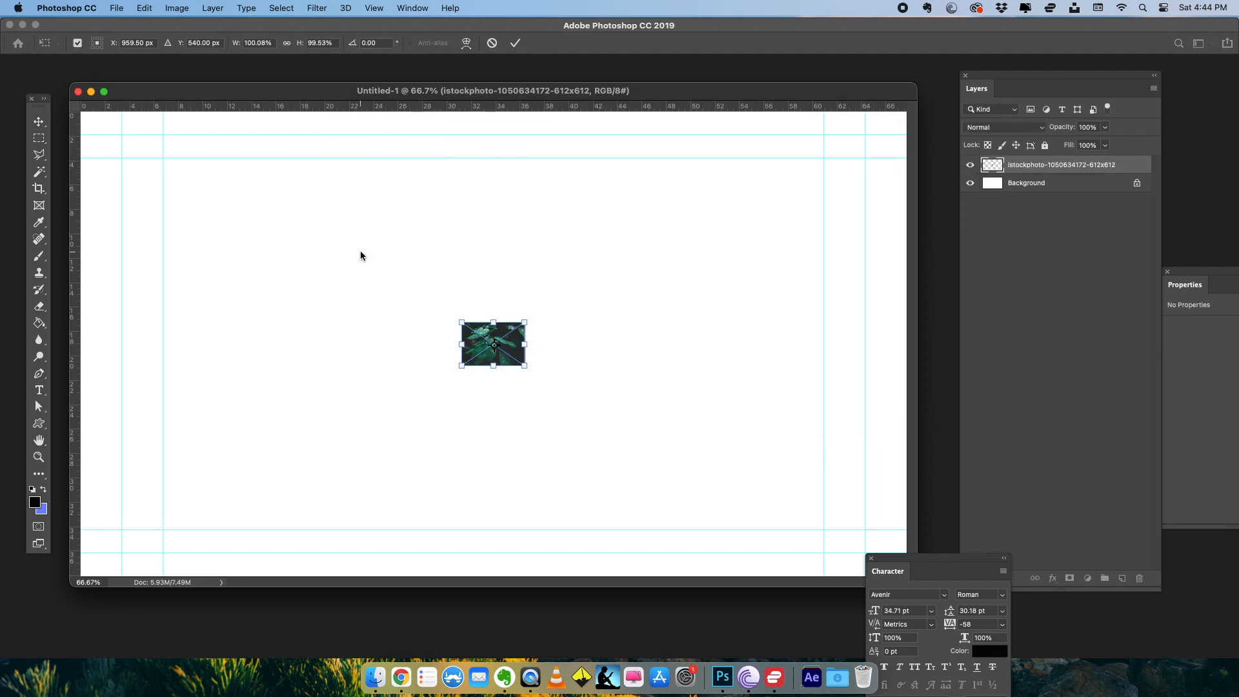
{"action": "mouse_move", "coordinate": [506, 329]}
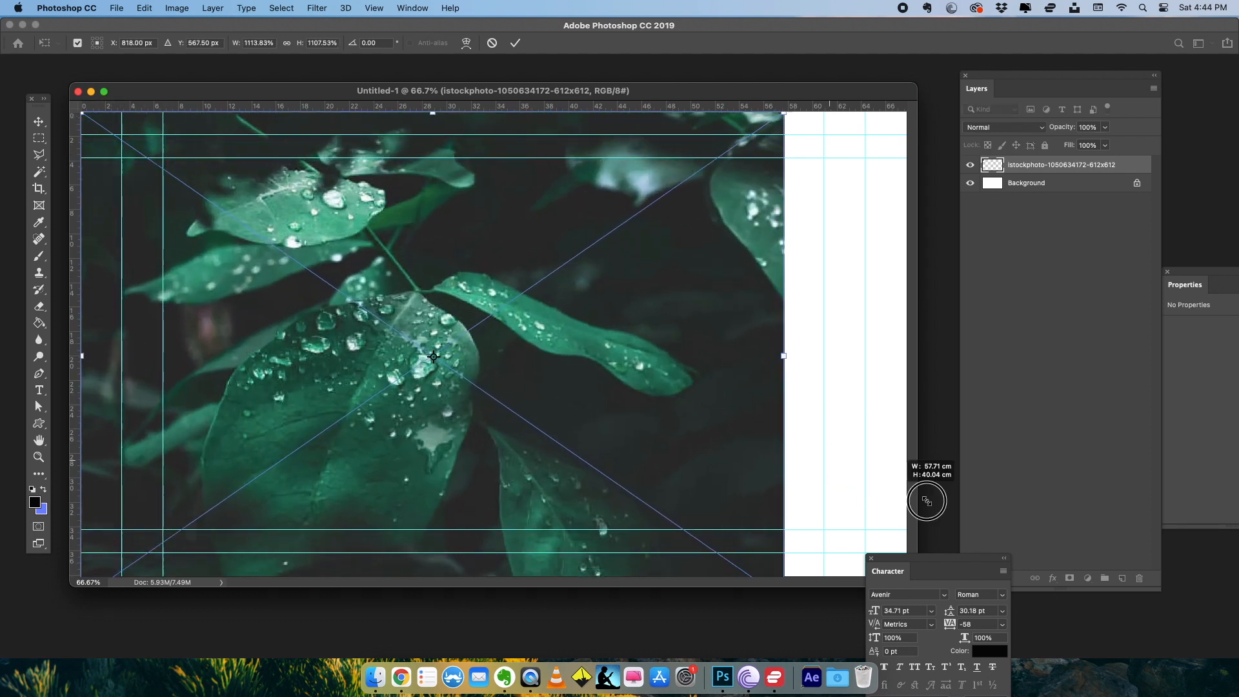
{"action": "left_click", "coordinate": [514, 43]}
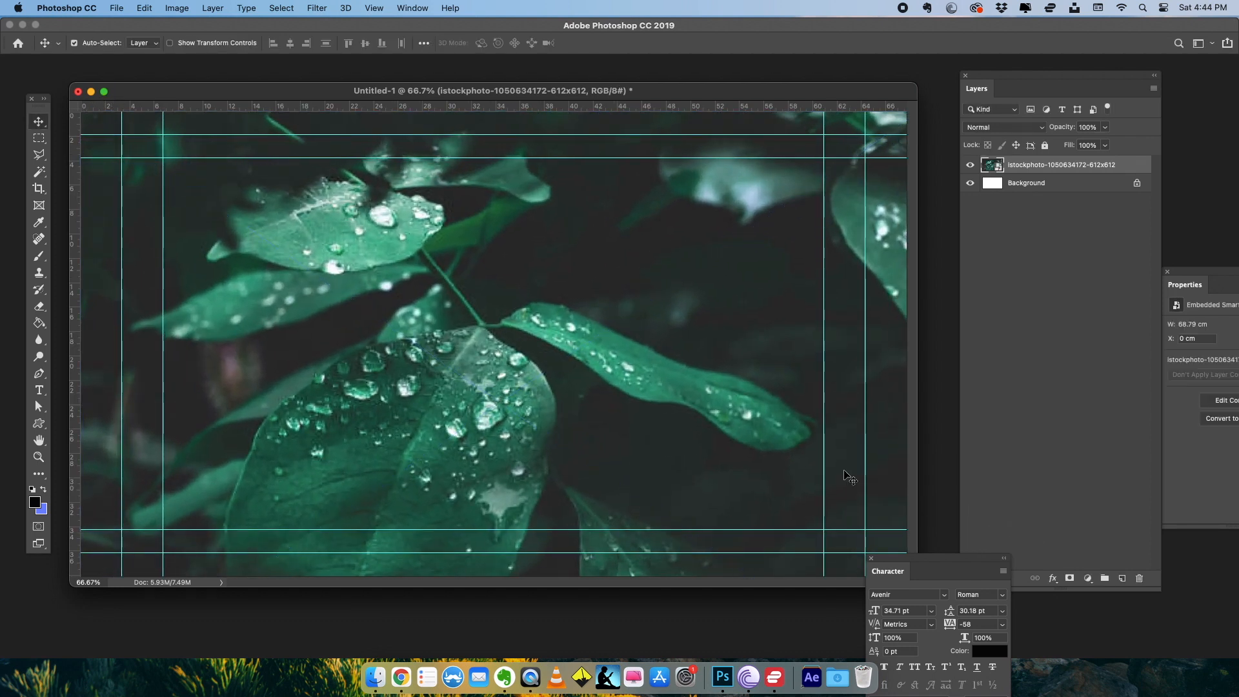
- Apply a Gaussian Blur of about 247.5 px to the leaf photo as a smart filter
{"action": "left_click", "coordinate": [316, 8]}
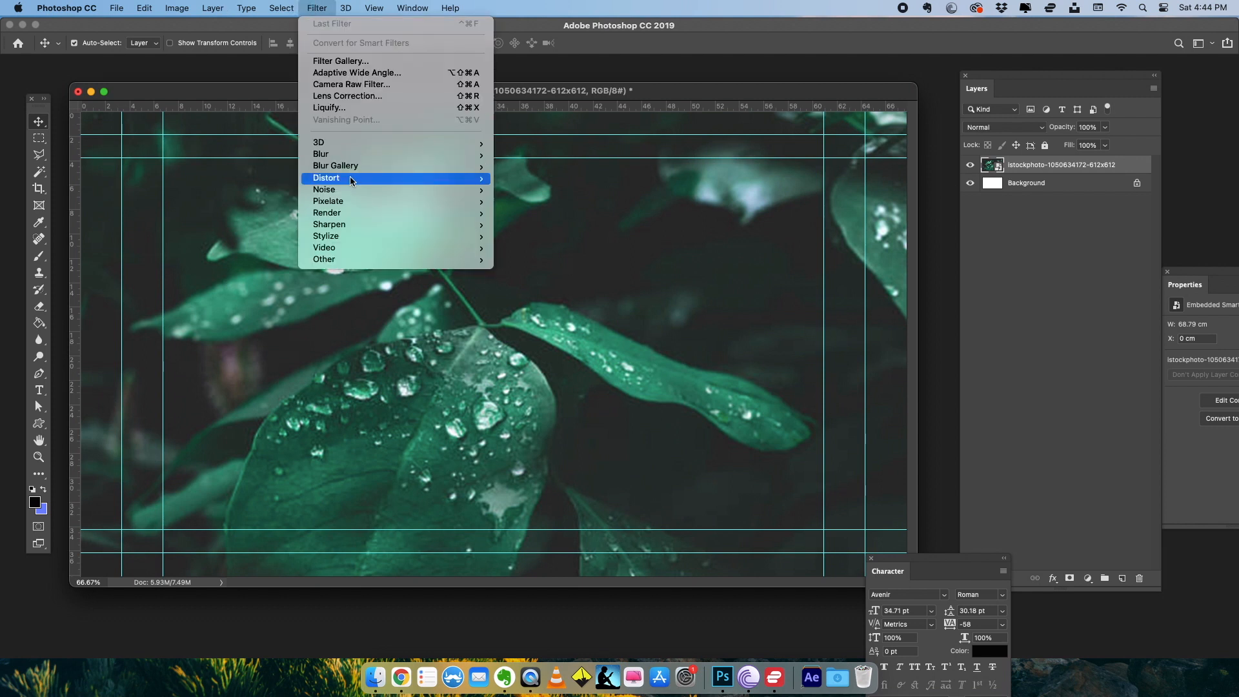
{"action": "mouse_move", "coordinate": [322, 154]}
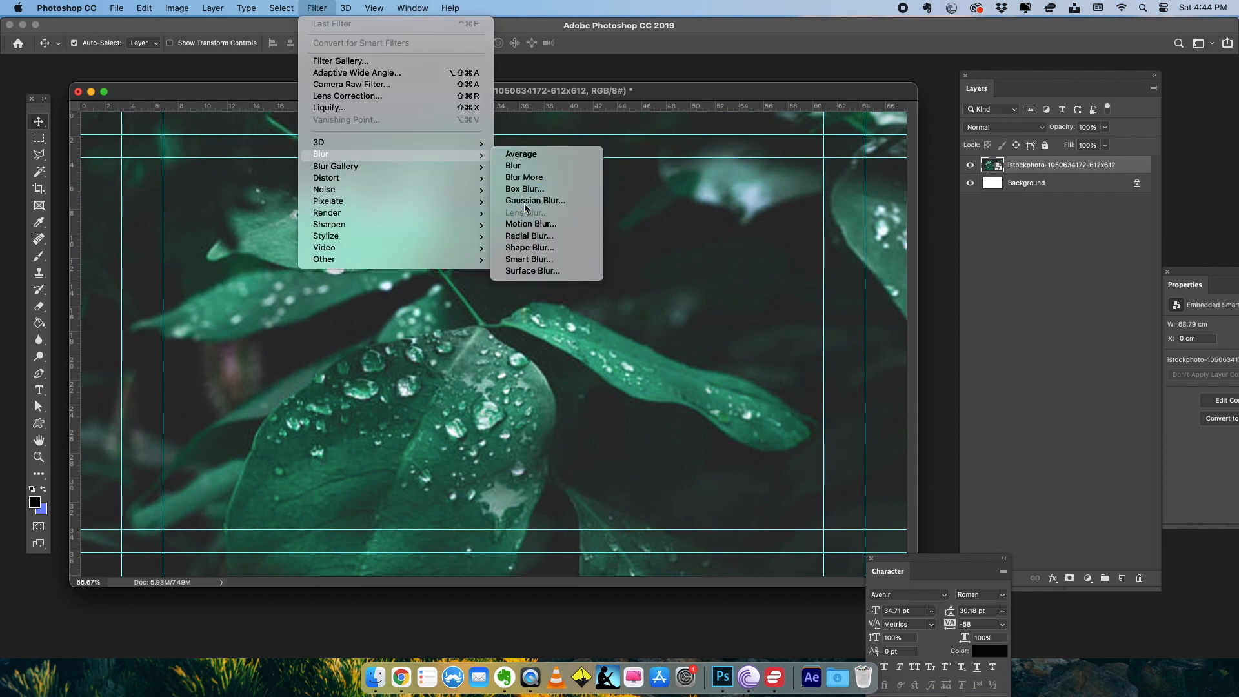
{"action": "left_click", "coordinate": [534, 200]}
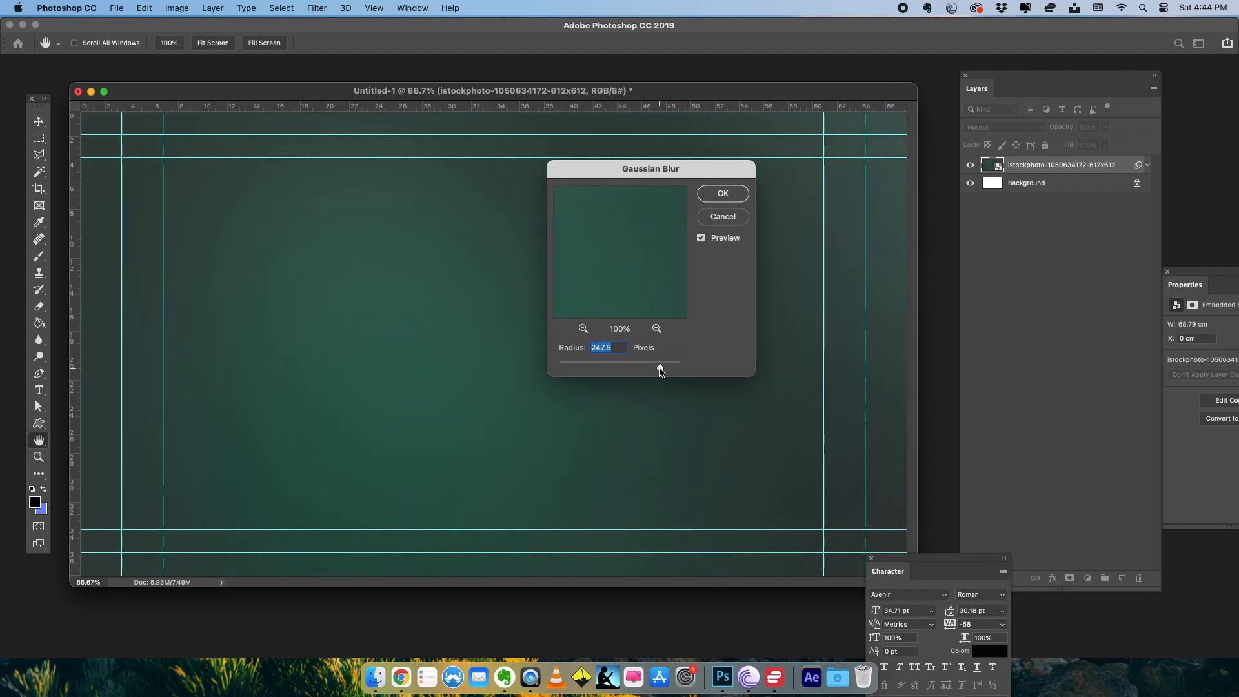
{"action": "left_click", "coordinate": [720, 192]}
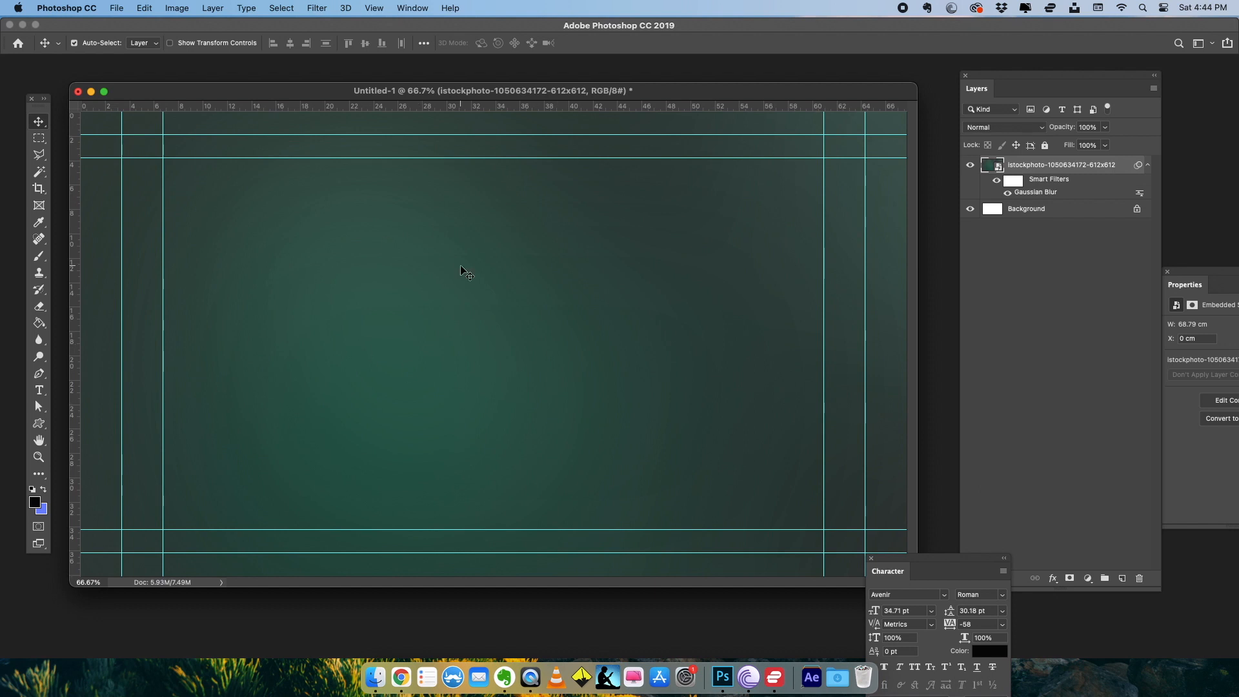
{"action": "mouse_move", "coordinate": [536, 76]}
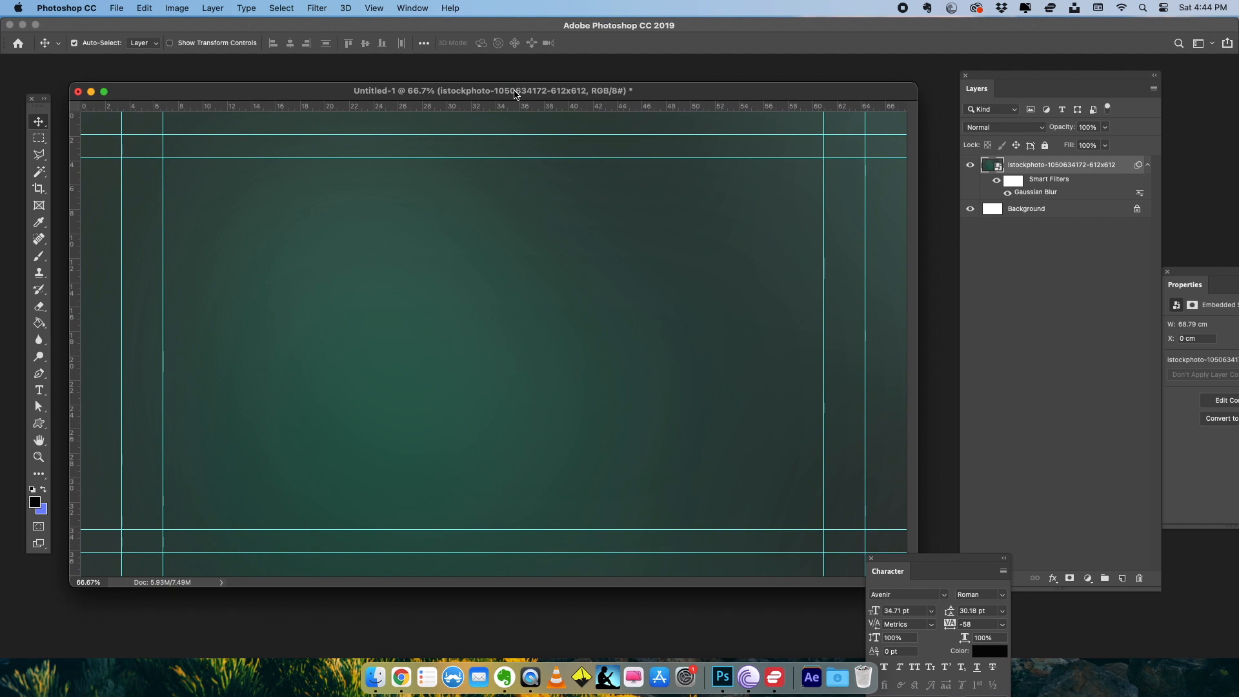
{"action": "mouse_move", "coordinate": [85, 342]}
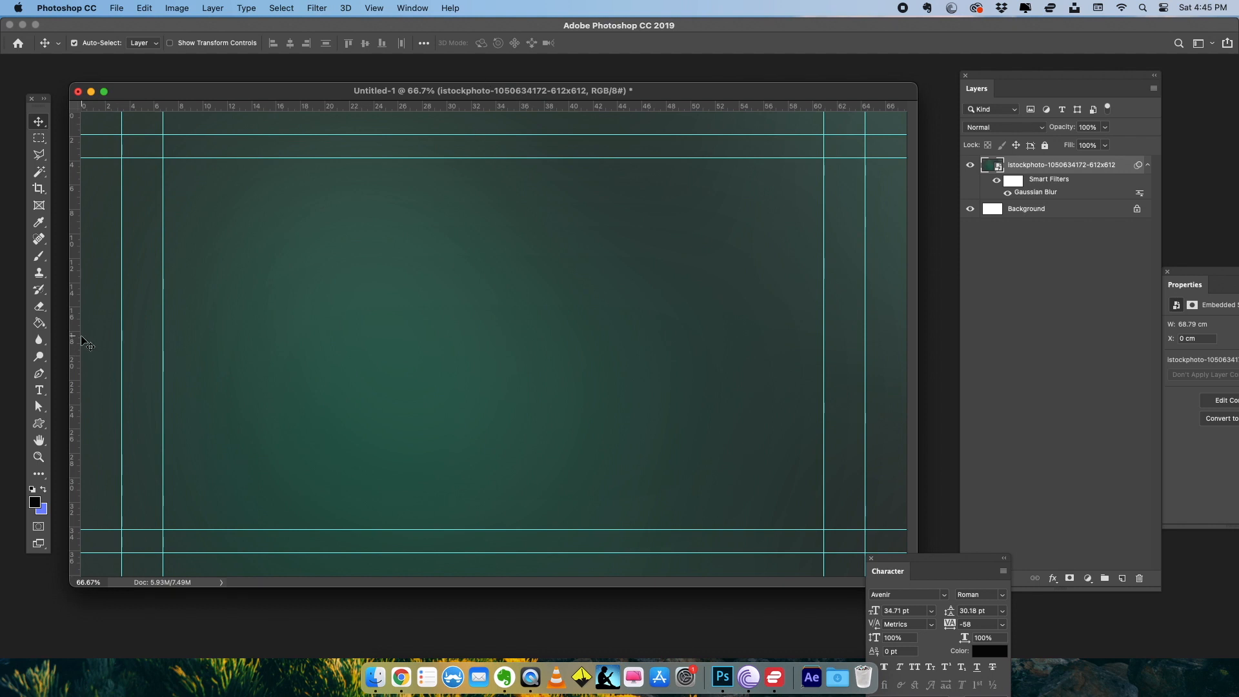
- Add white Avenir type reading AXE ON THE HEAD on two lines over the background
{"action": "left_click", "coordinate": [38, 389]}
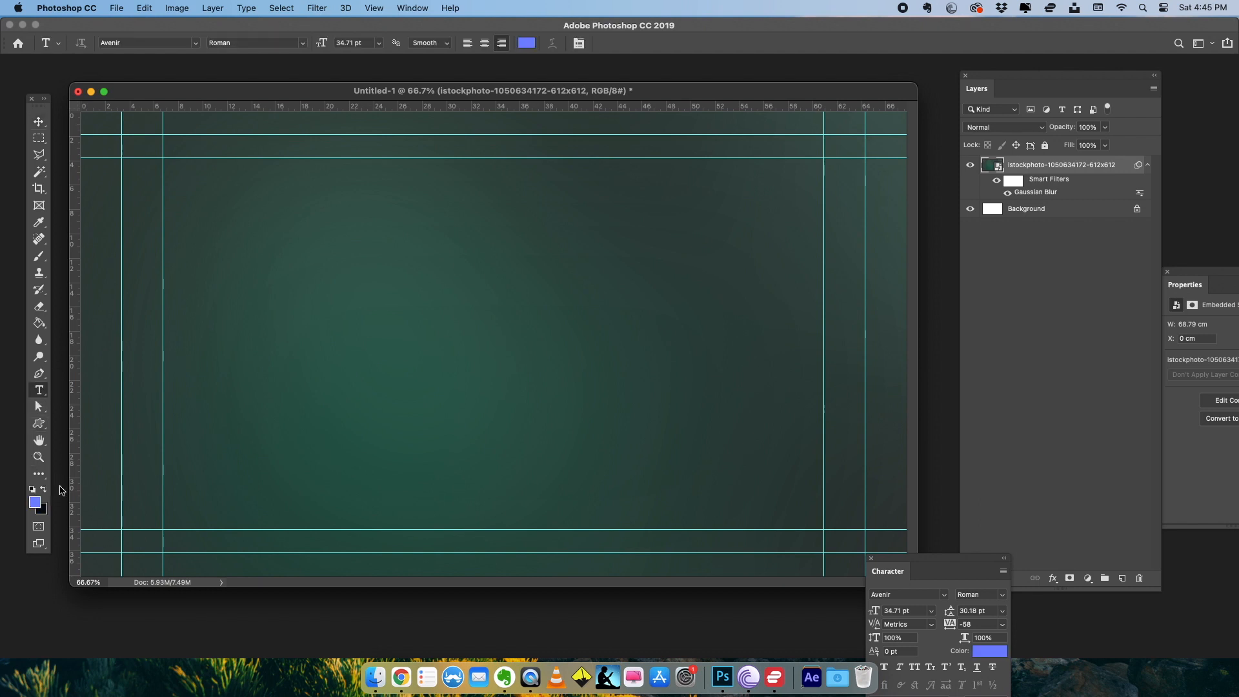
{"action": "type", "text": "AXE ON"}
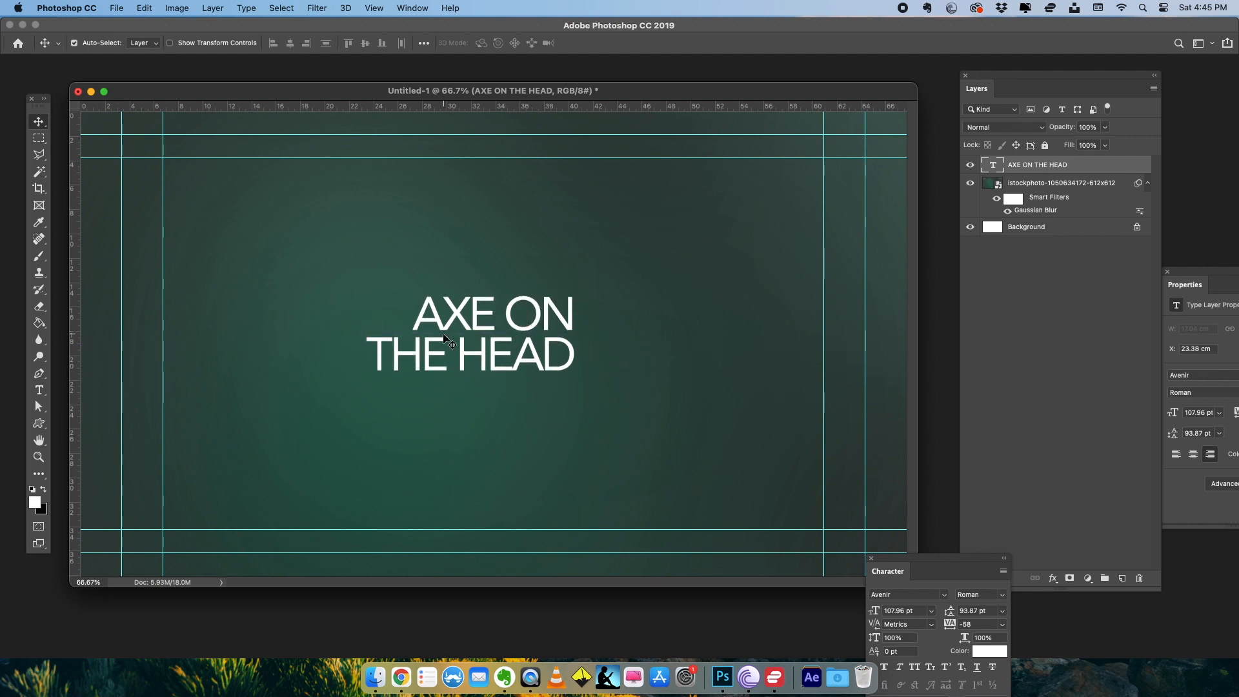
{"action": "mouse_move", "coordinate": [494, 378]}
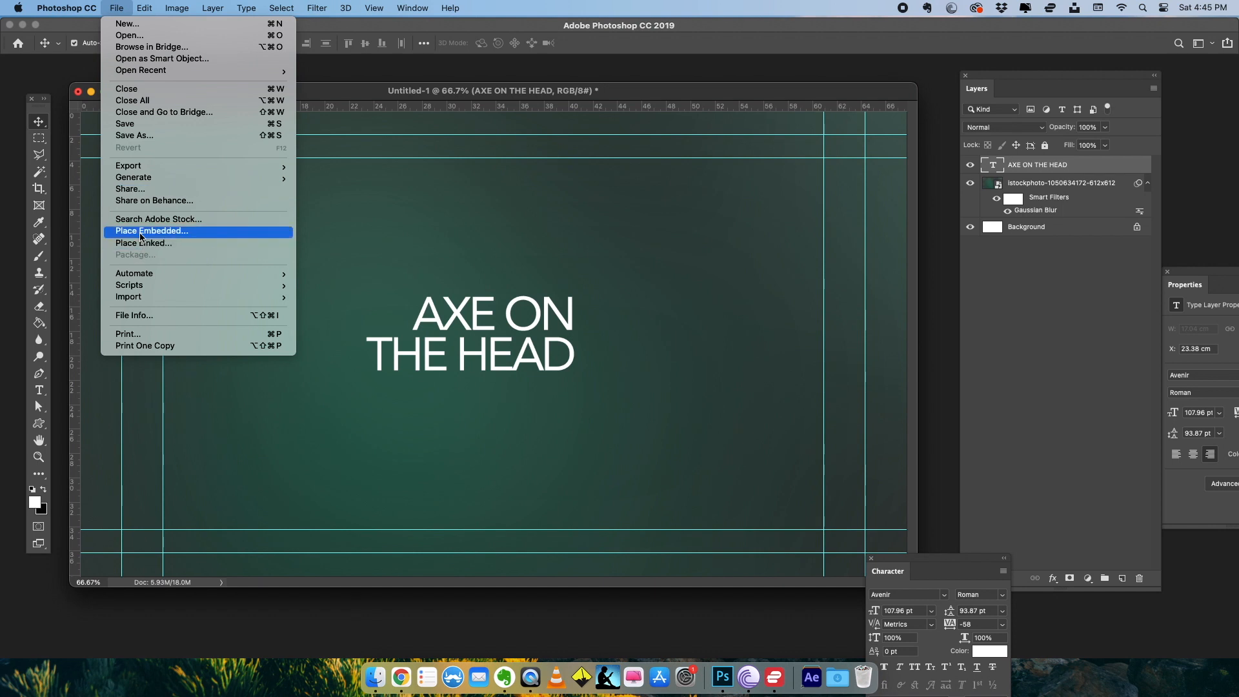
- Place BrokenGlass0007_1_600.jpeg as an embedded layer centred above the title
{"action": "left_click", "coordinate": [151, 230]}
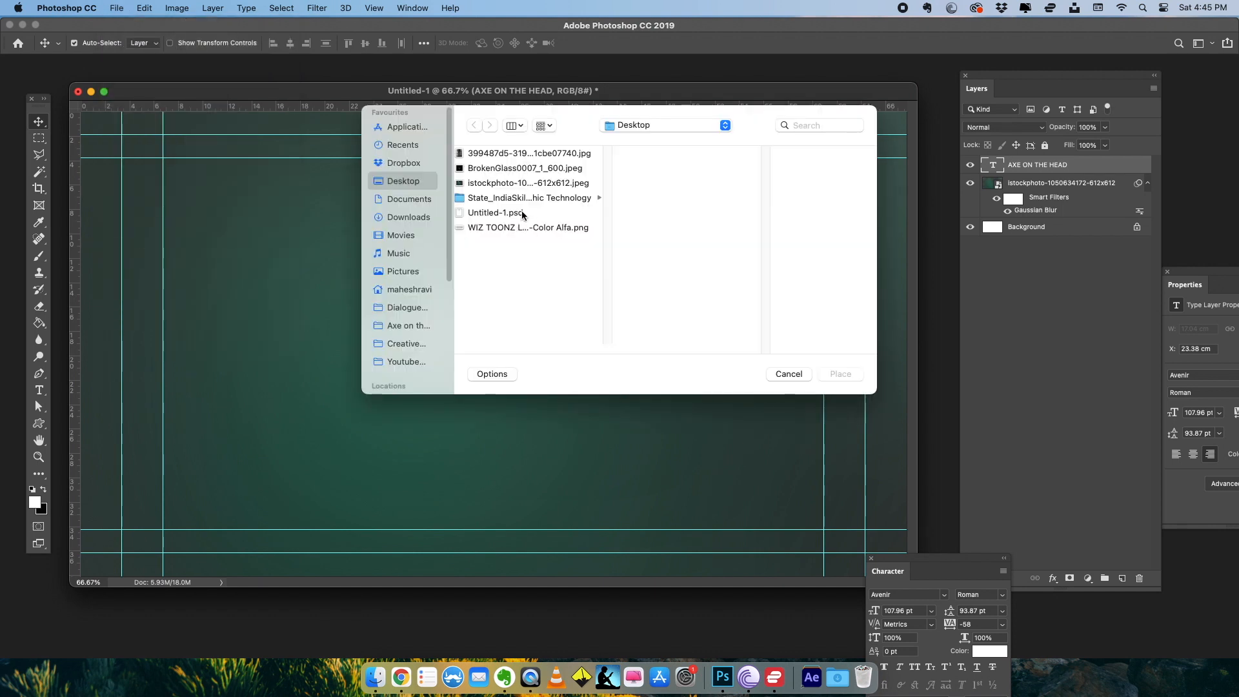
{"action": "left_click", "coordinate": [526, 168]}
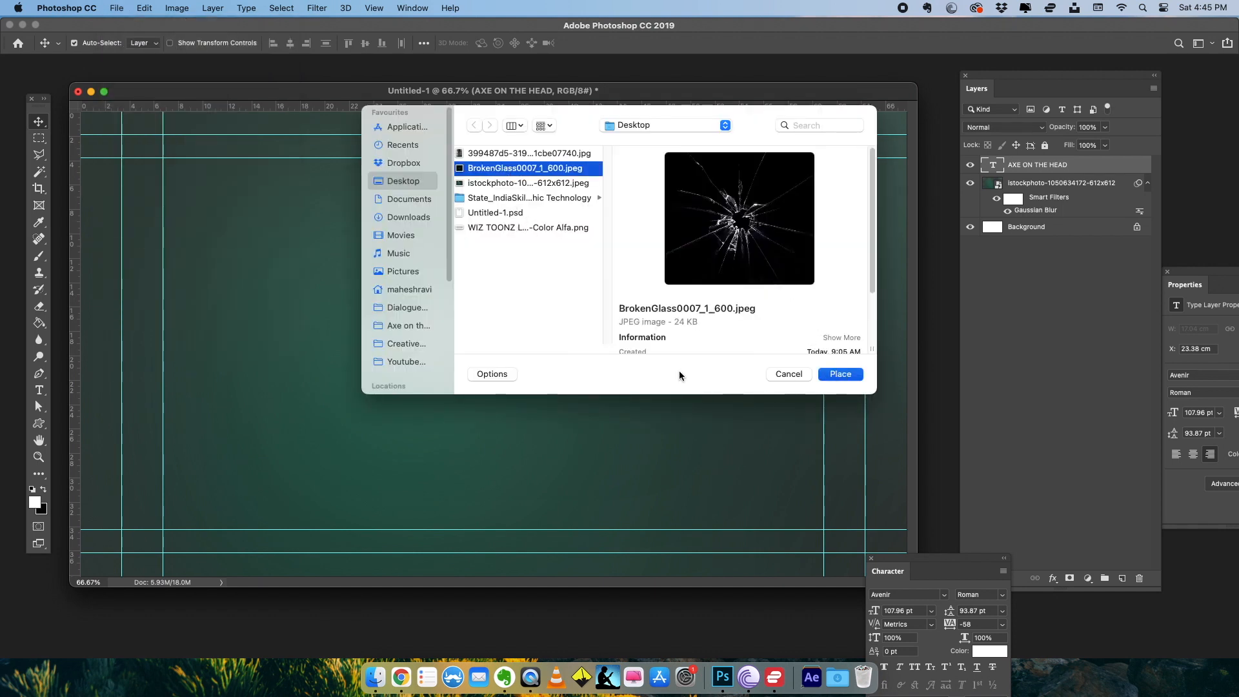
{"action": "left_click", "coordinate": [838, 374]}
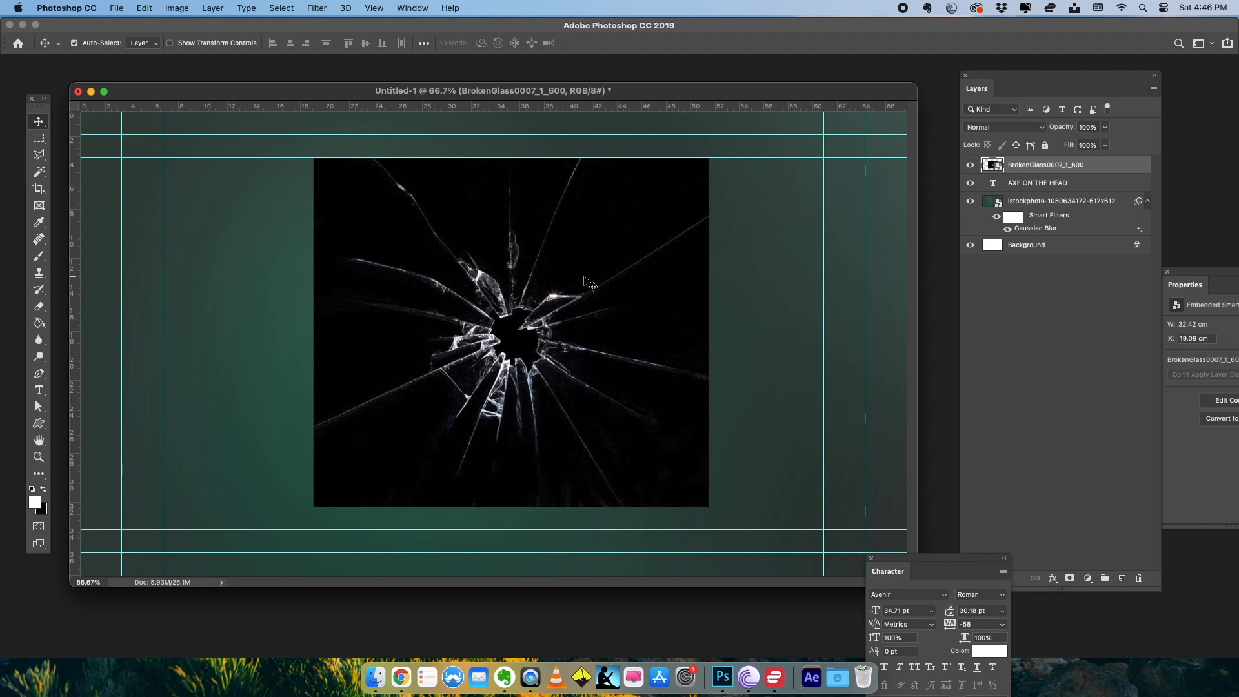
- Set the BrokenGlass layer to Screen blending, then select the AXE ON THE HEAD layer
{"action": "left_click", "coordinate": [1004, 127]}
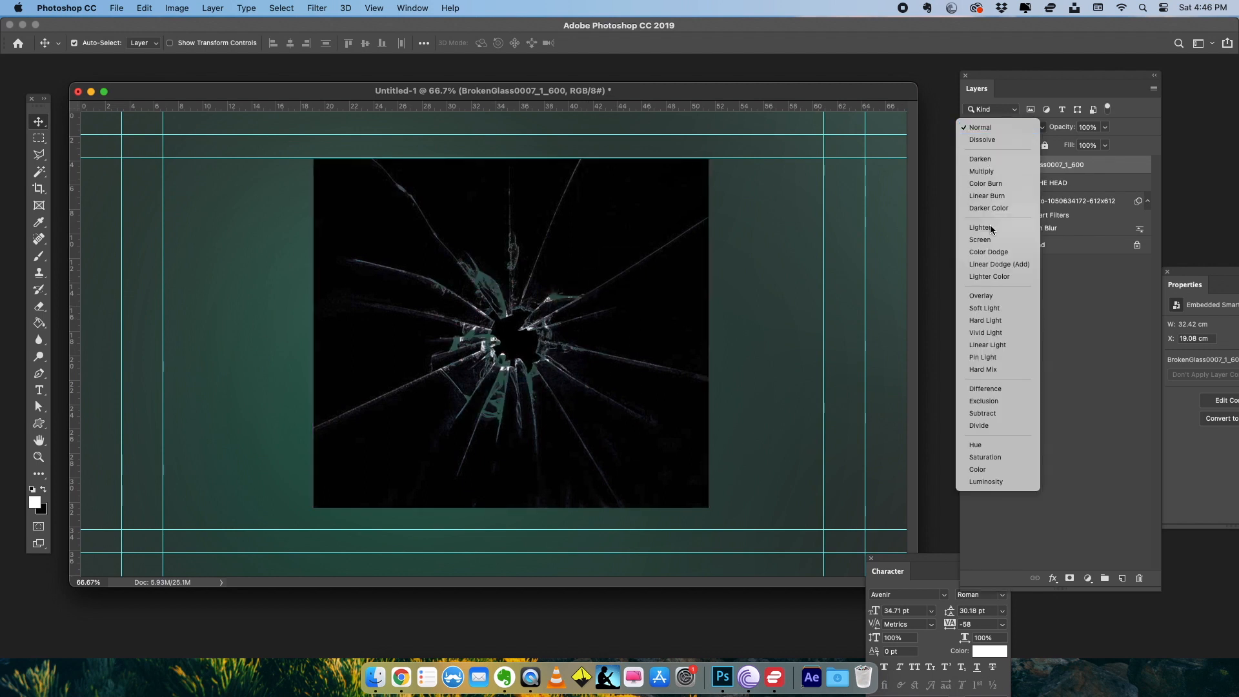
{"action": "left_click", "coordinate": [979, 239]}
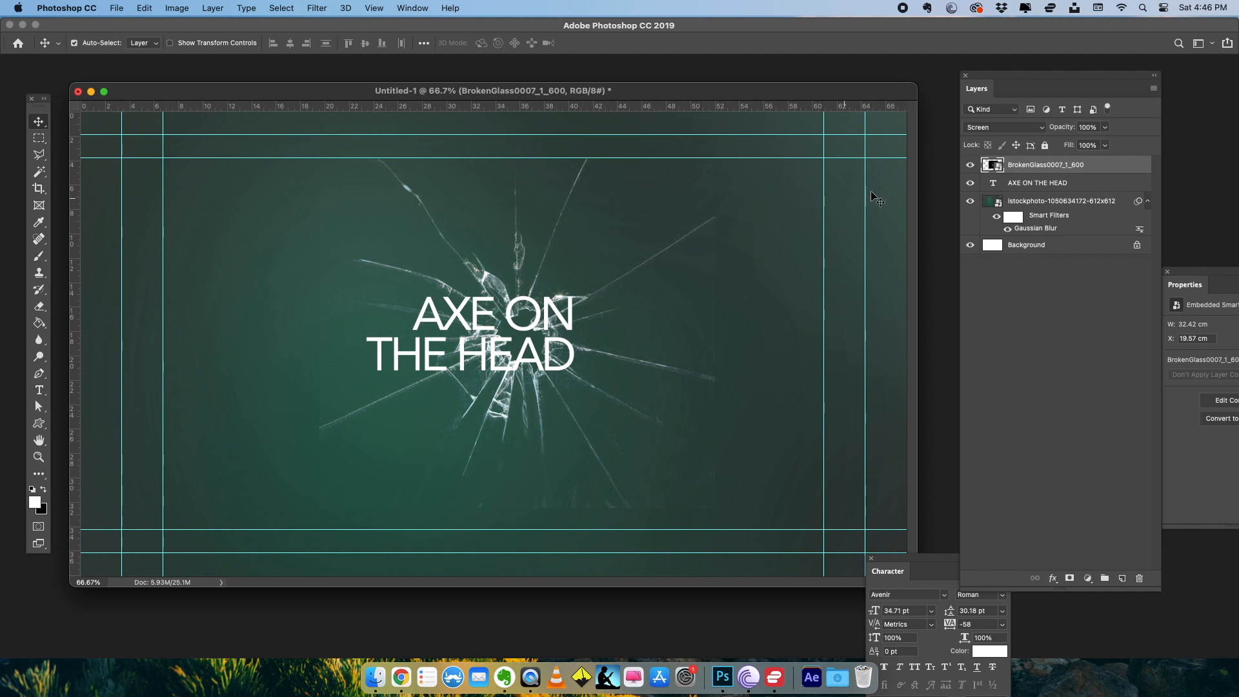
{"action": "left_click", "coordinate": [1036, 182]}
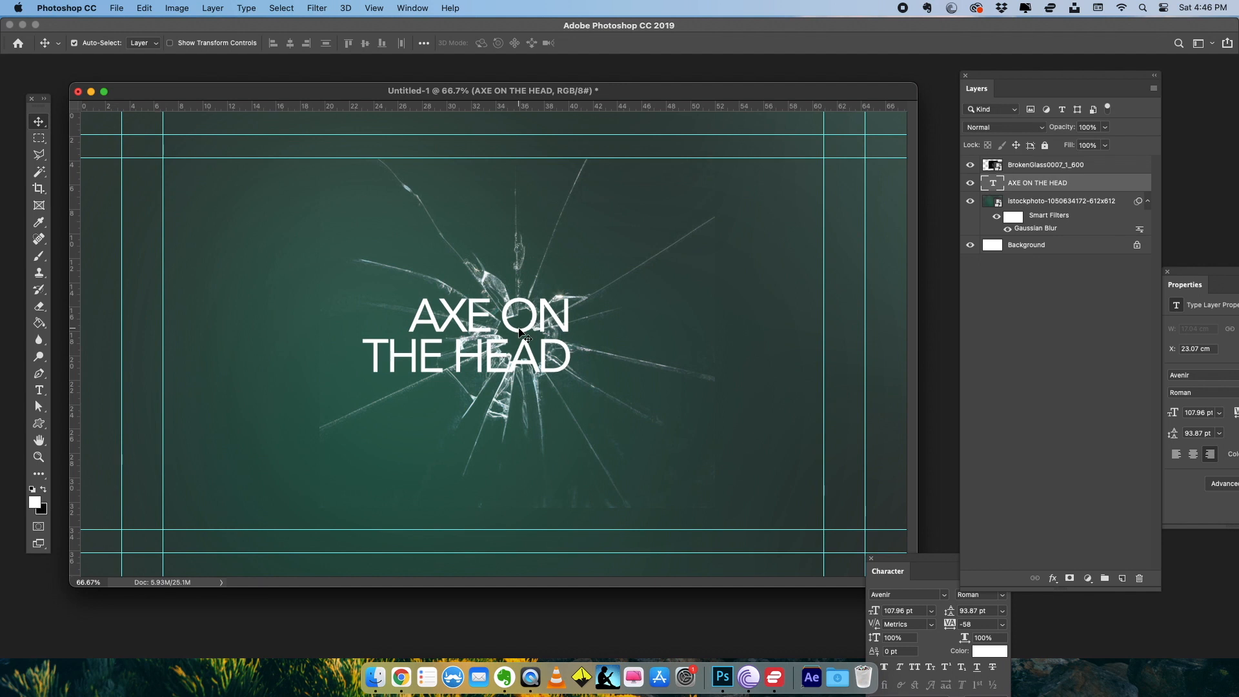
{"action": "mouse_move", "coordinate": [567, 307]}
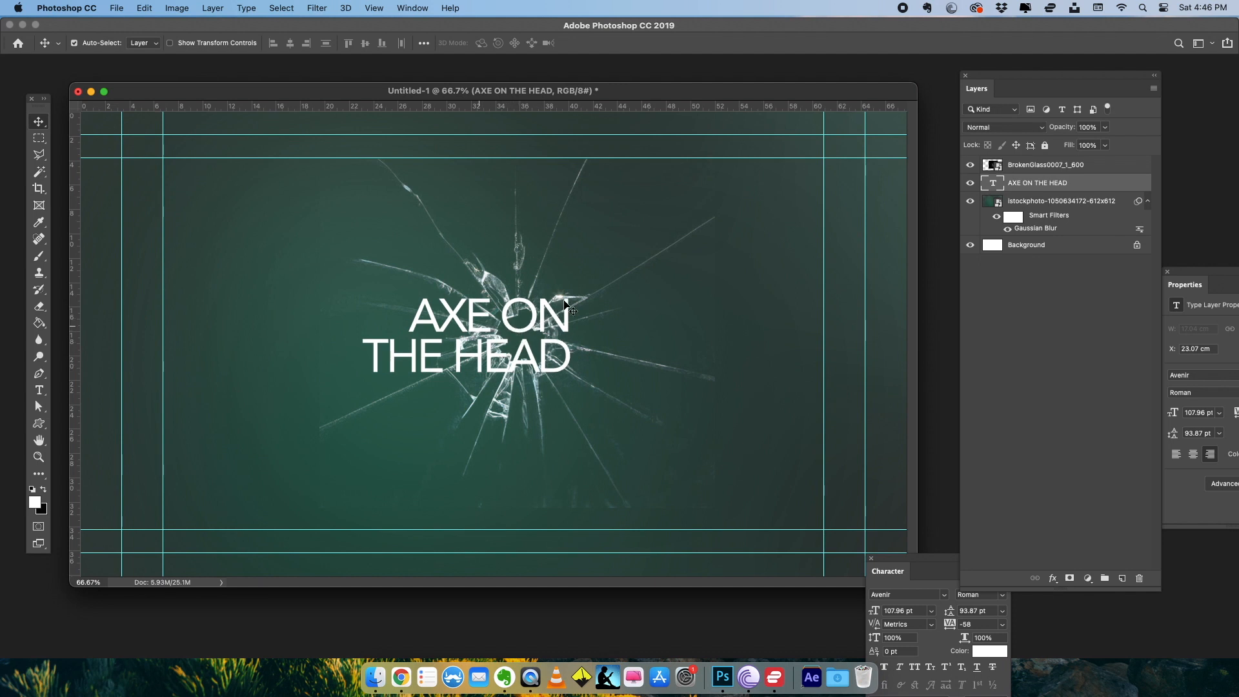
{"action": "mouse_move", "coordinate": [787, 284]}
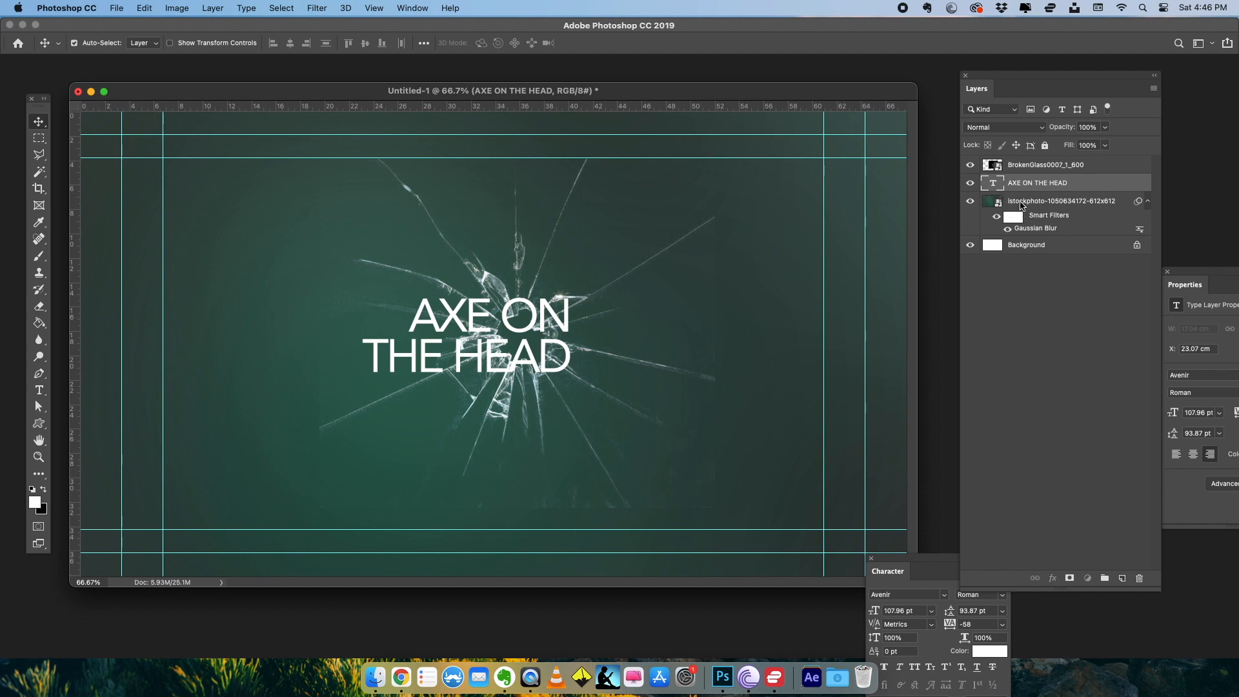
- Darken the istockphoto background layer with Levels 8, 0.62, 255
{"action": "left_click", "coordinate": [1058, 201]}
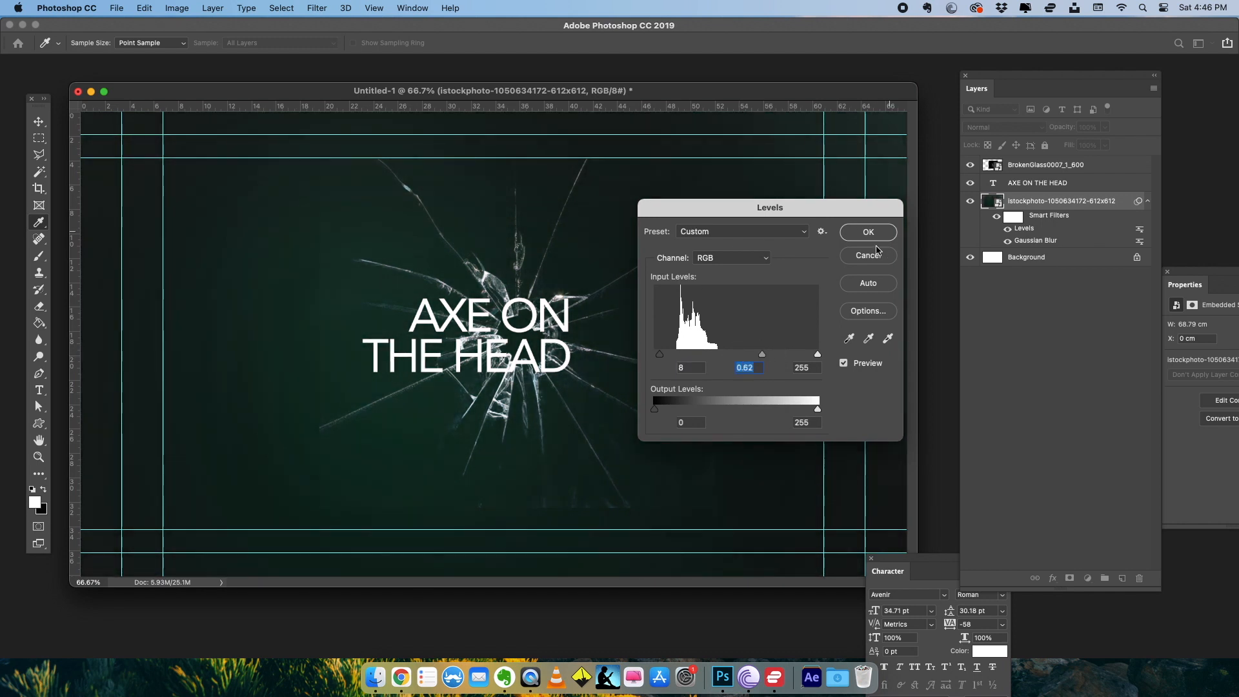
{"action": "left_click", "coordinate": [867, 231]}
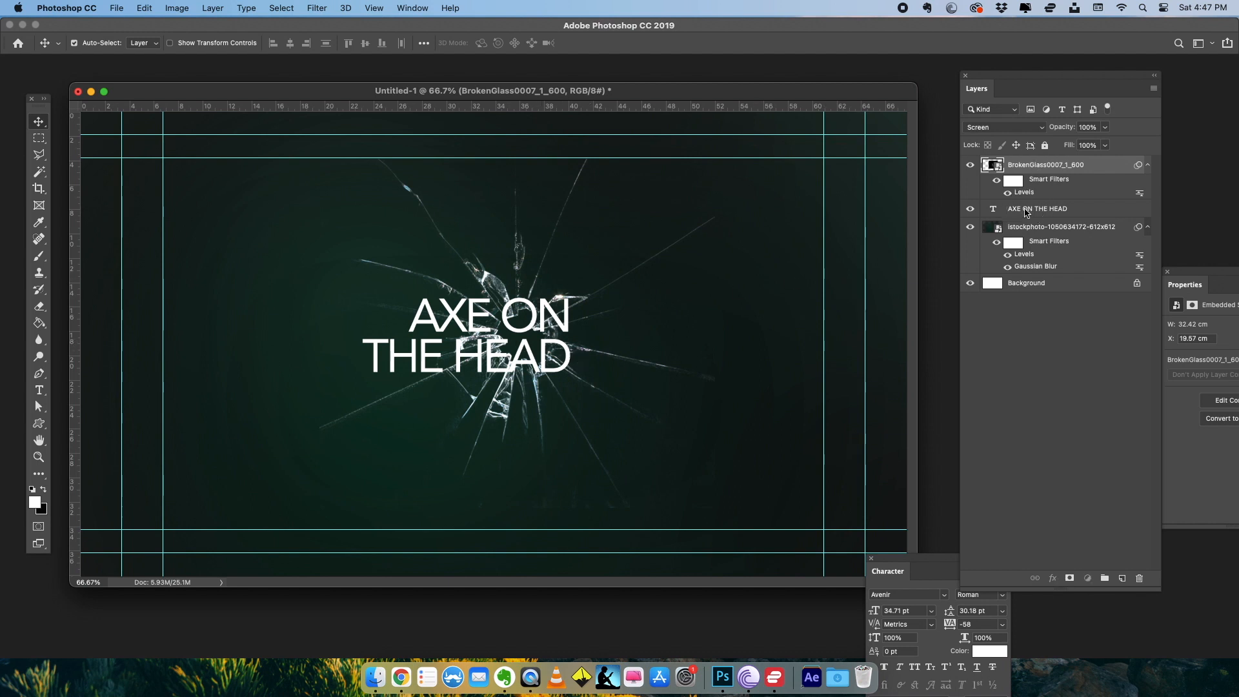
- Rasterize the title layer, set the Magic Wand tolerance to 10, and reselect the visible title layer
{"action": "right_click", "coordinate": [1034, 209]}
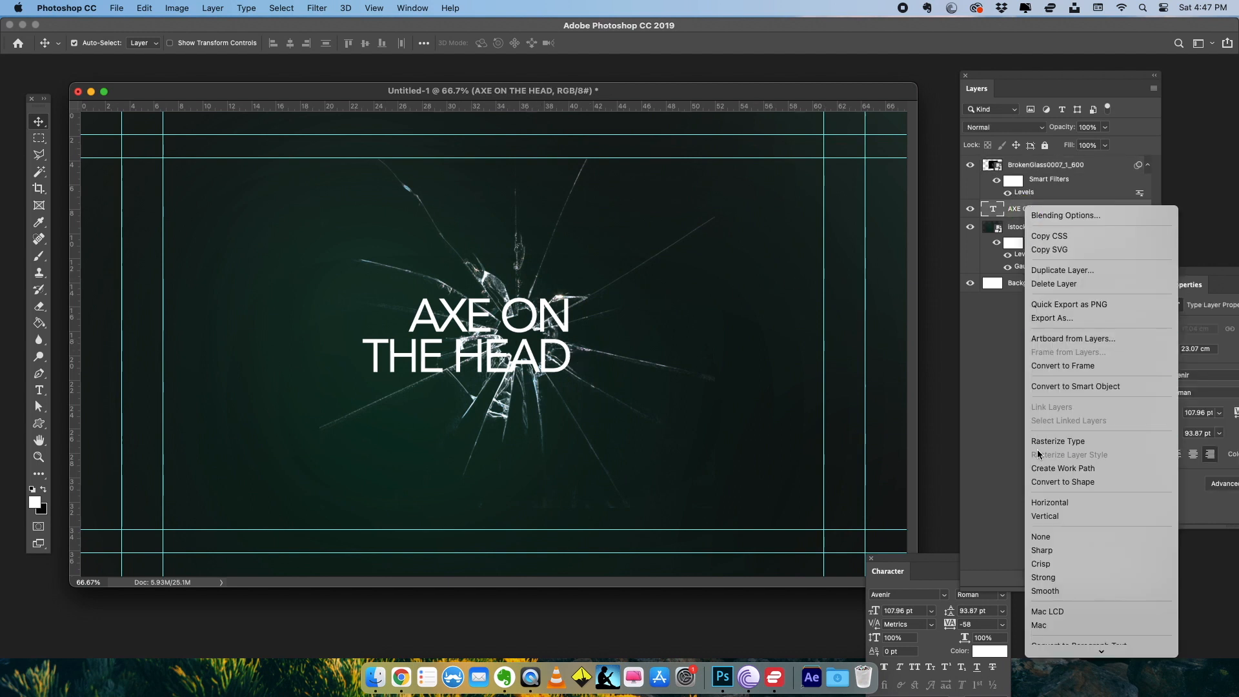
{"action": "left_click", "coordinate": [1058, 441]}
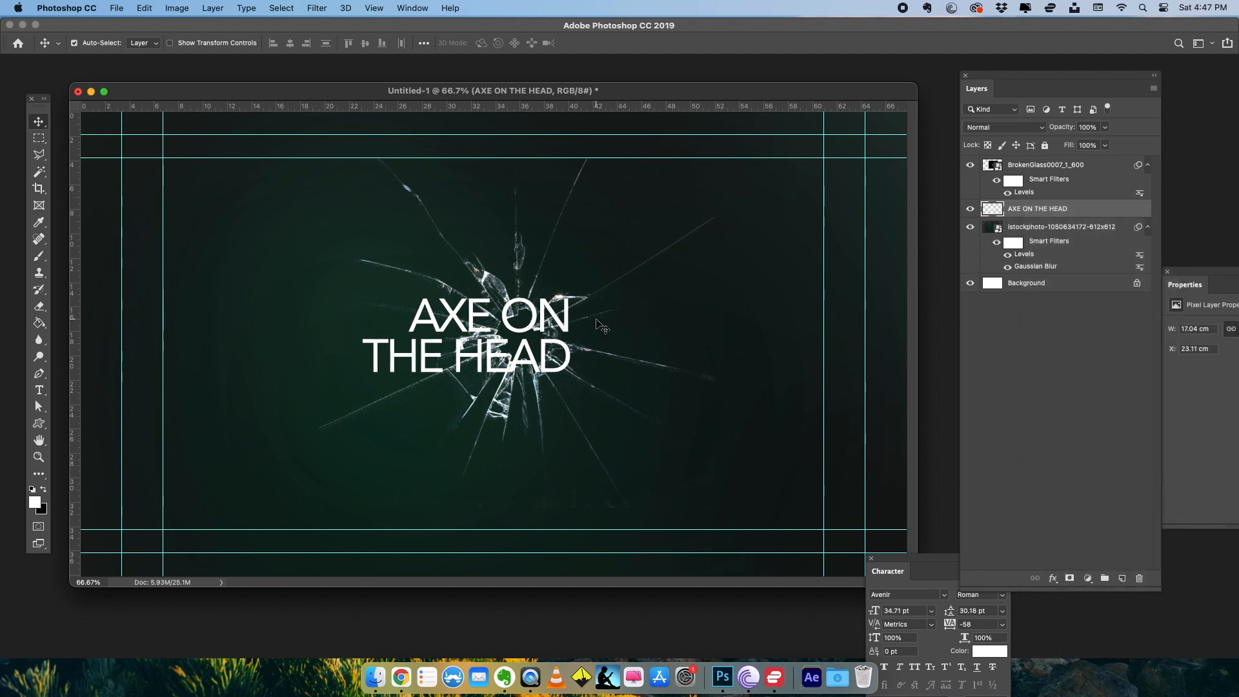
{"action": "mouse_move", "coordinate": [439, 316]}
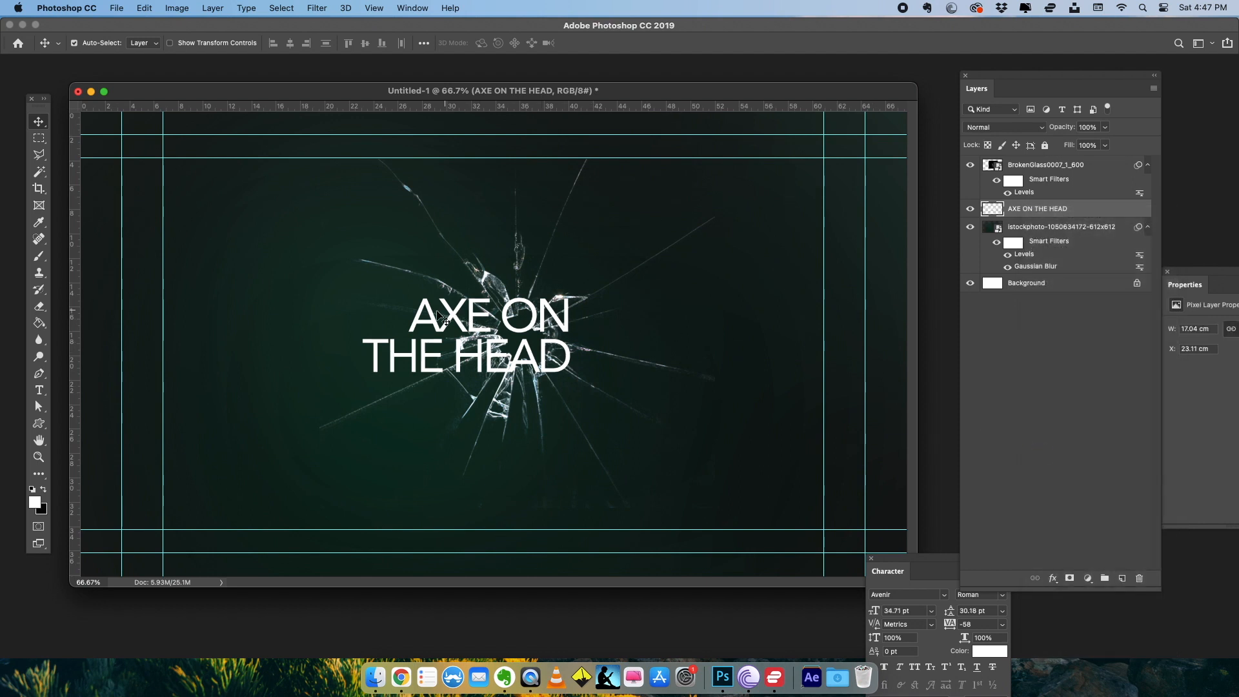
{"action": "mouse_move", "coordinate": [535, 328]}
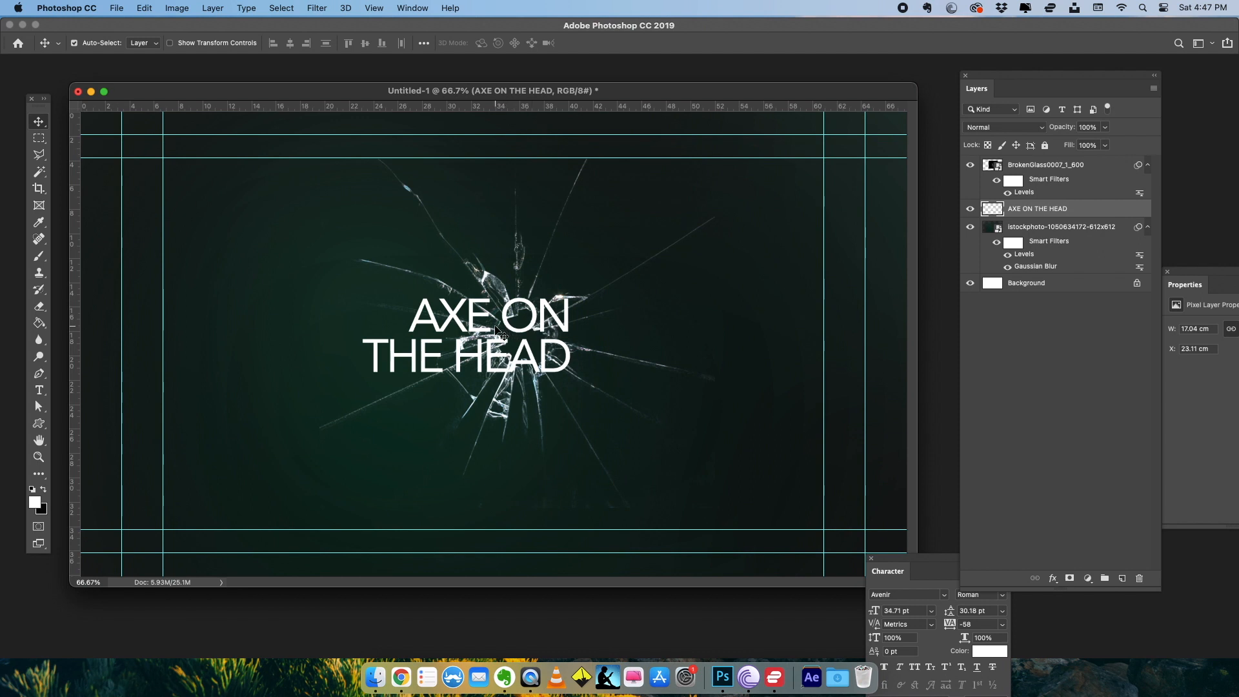
{"action": "mouse_move", "coordinate": [510, 360]}
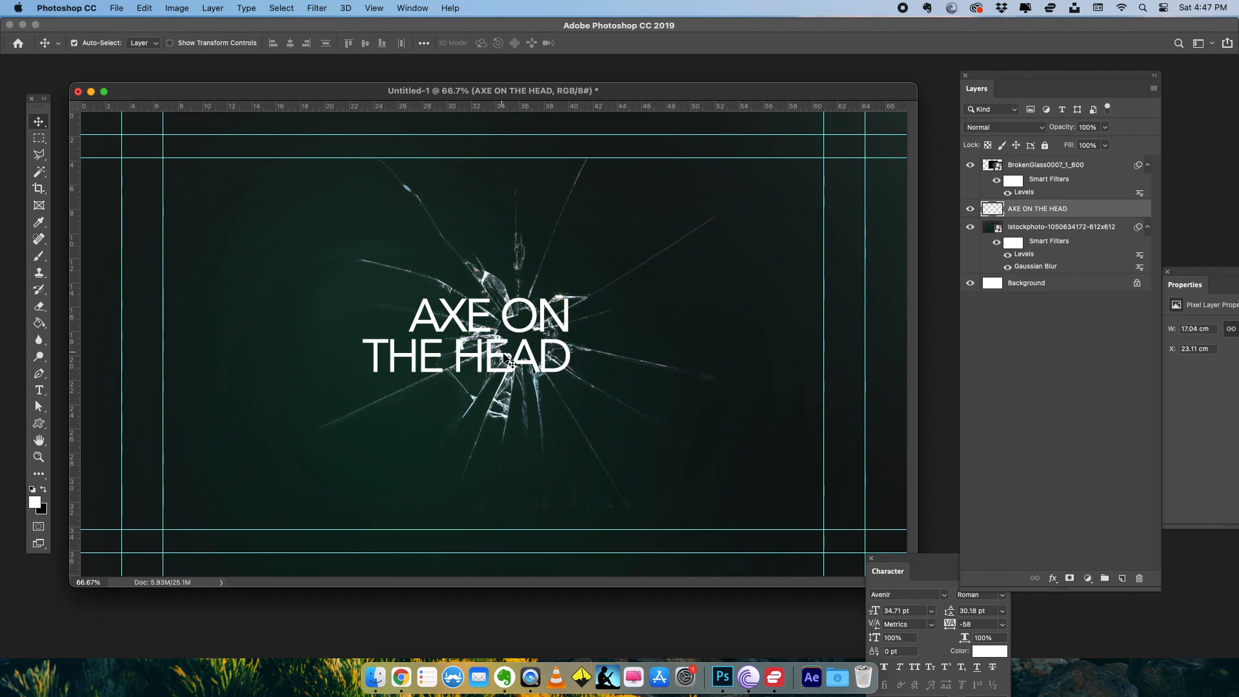
{"action": "mouse_move", "coordinate": [541, 327]}
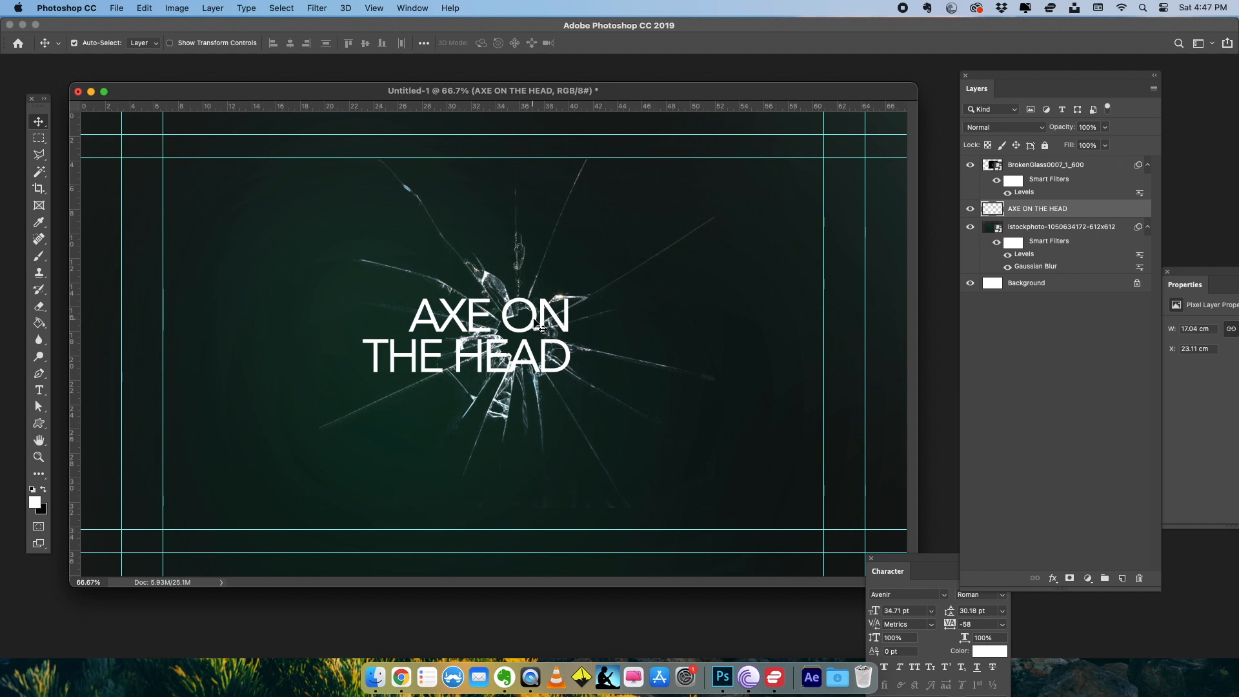
{"action": "mouse_move", "coordinate": [505, 360]}
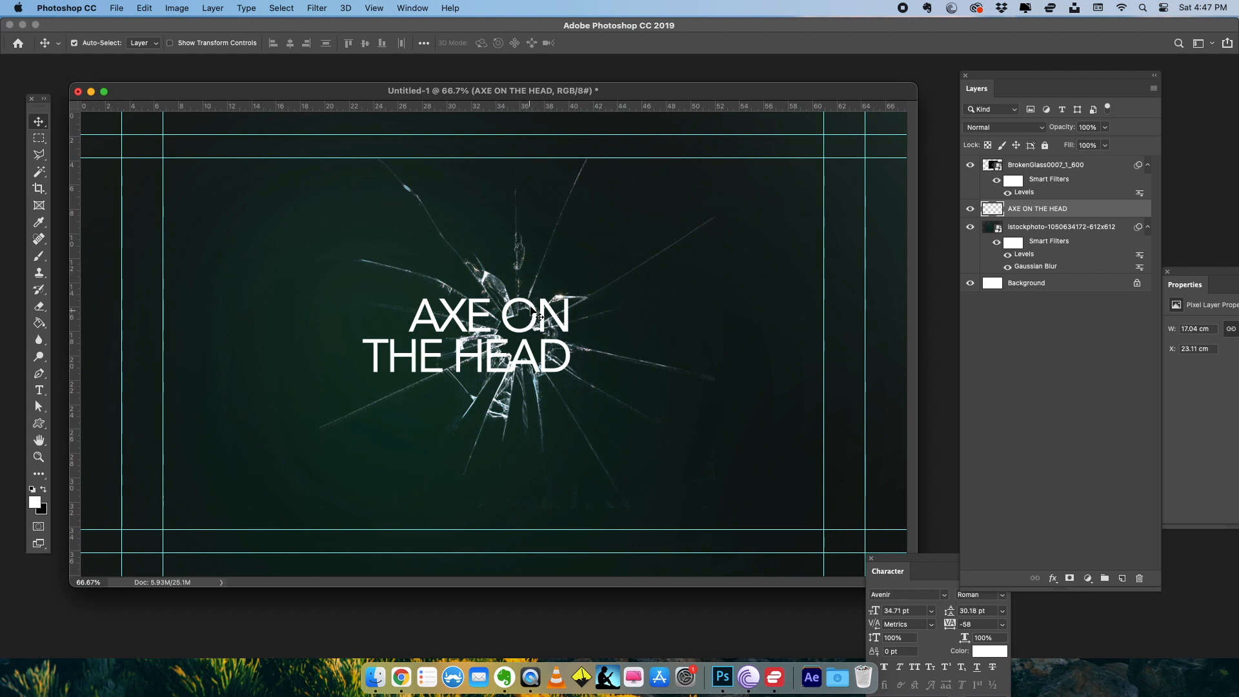
{"action": "mouse_move", "coordinate": [507, 341]}
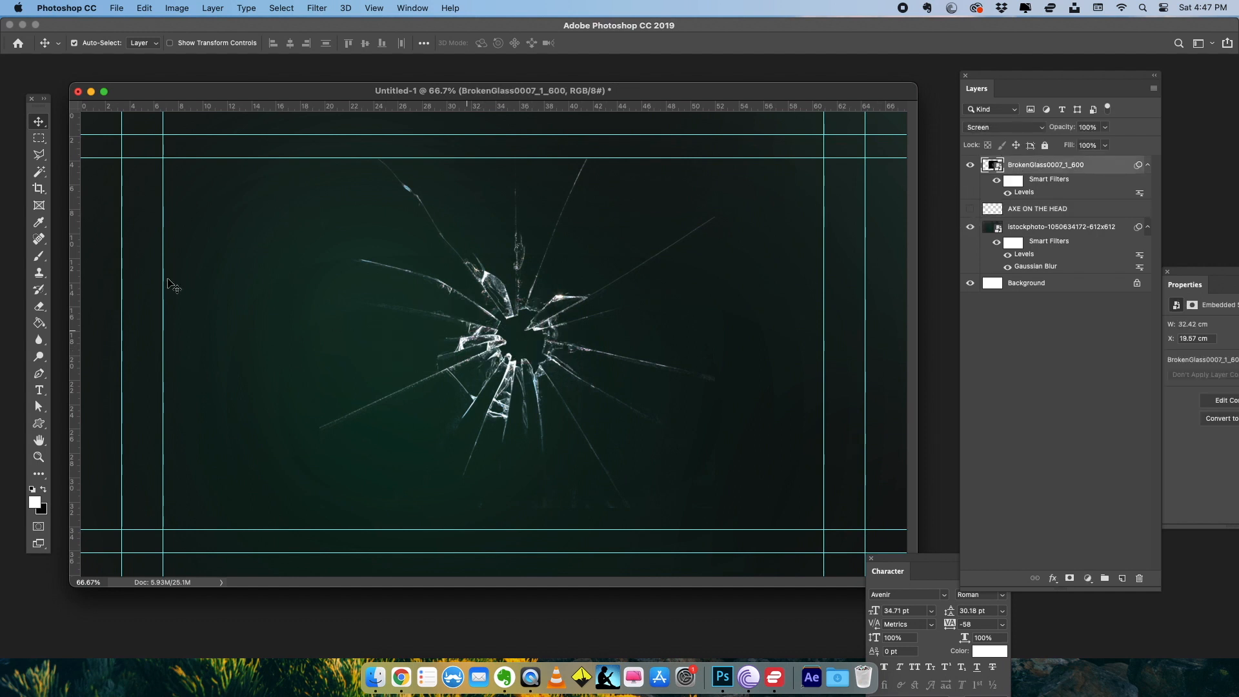
{"action": "left_click", "coordinate": [38, 172]}
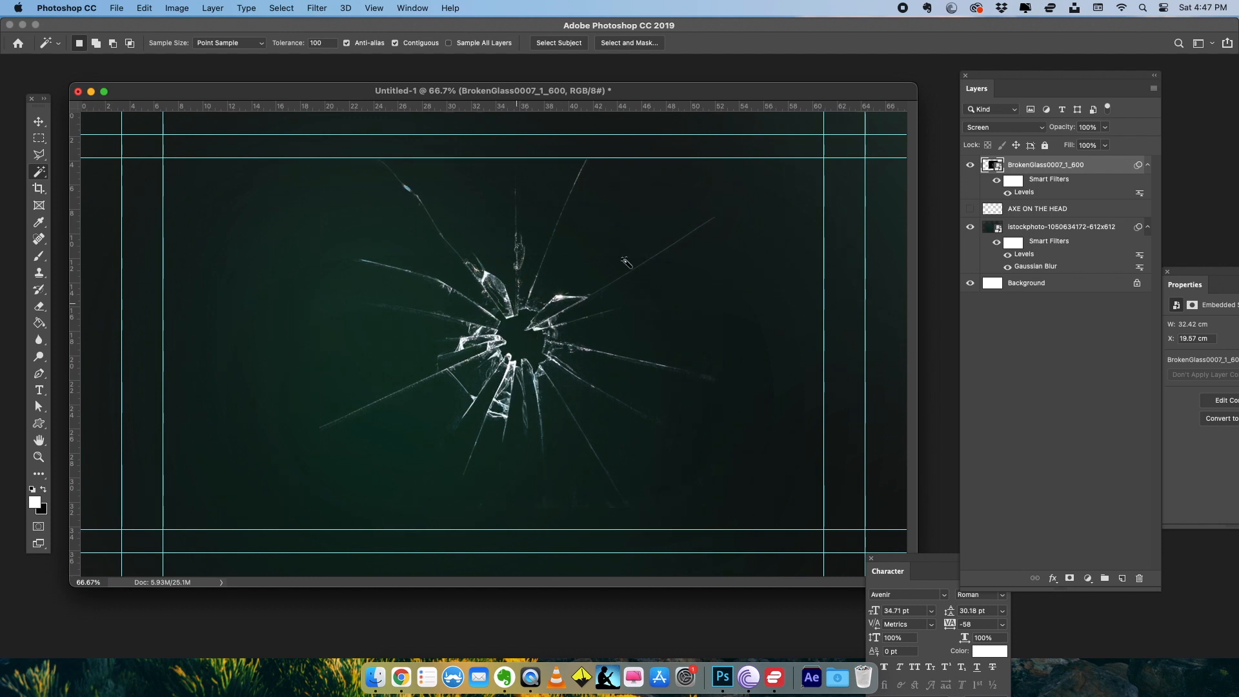
{"action": "mouse_move", "coordinate": [529, 320]}
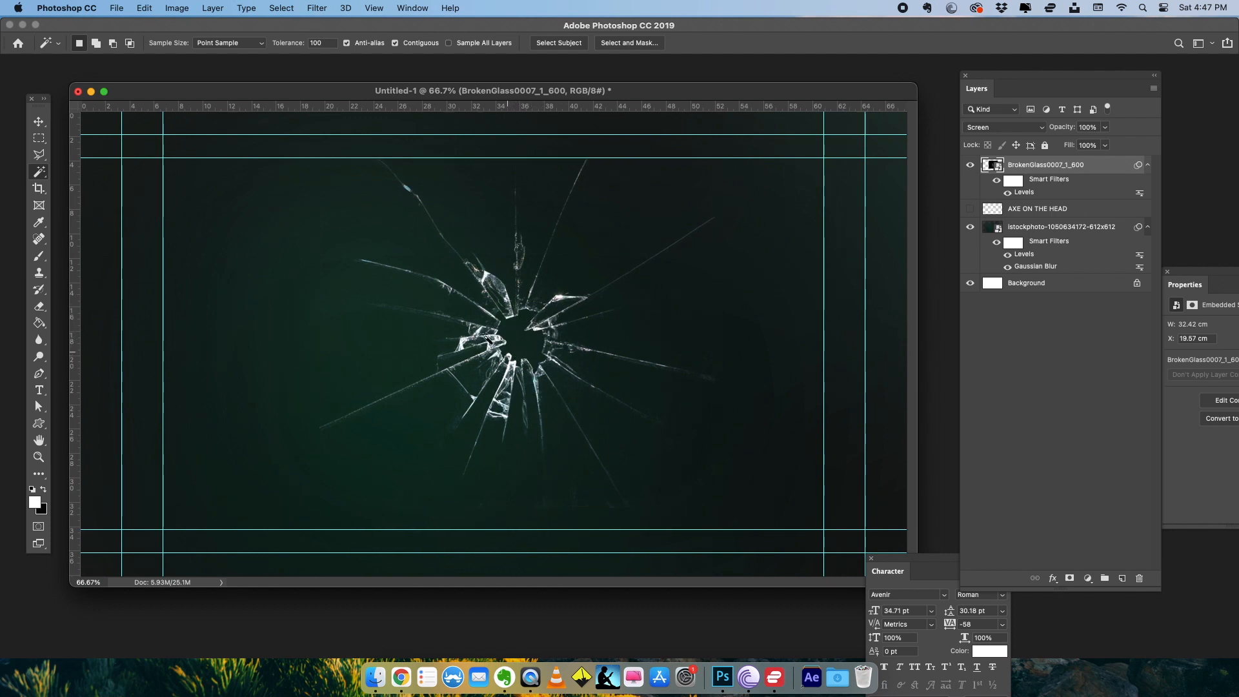
{"action": "triple_click", "coordinate": [320, 42]}
{"action": "type", "text": "10"}
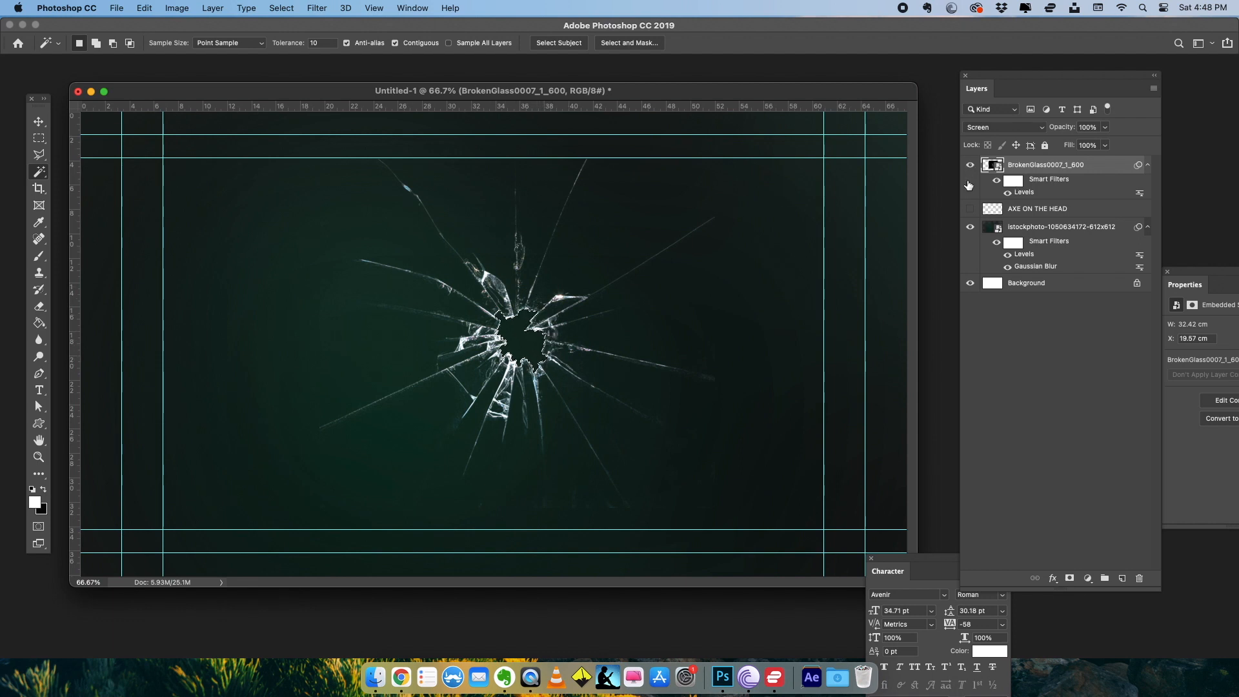
{"action": "left_click", "coordinate": [969, 209]}
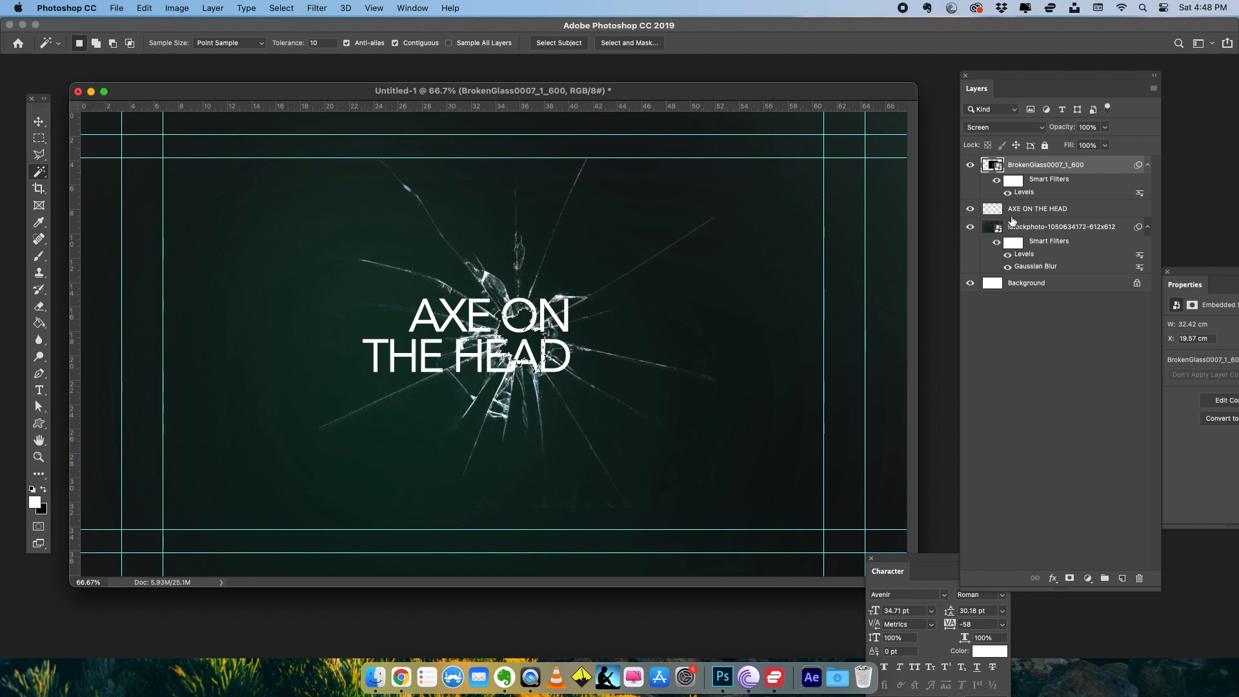
{"action": "left_click", "coordinate": [1037, 208]}
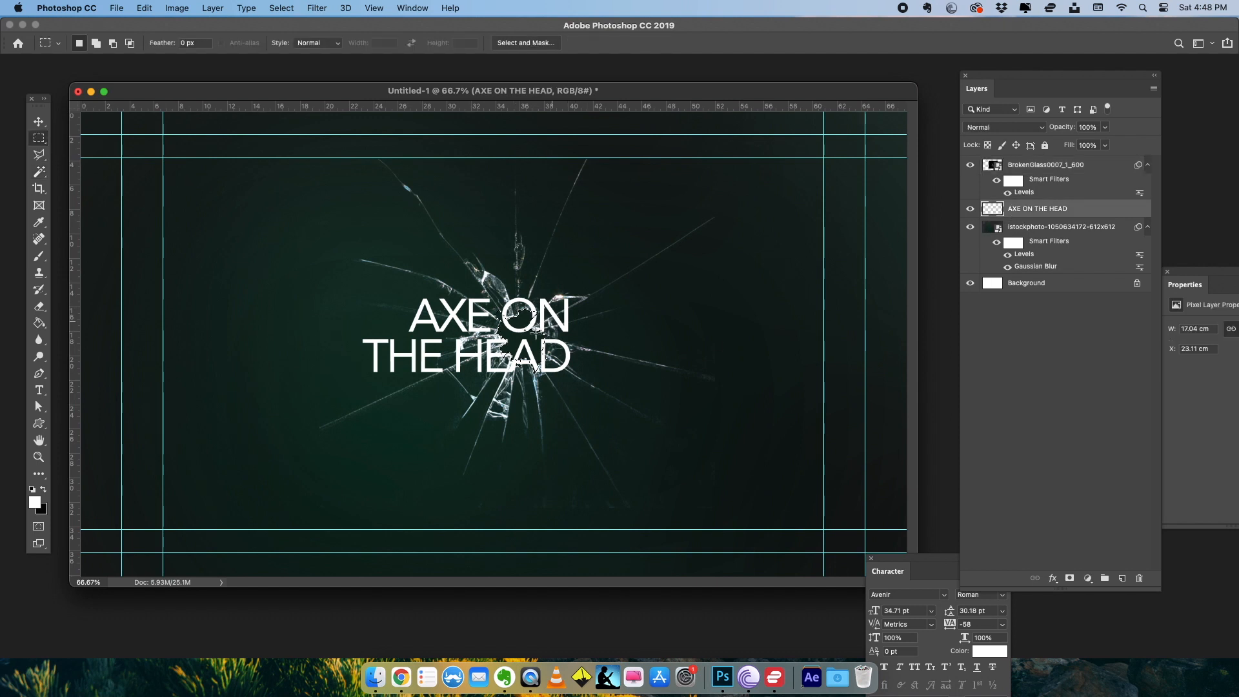
- Copy the selected title area via Layer Via Copy, naming it Without Glass and the original Through Glass at 65% opacity
{"action": "right_click", "coordinate": [514, 339]}
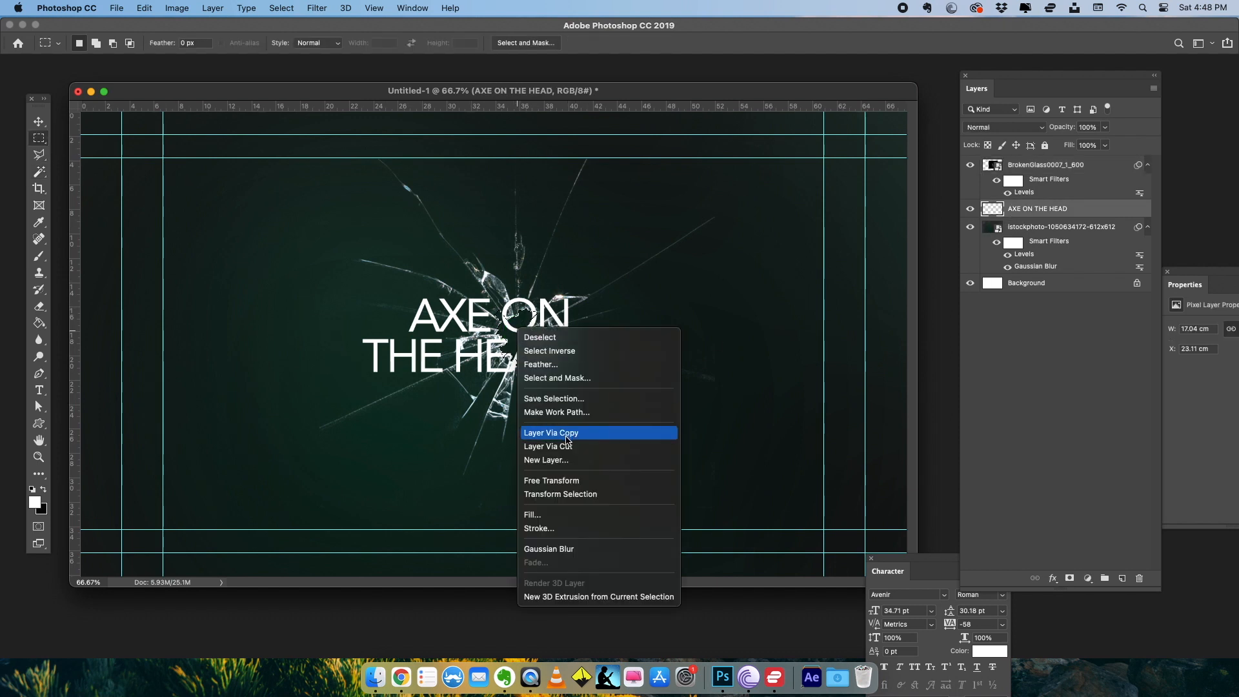
{"action": "left_click", "coordinate": [551, 432]}
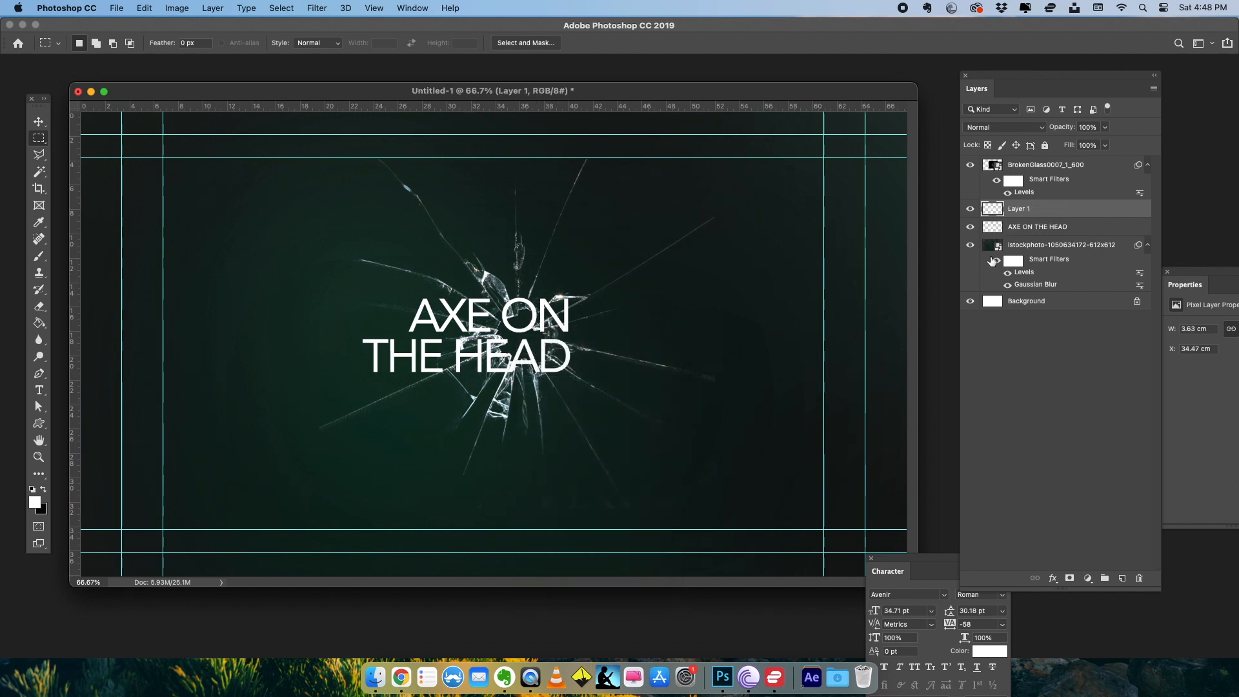
{"action": "left_click", "coordinate": [969, 227]}
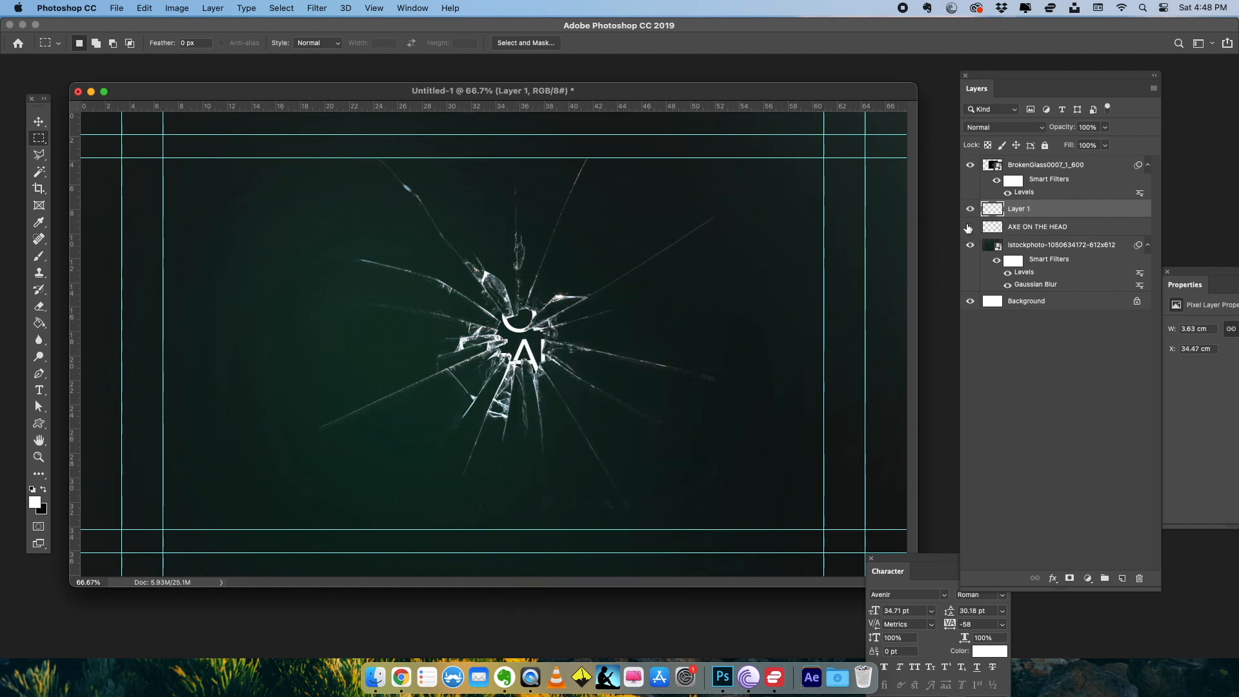
{"action": "left_click", "coordinate": [969, 228]}
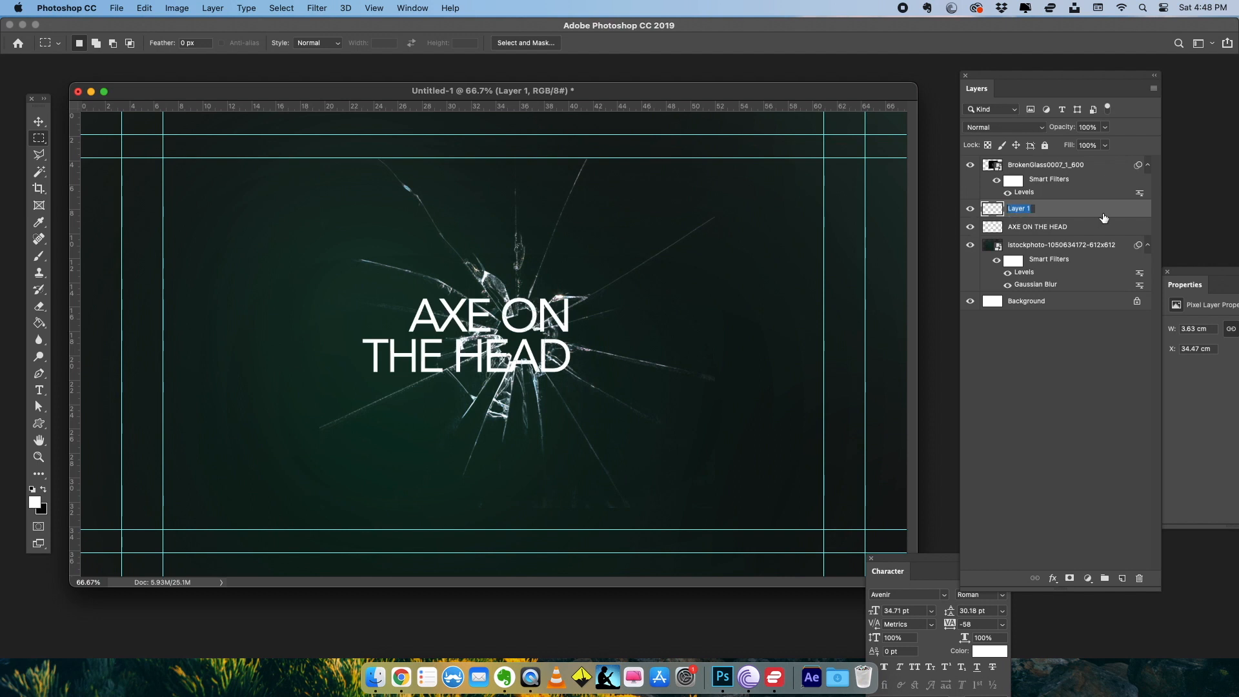
{"action": "type", "text": "Without Glass"}
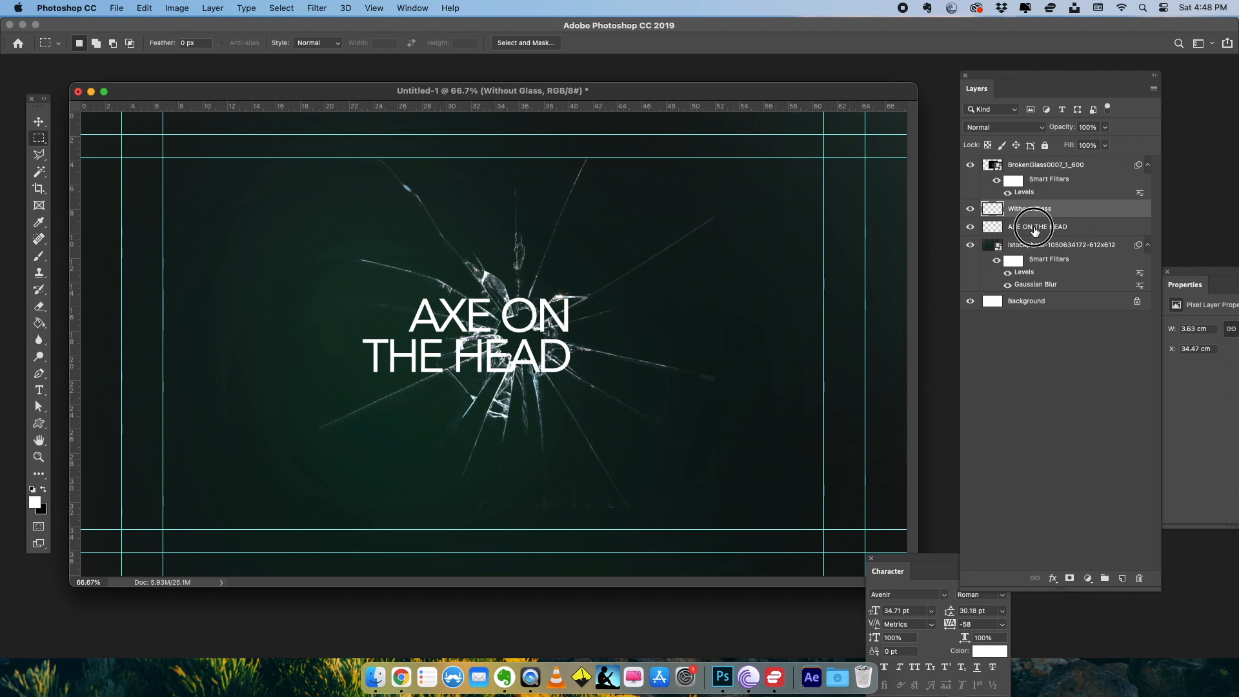
{"action": "double_click", "coordinate": [1037, 227]}
{"action": "type", "text": "Through Glass"}
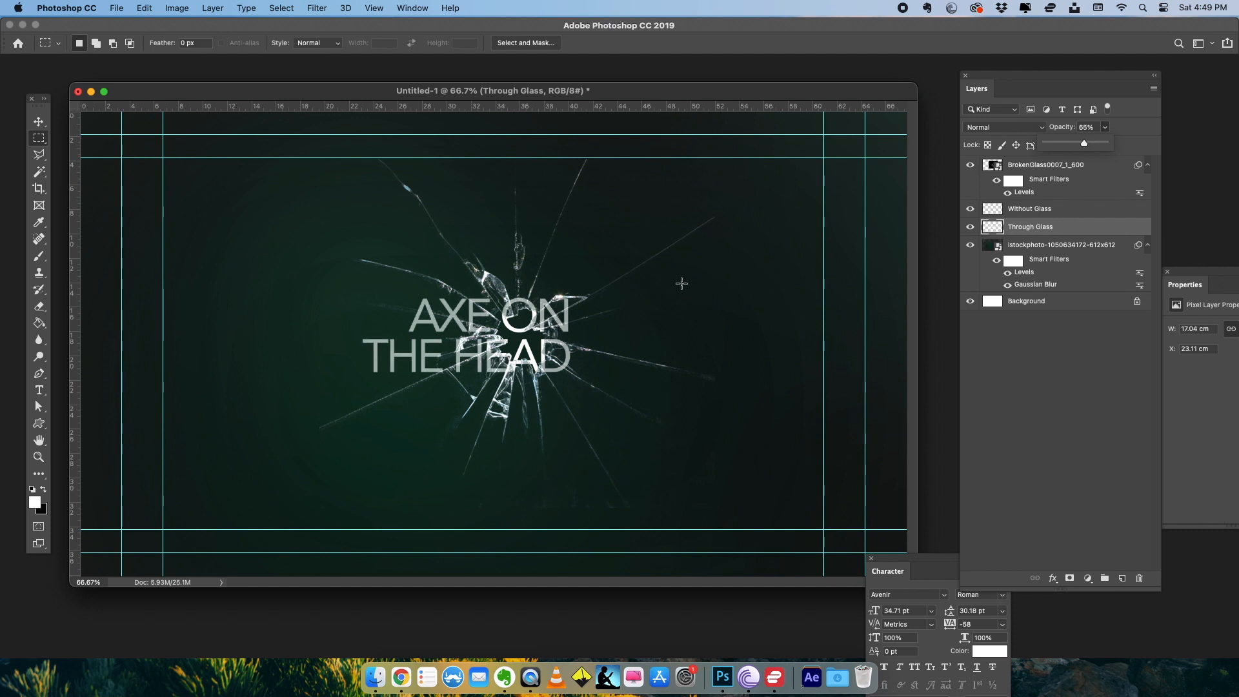
{"action": "mouse_move", "coordinate": [528, 280]}
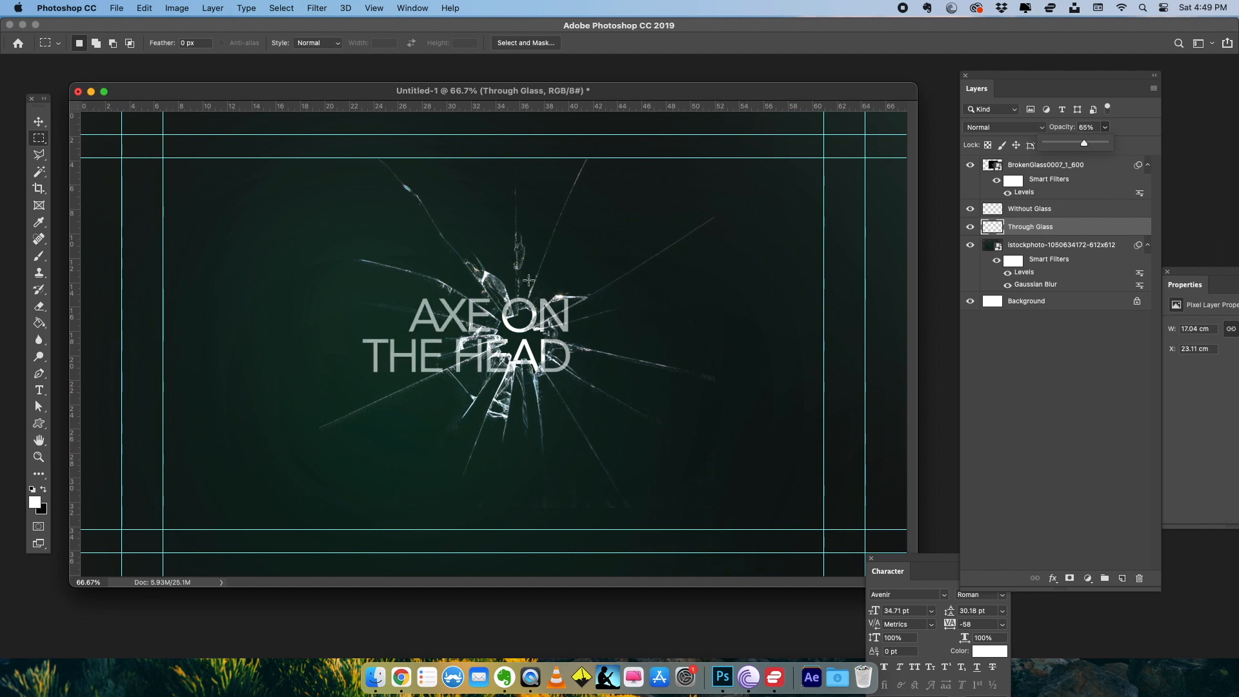
{"action": "mouse_move", "coordinate": [633, 379]}
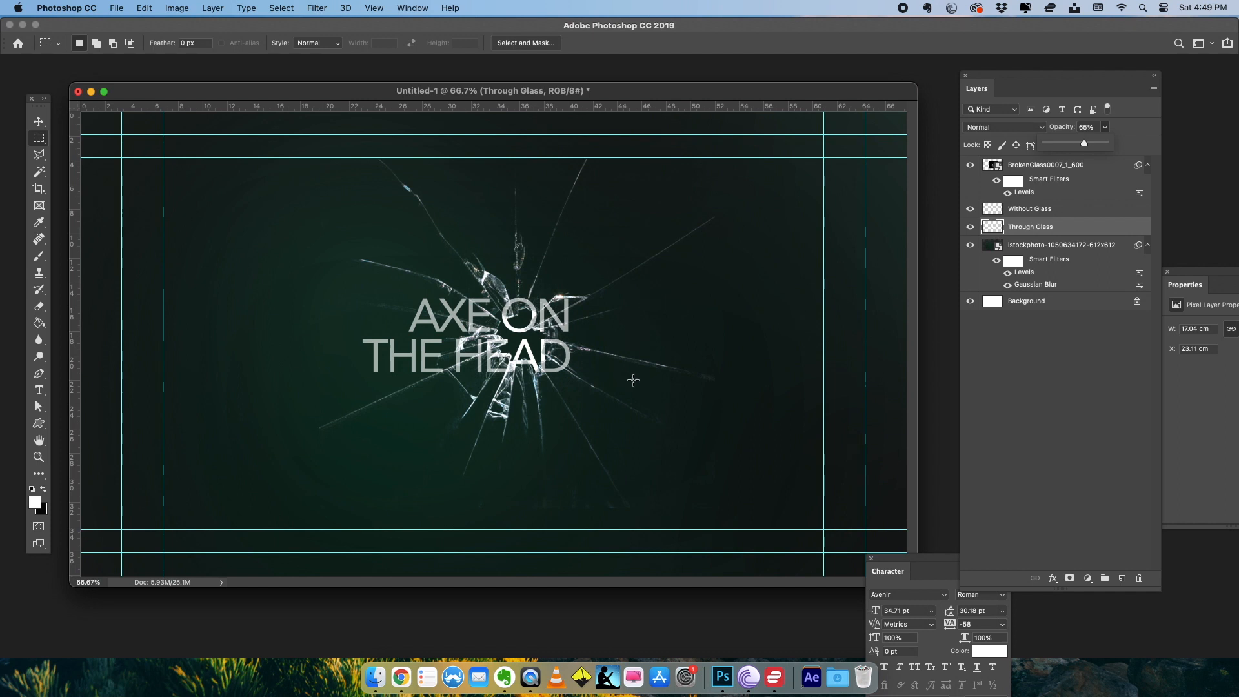
{"action": "mouse_move", "coordinate": [502, 327]}
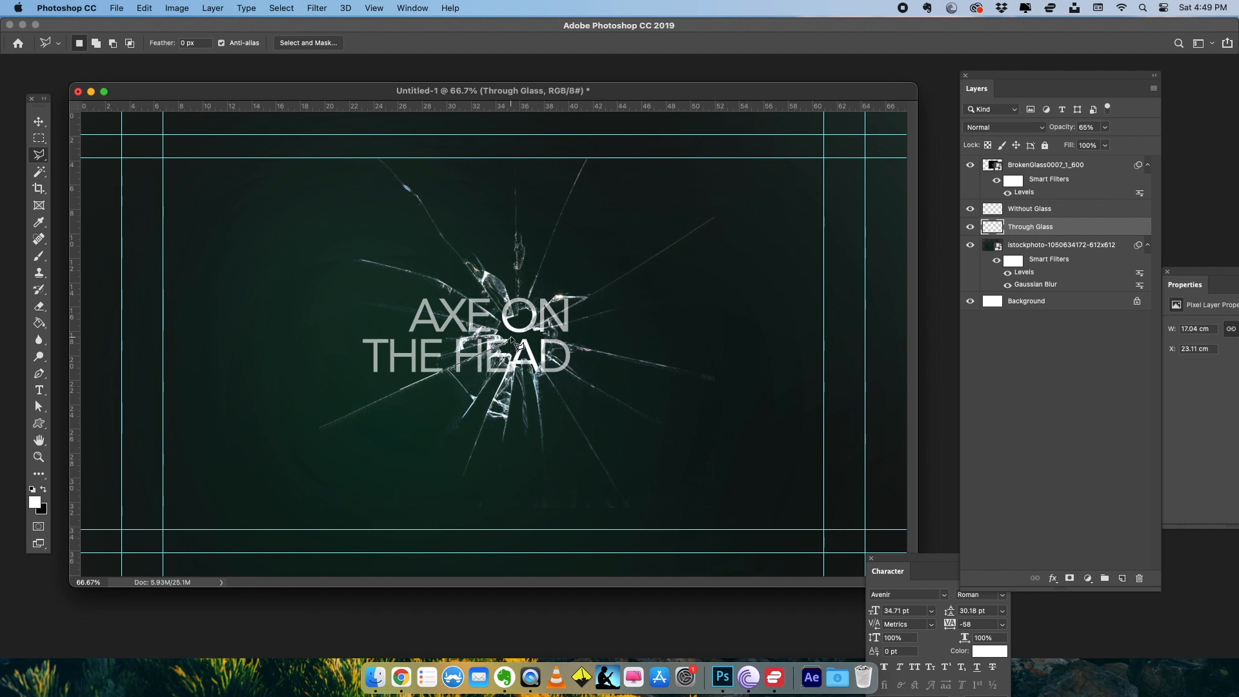
{"action": "mouse_move", "coordinate": [498, 343]}
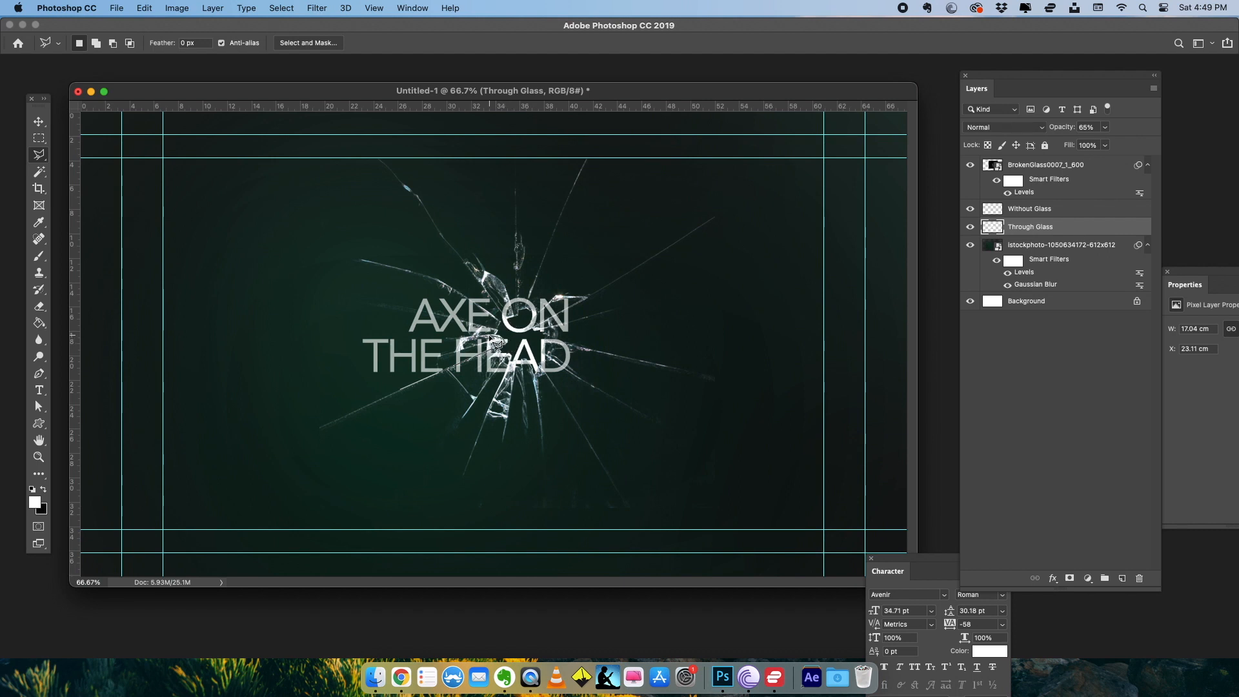
{"action": "mouse_move", "coordinate": [324, 335]}
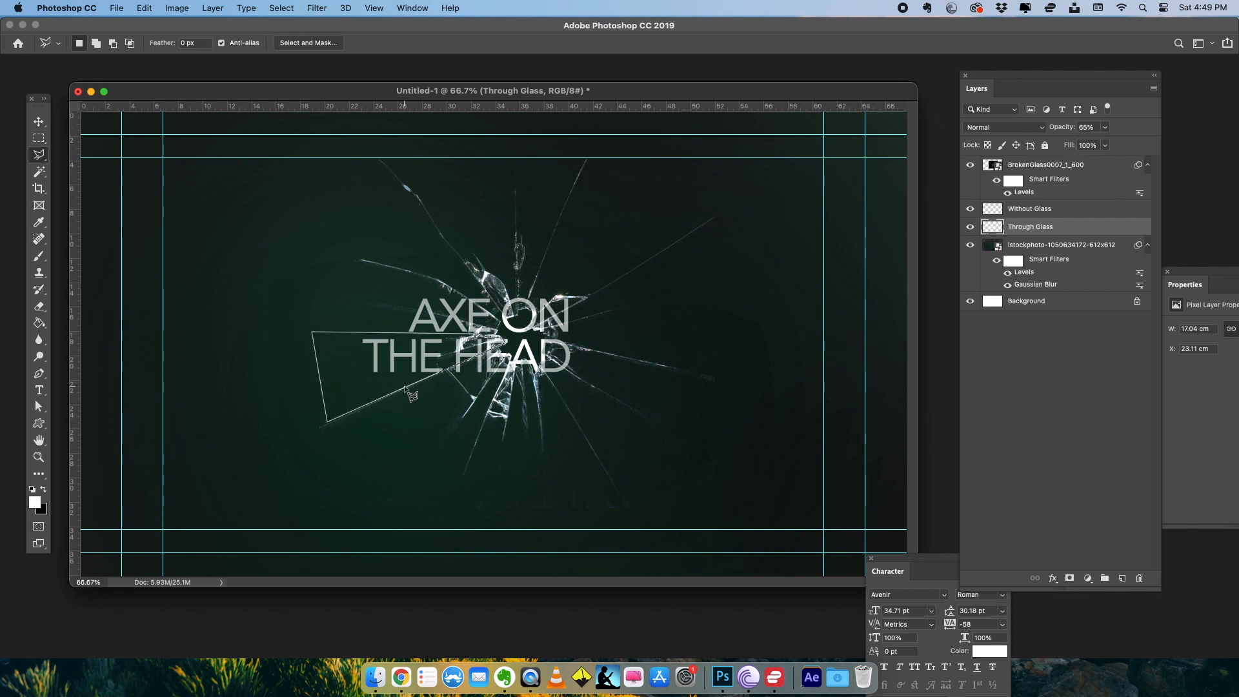
- Cut the left and lower-right shards of the Through Glass title onto their own layers
{"action": "right_click", "coordinate": [409, 392]}
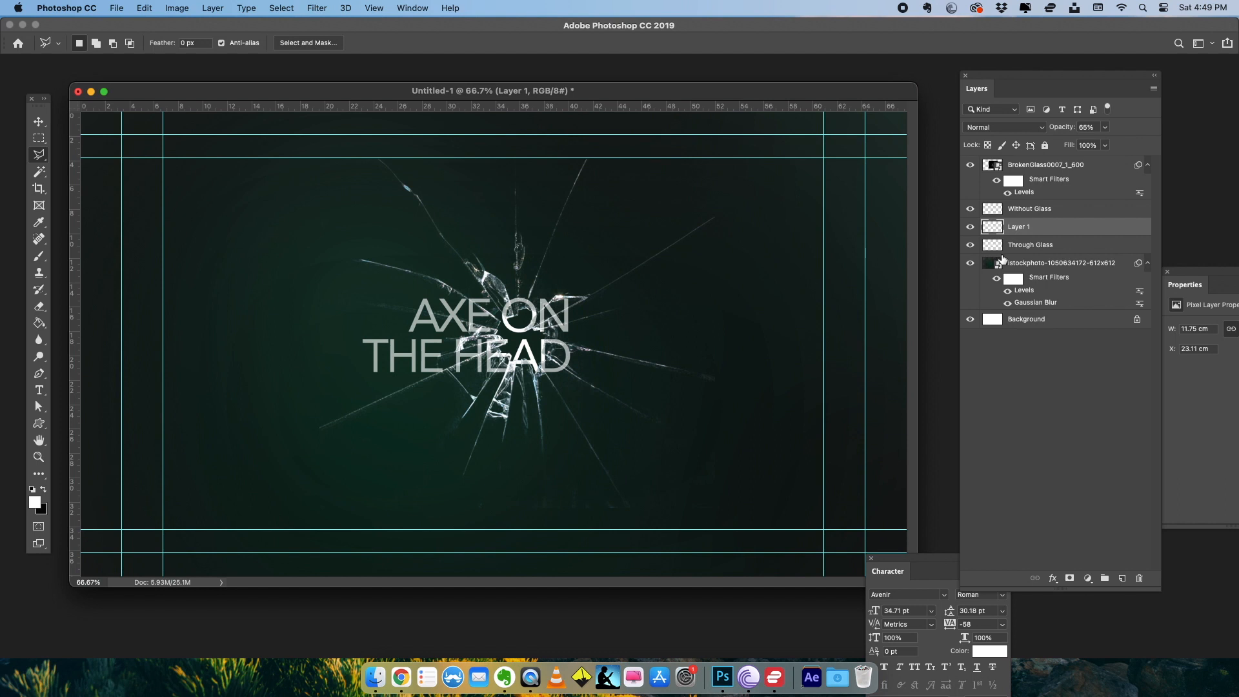
{"action": "left_click", "coordinate": [1029, 244]}
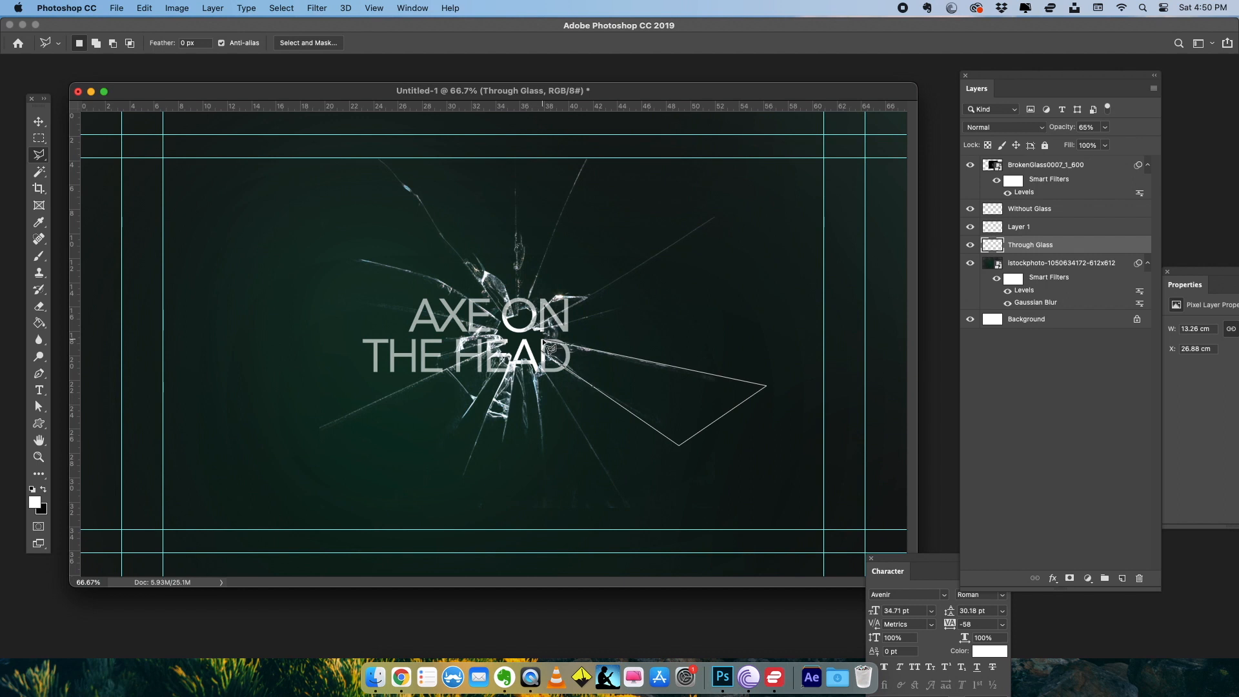
{"action": "left_click", "coordinate": [573, 361]}
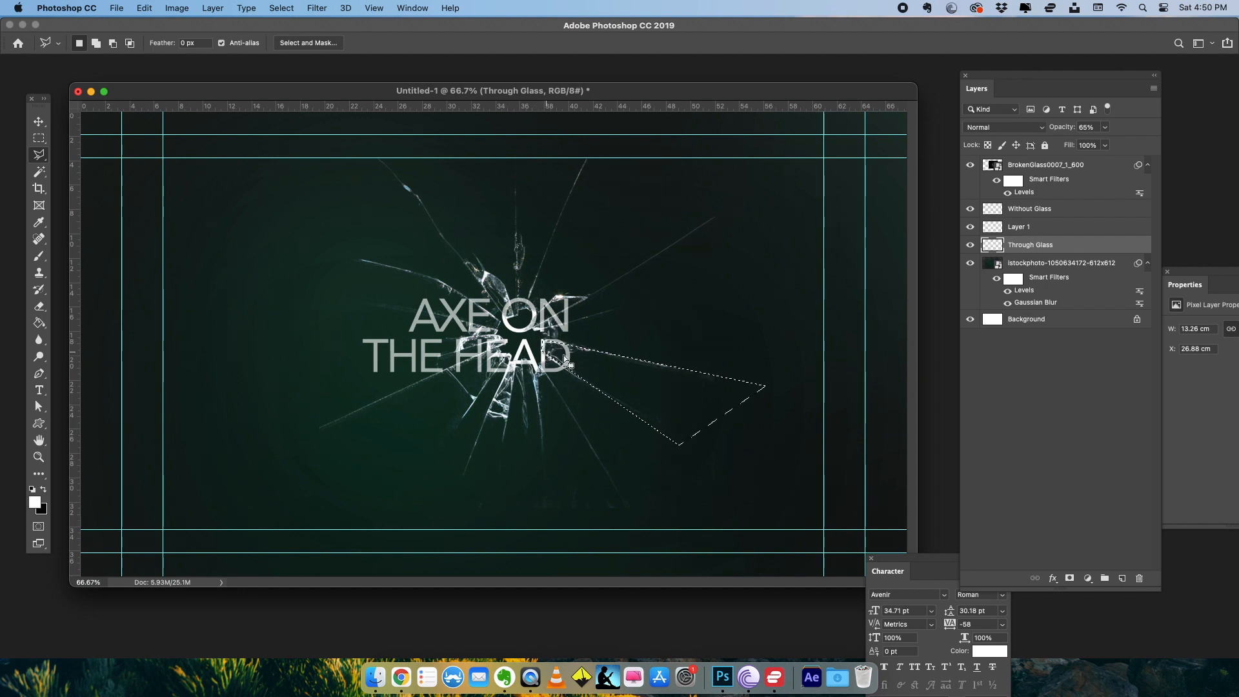
{"action": "right_click", "coordinate": [568, 357]}
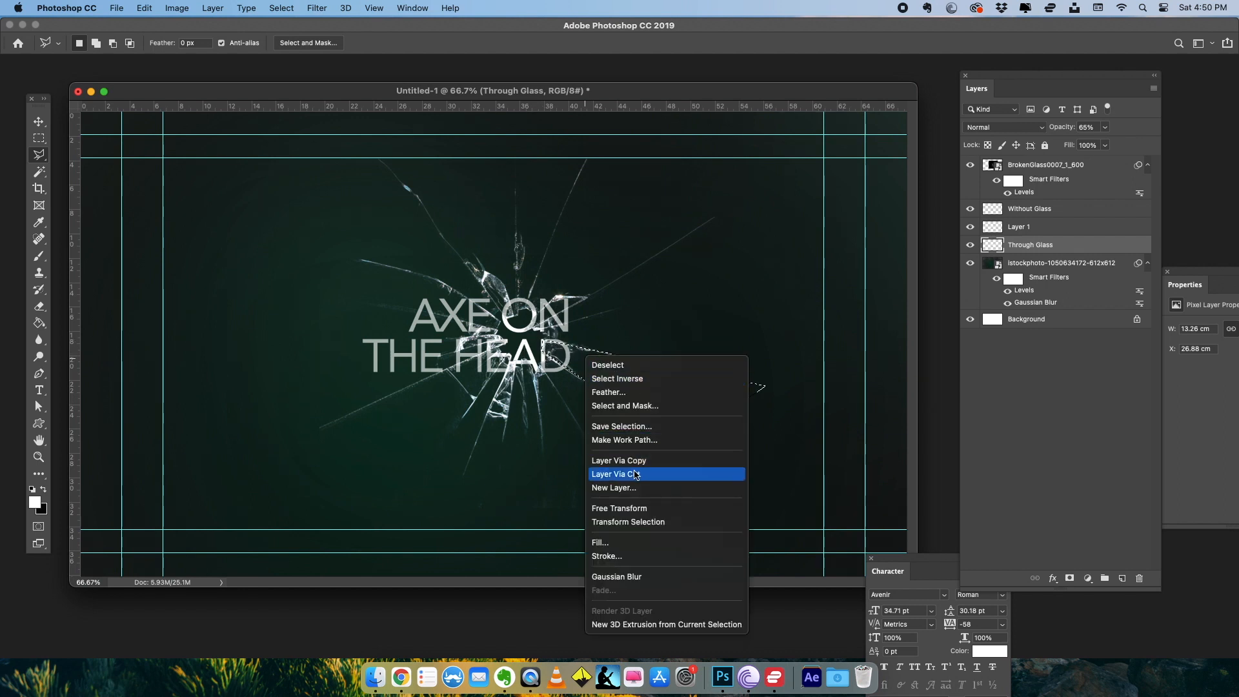
{"action": "left_click", "coordinate": [616, 474]}
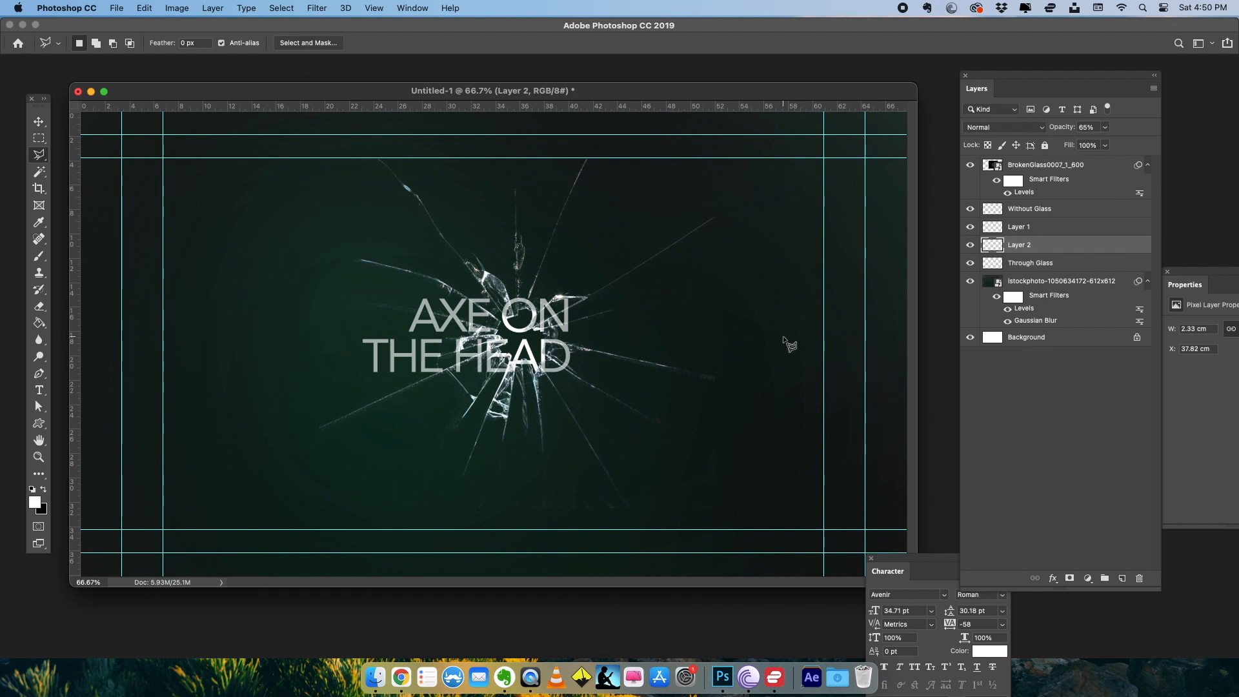
{"action": "mouse_move", "coordinate": [414, 276]}
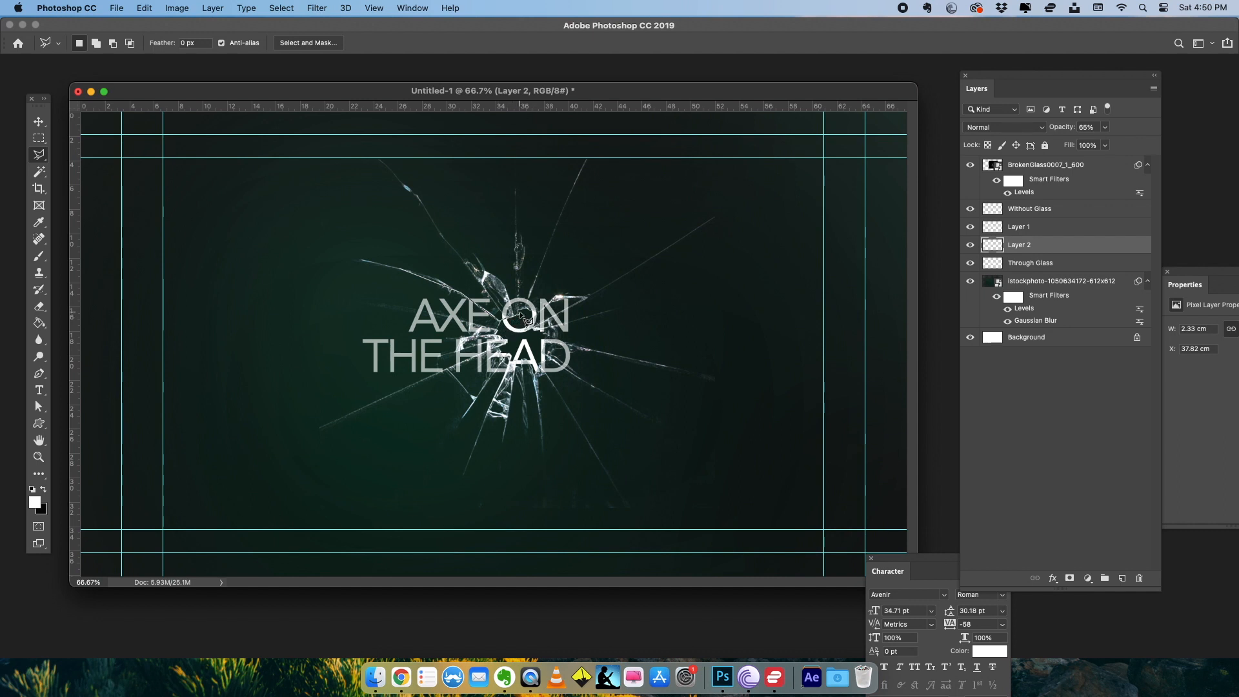
{"action": "mouse_move", "coordinate": [557, 308]}
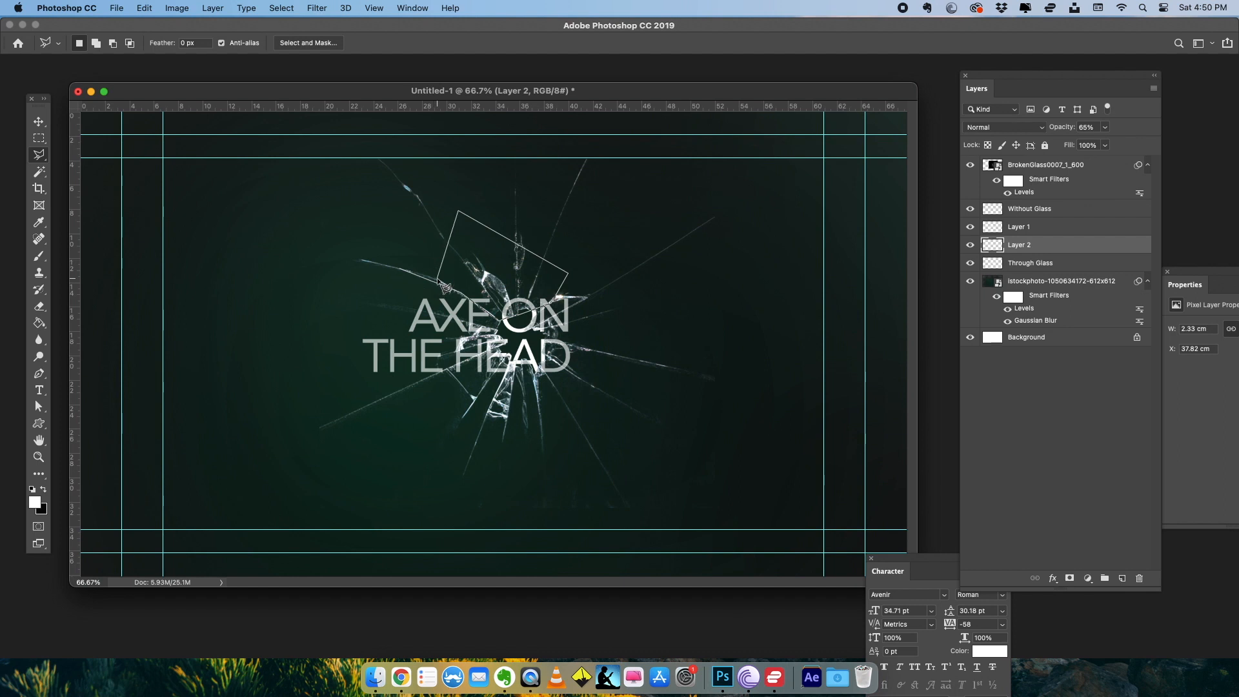
- Cut the upper shard onto its own layer and toggle its visibility to check the cut
{"action": "left_click", "coordinate": [1029, 262]}
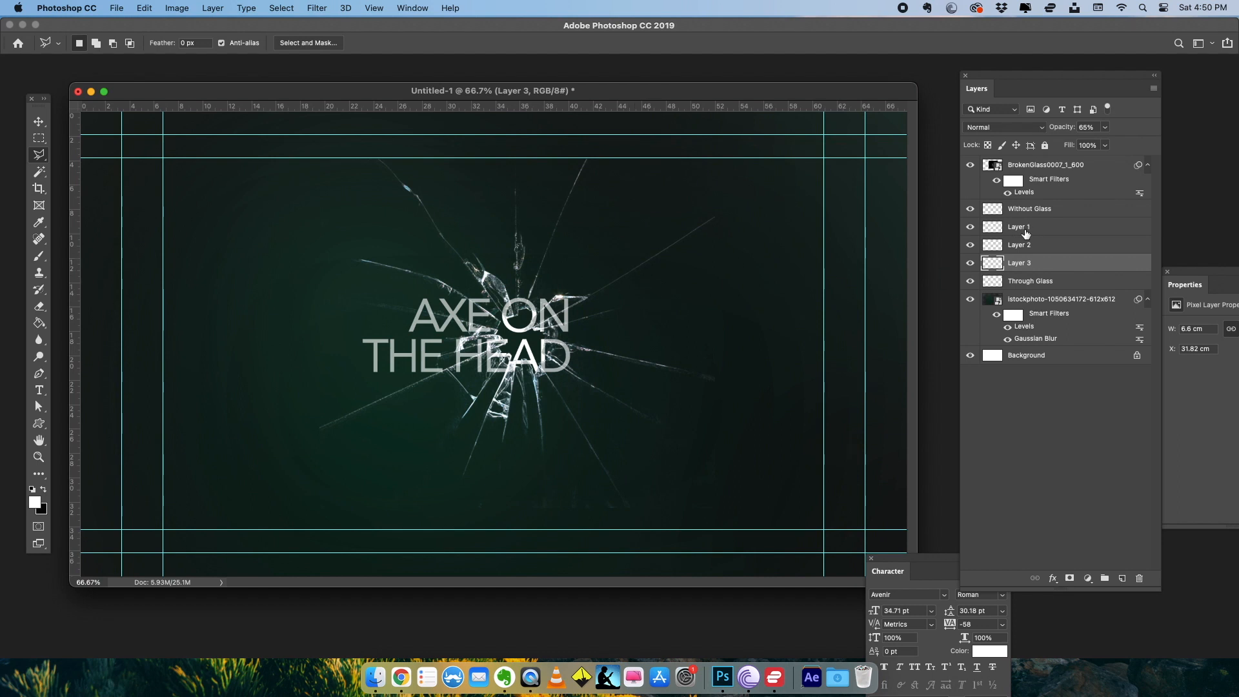
{"action": "left_click", "coordinate": [970, 263]}
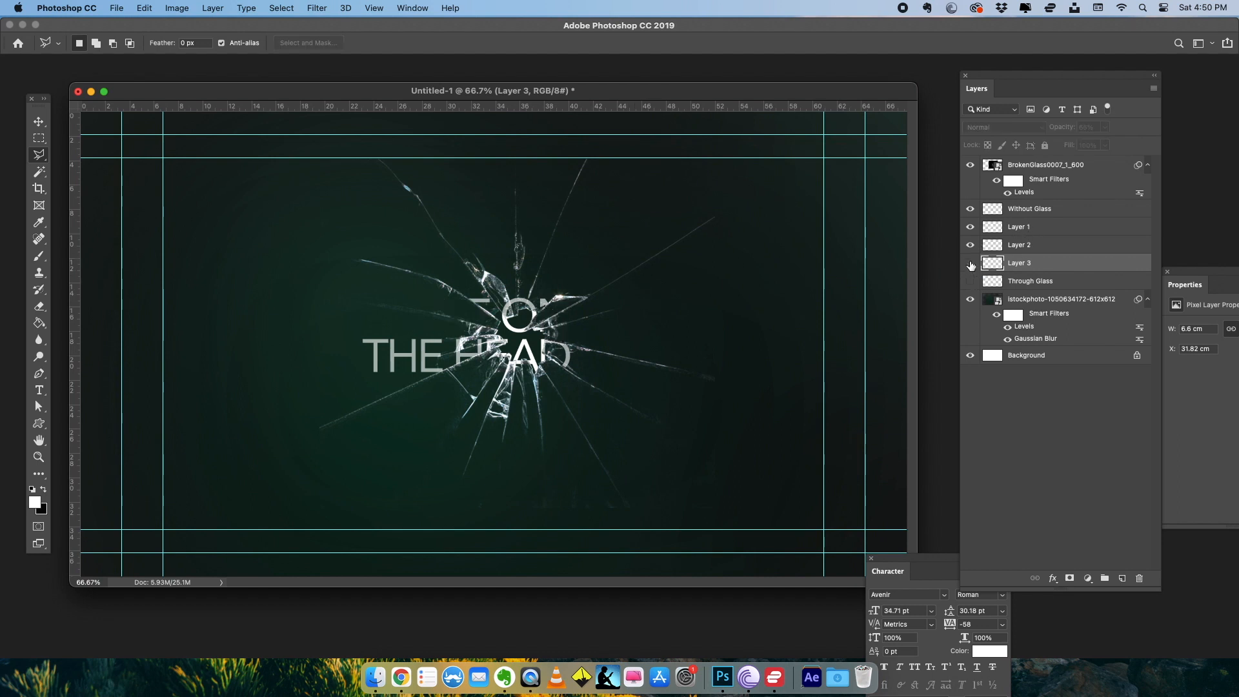
{"action": "left_click", "coordinate": [969, 227]}
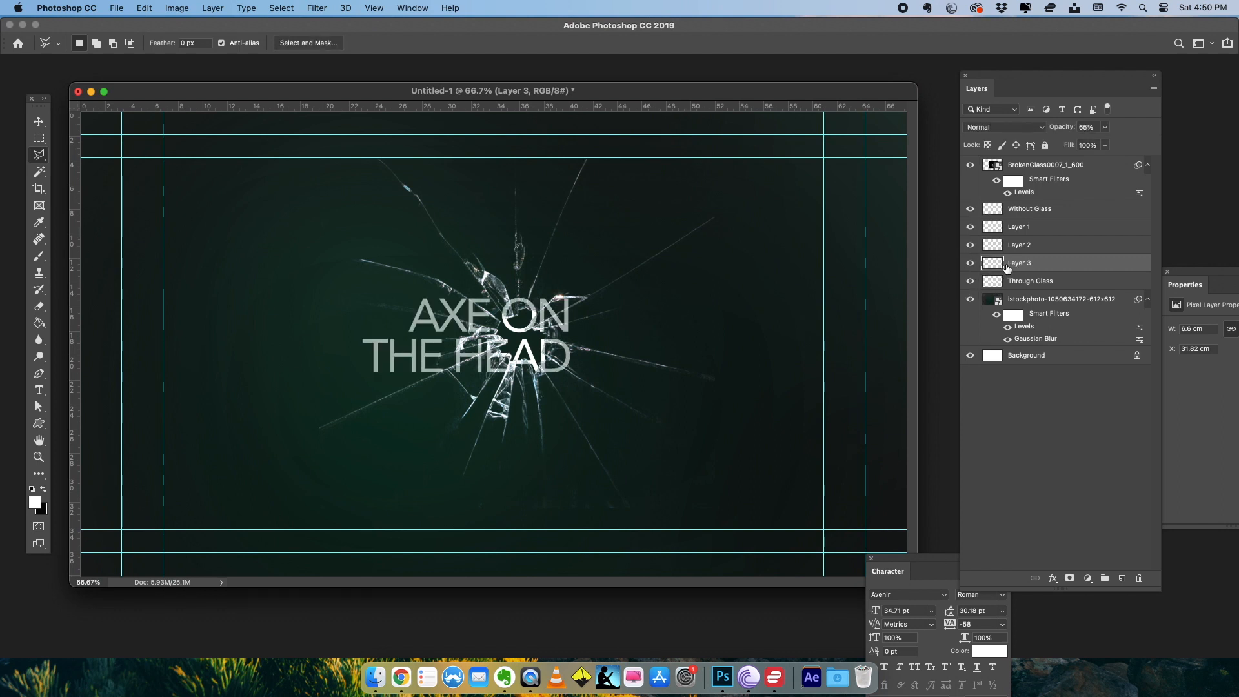
- Check each shard layer by hiding and showing it, ending with Layer 1 active and the title whole
{"action": "left_click", "coordinate": [969, 264]}
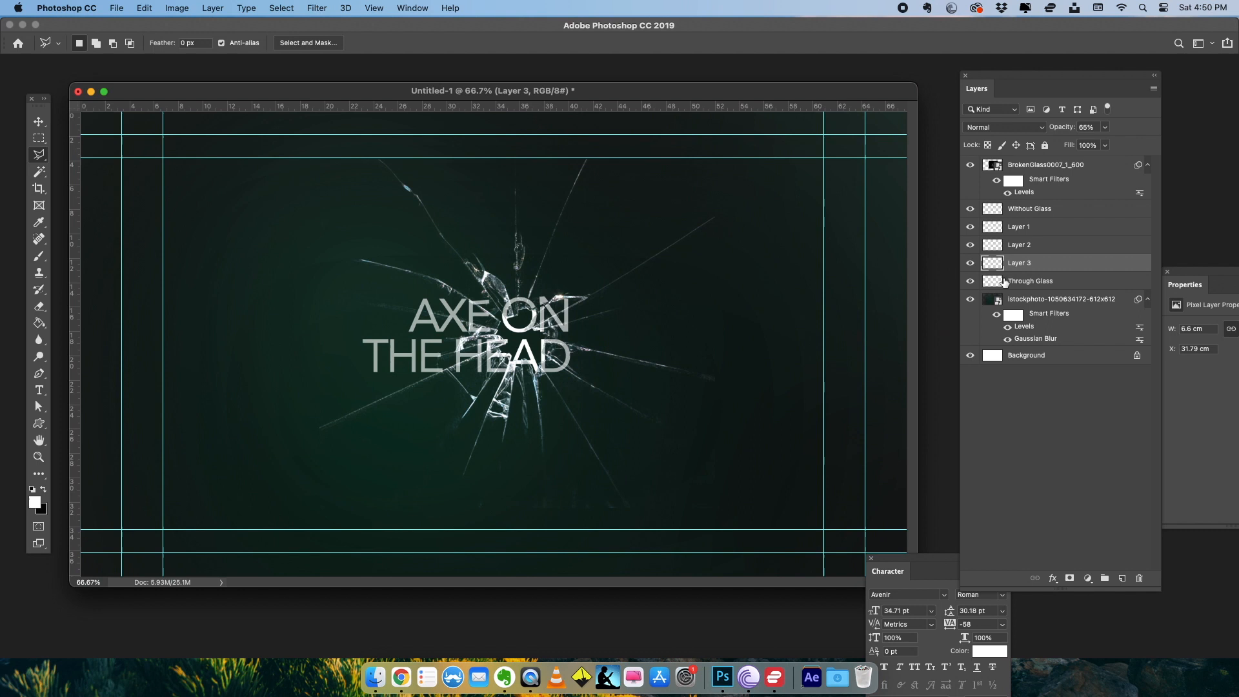
{"action": "left_click", "coordinate": [969, 282]}
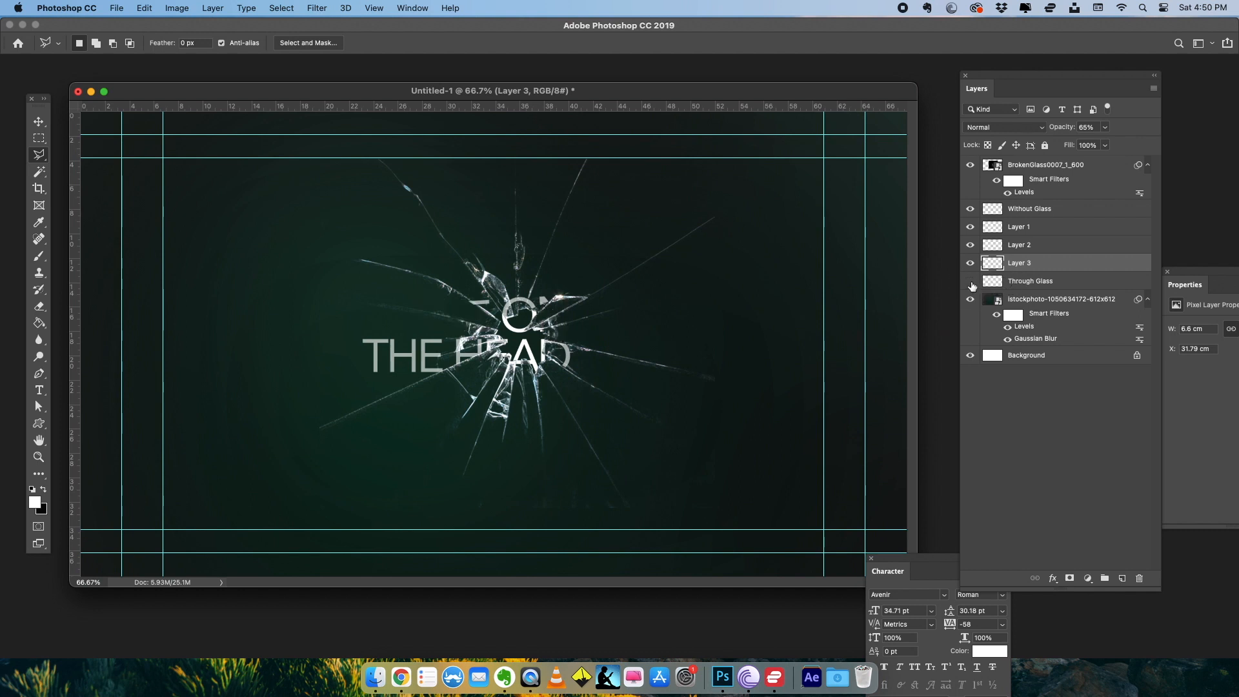
{"action": "left_click", "coordinate": [971, 245]}
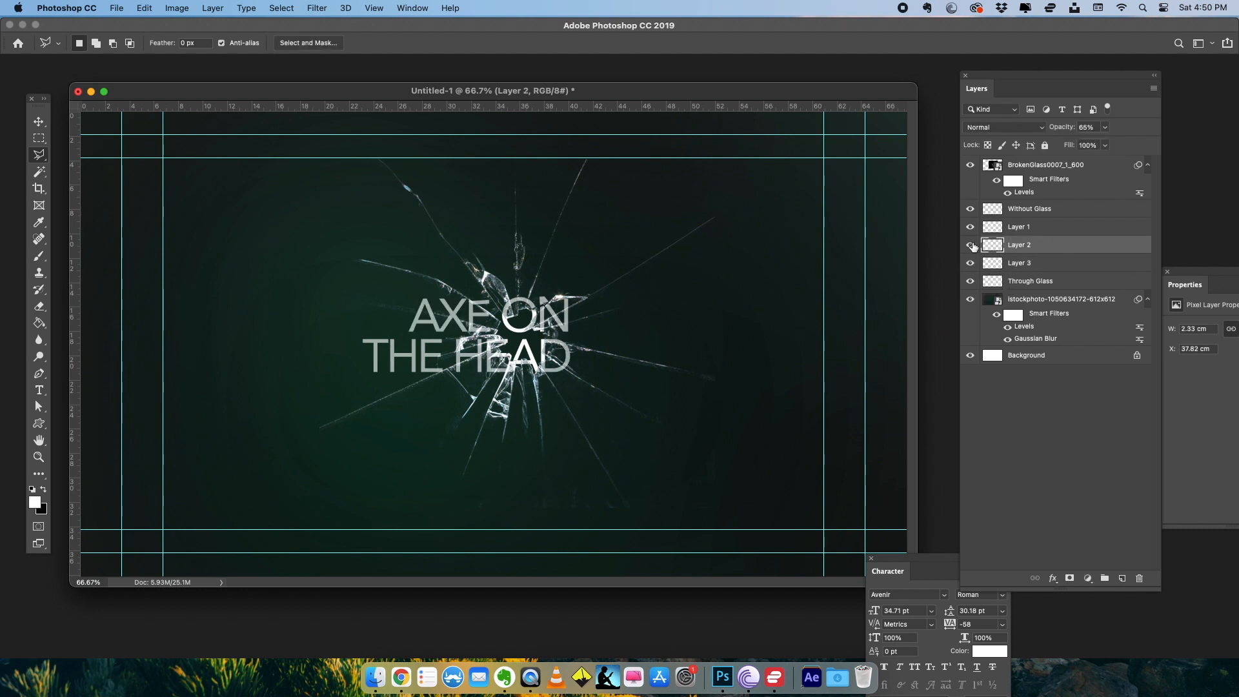
{"action": "left_click", "coordinate": [1019, 227]}
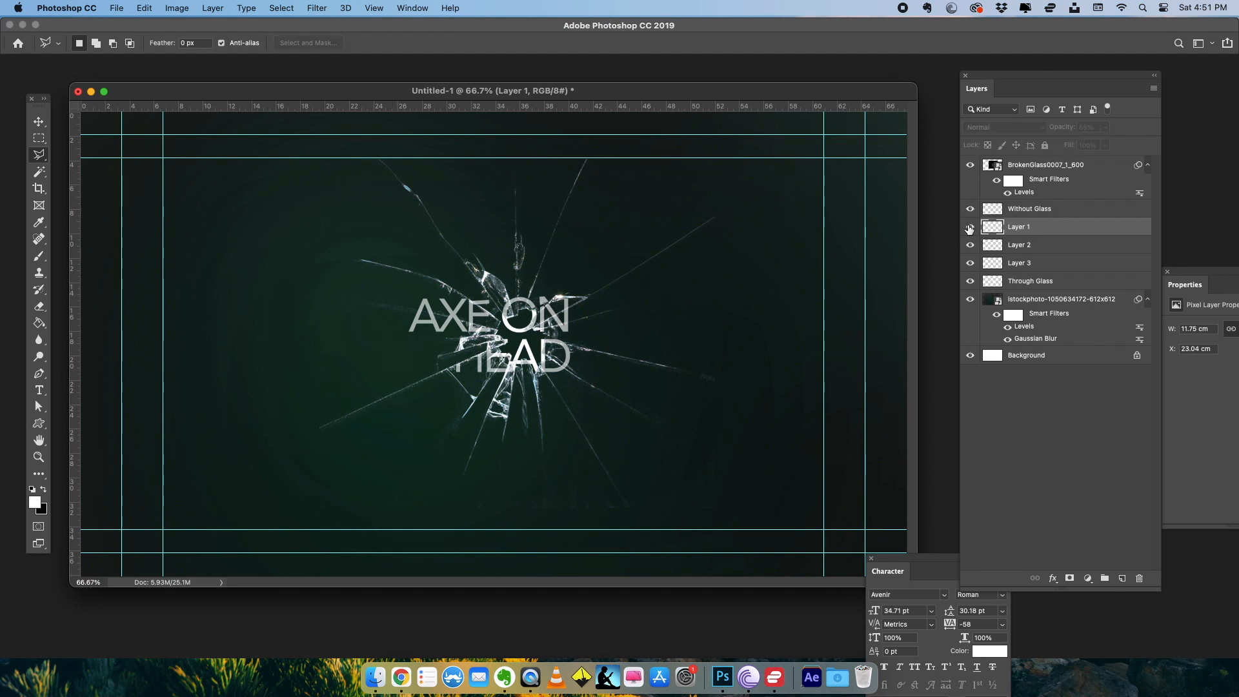
{"action": "left_click", "coordinate": [315, 7]}
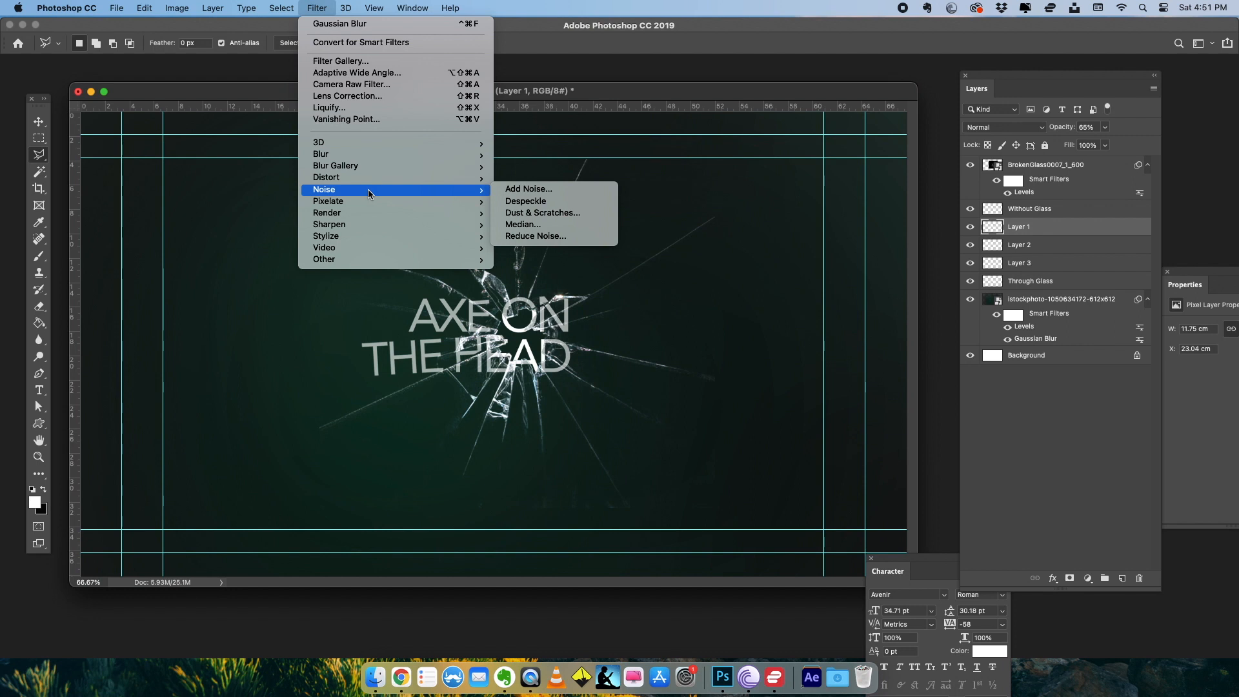
{"action": "mouse_move", "coordinate": [371, 190]}
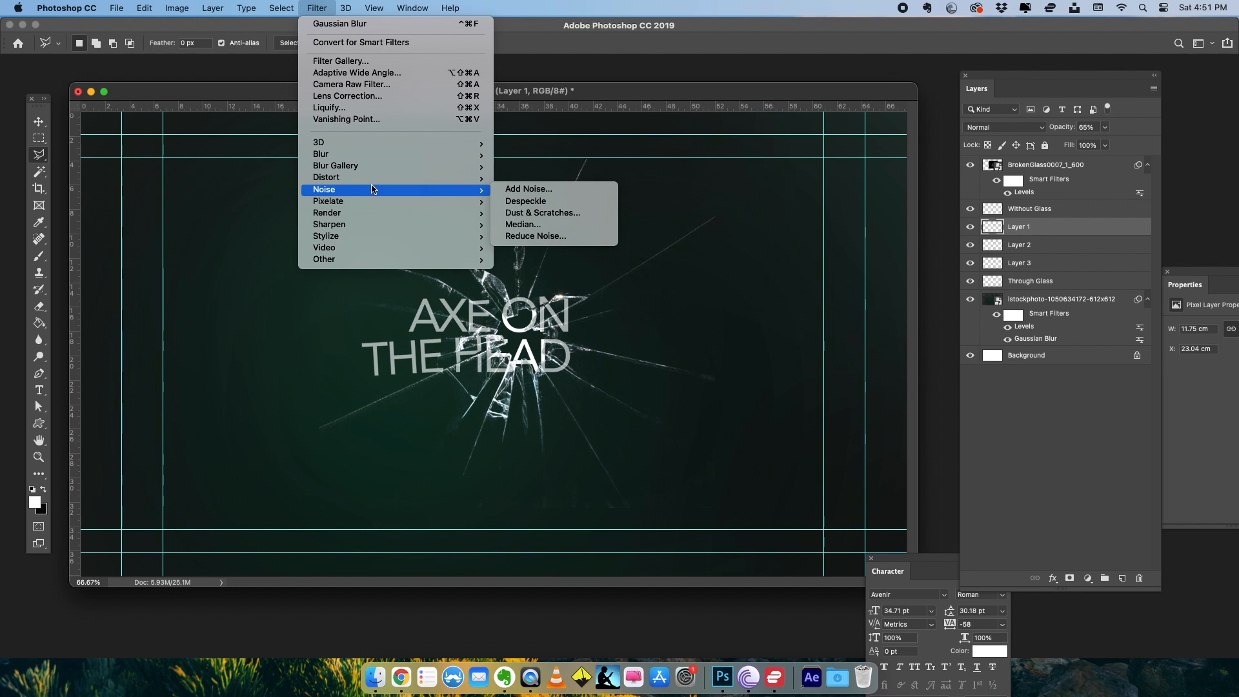
{"action": "mouse_move", "coordinate": [322, 153]}
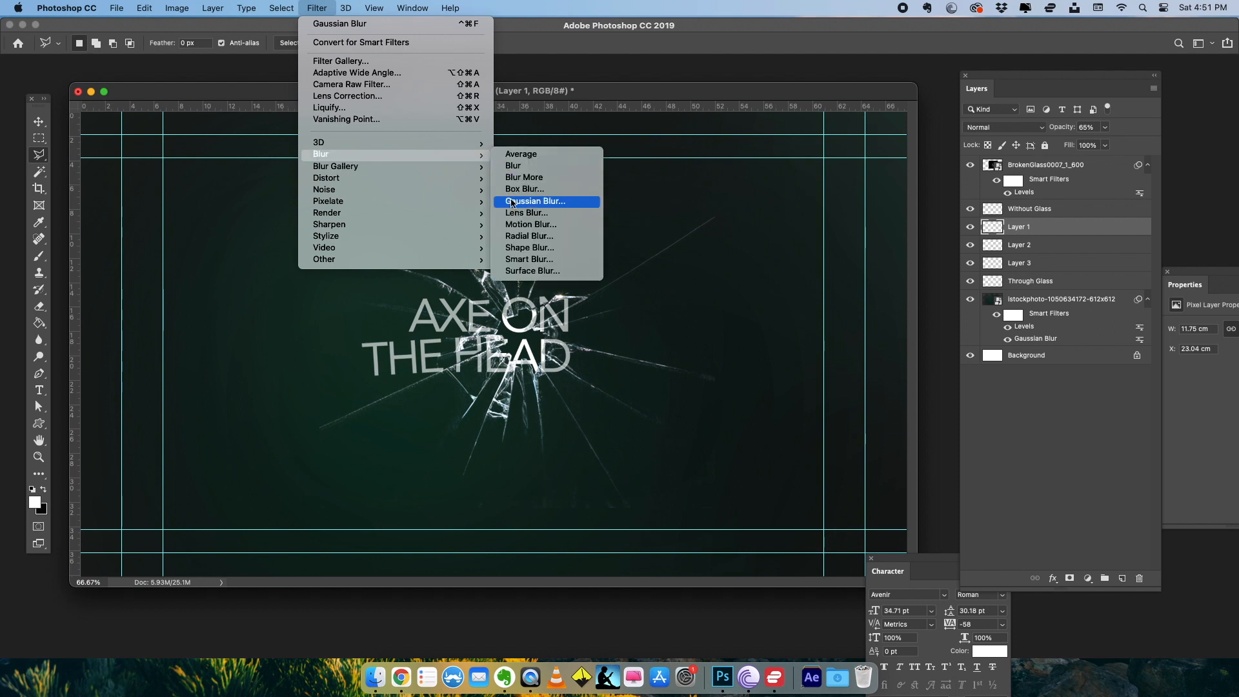
- Apply a Gaussian Blur of about 1.6 px to the Layer 1 shard, then make Layer 3 active
{"action": "left_click", "coordinate": [534, 201]}
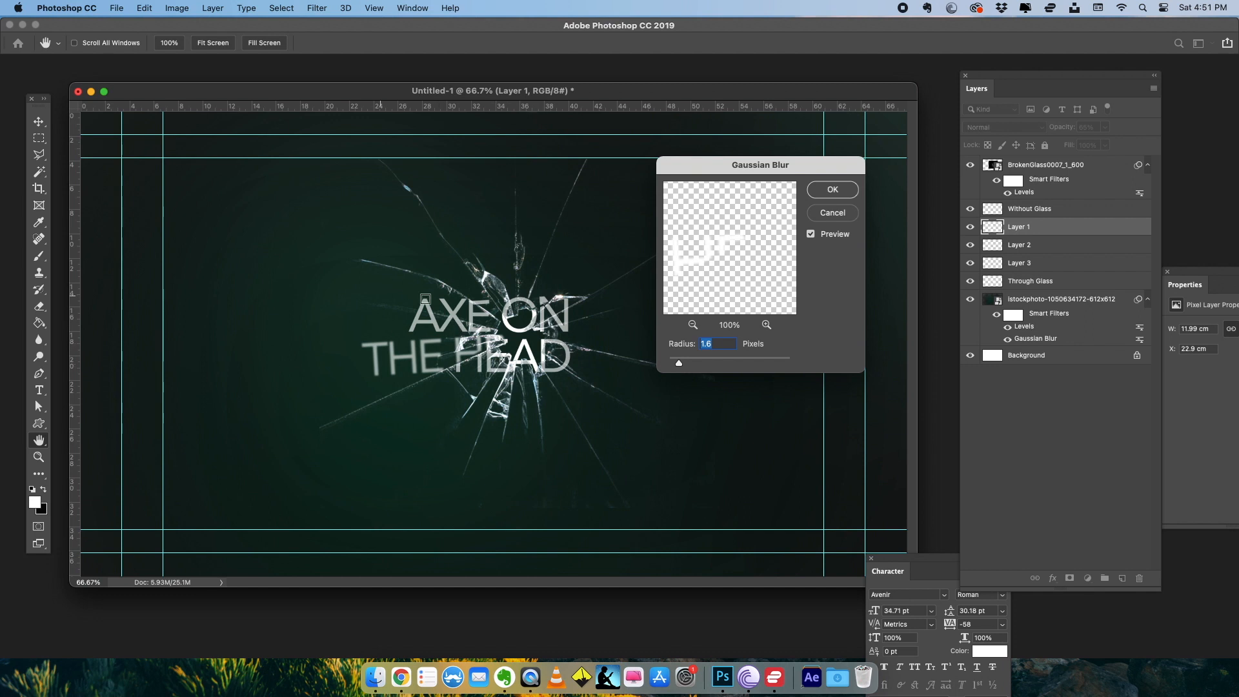
{"action": "left_click", "coordinate": [831, 188]}
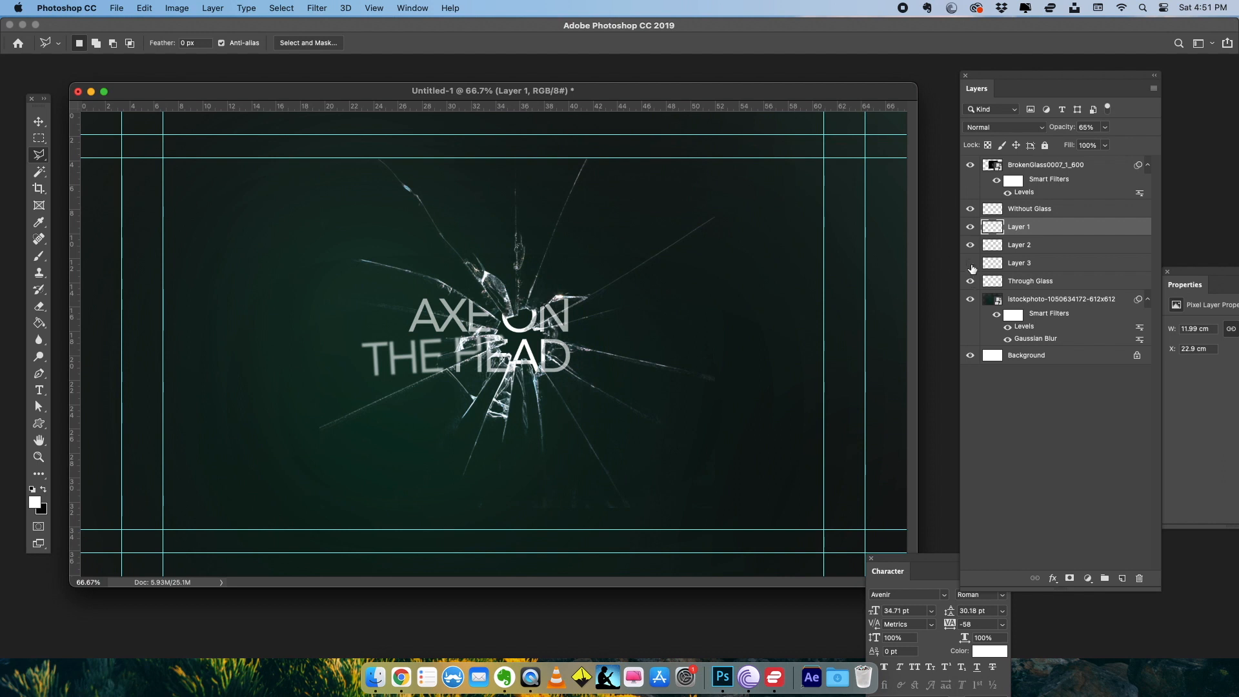
{"action": "left_click", "coordinate": [317, 7]}
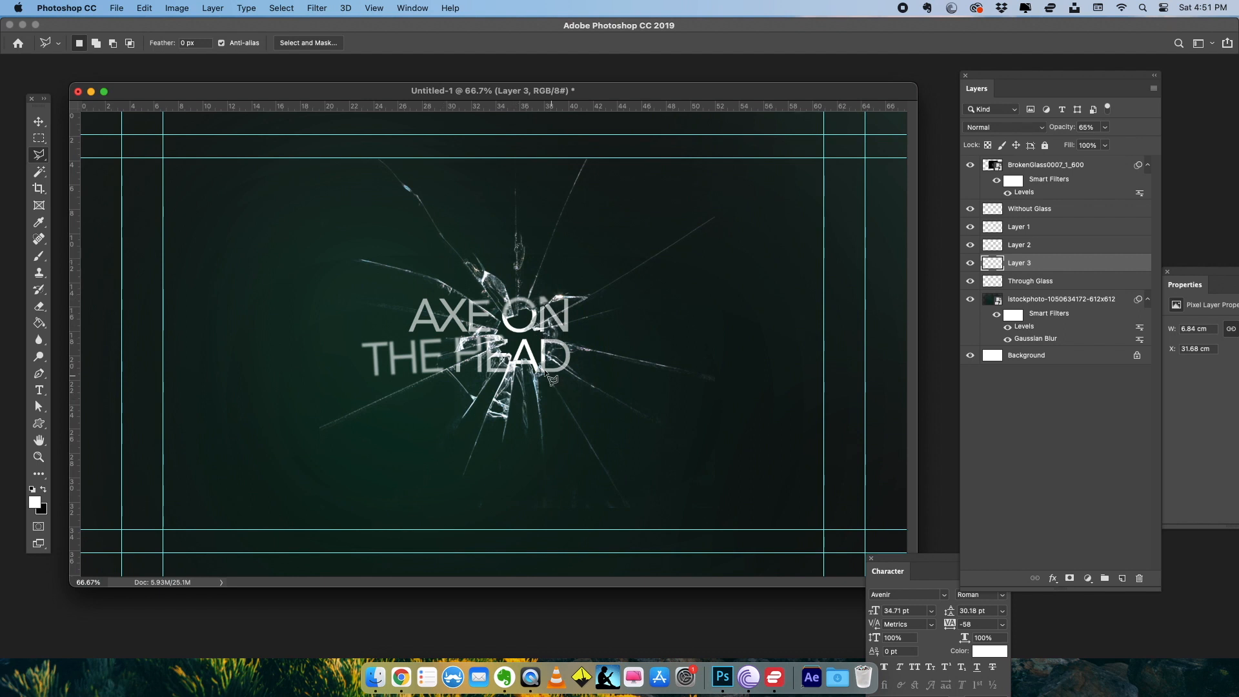
{"action": "mouse_move", "coordinate": [456, 335]}
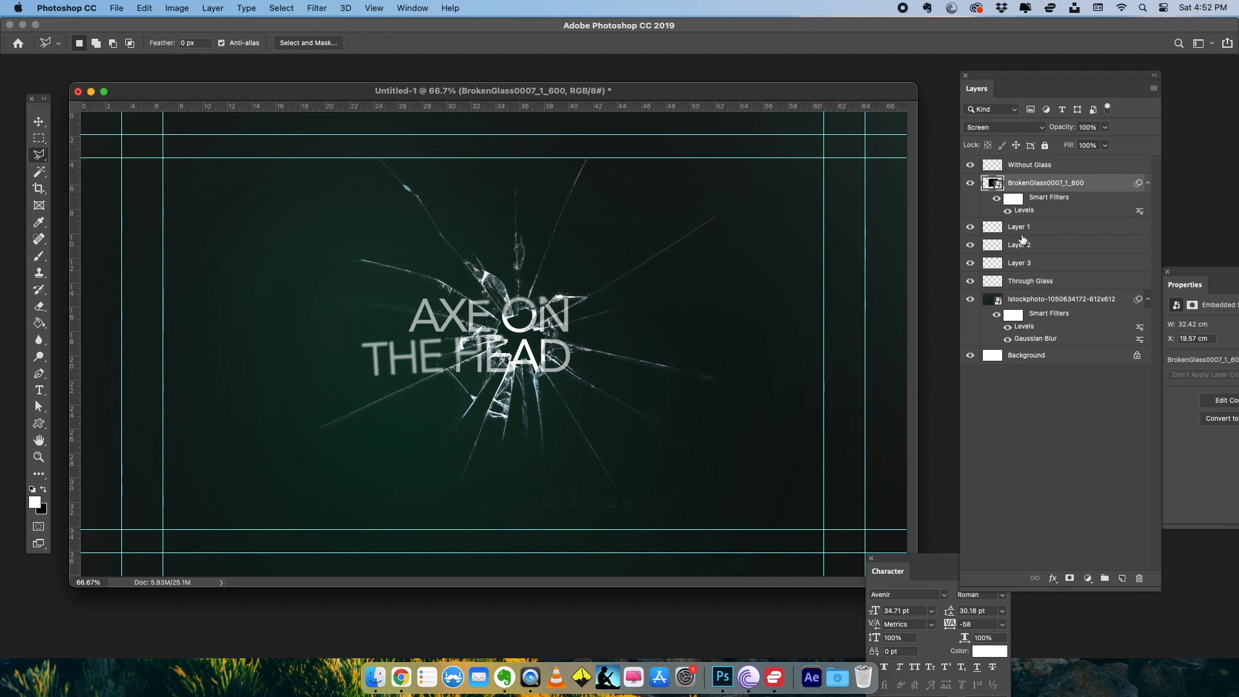
- Merge glass, shard and photo layers into Background, keeping Without Glass separate above it
{"action": "left_click", "coordinate": [1025, 355]}
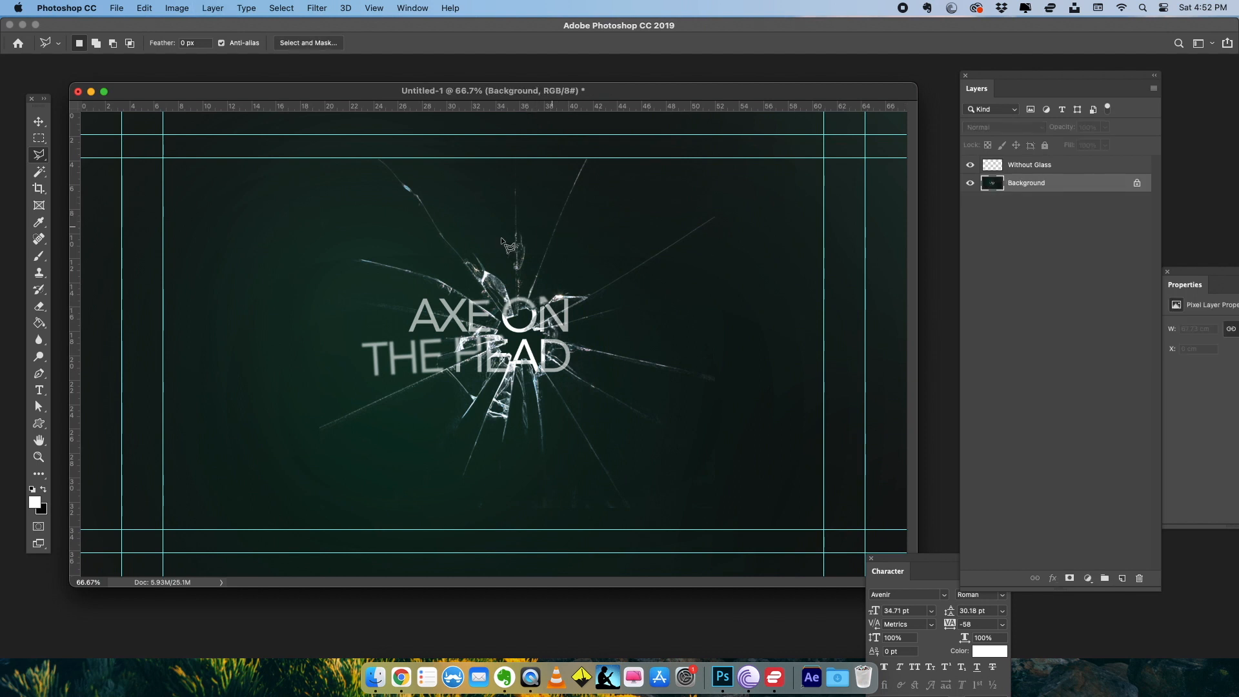
{"action": "left_click", "coordinate": [971, 163]}
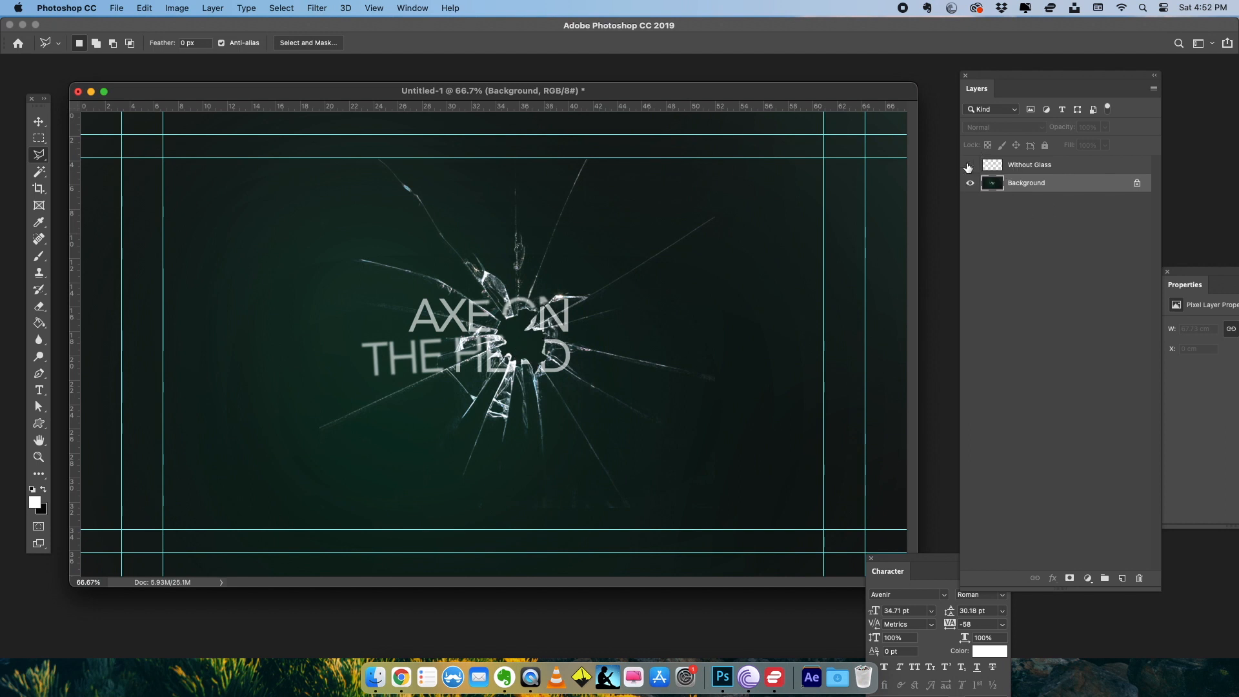
{"action": "left_click", "coordinate": [969, 163]}
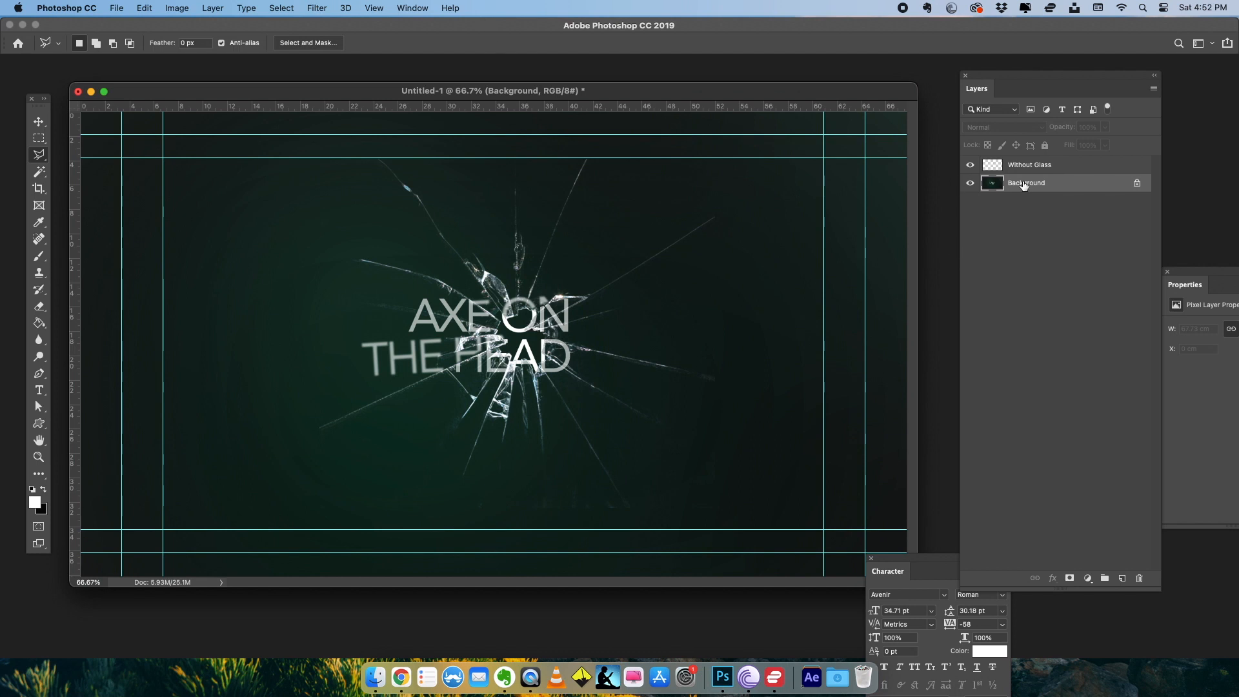
{"action": "left_click", "coordinate": [315, 7]}
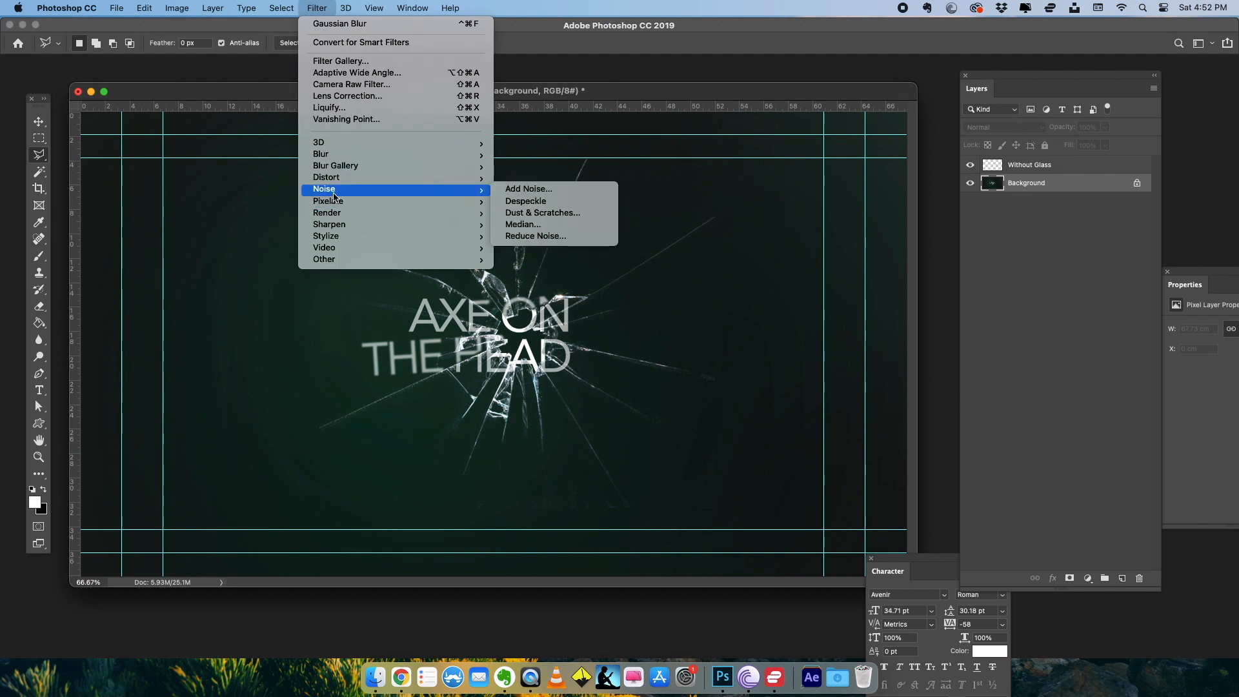
- Add about 2.45% Gaussian monochromatic noise to the Background copy layer
{"action": "left_click", "coordinate": [527, 188]}
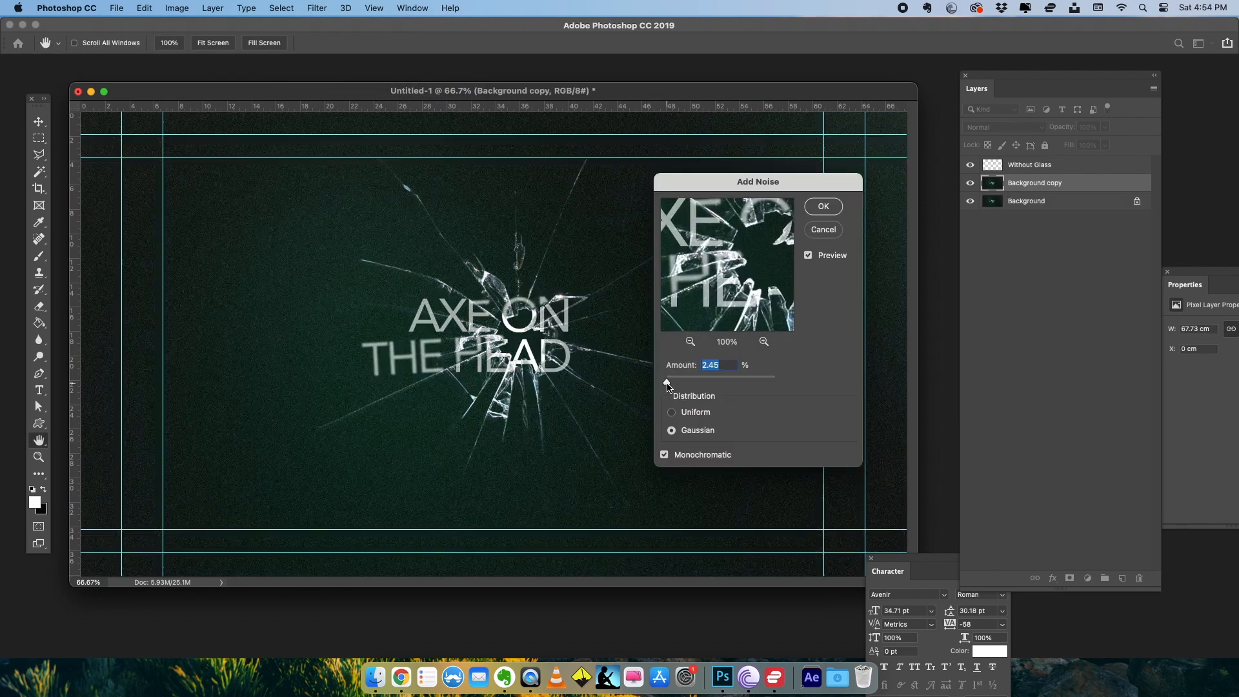
{"action": "left_click", "coordinate": [822, 206]}
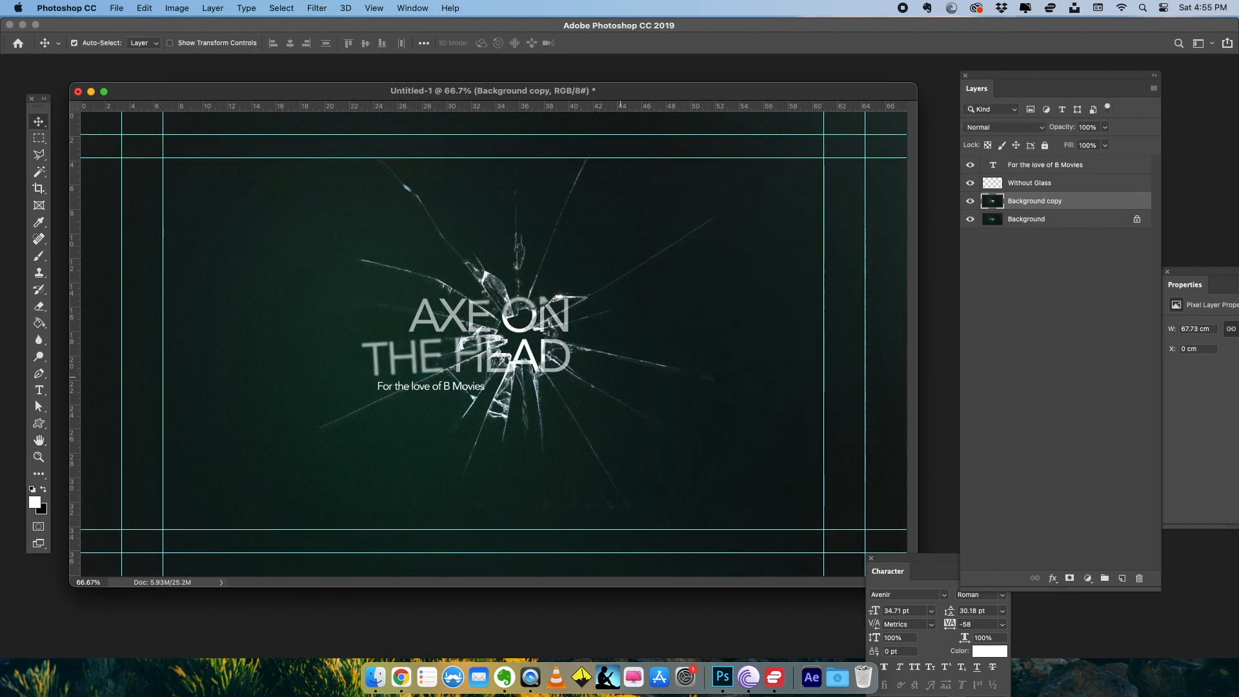